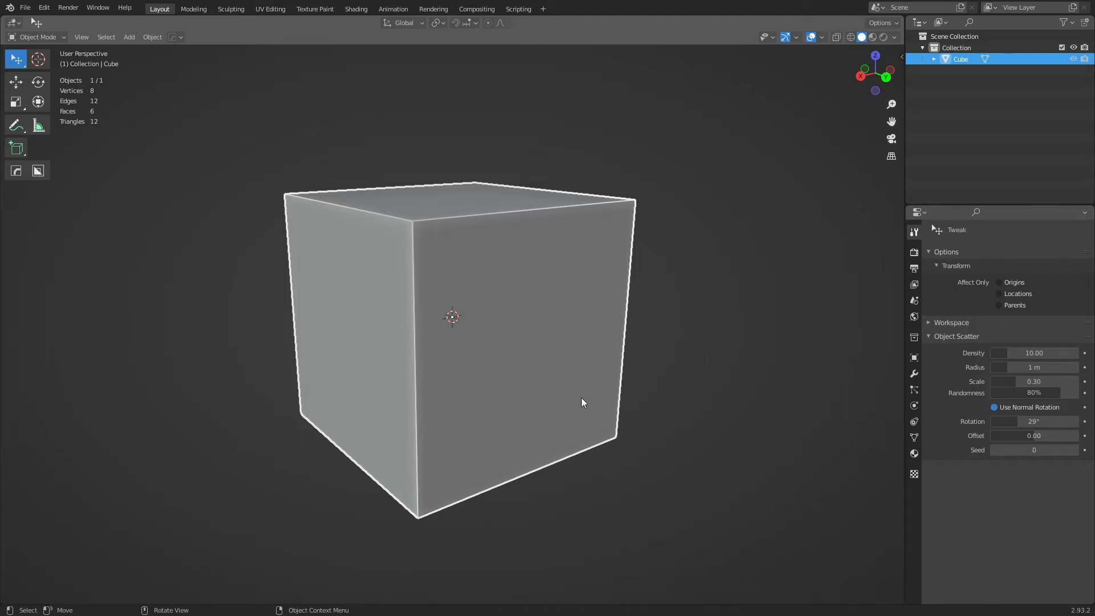
Step: In Edit Mode, scale the default cube wider along X into a box
{"action": "key", "text": "Tab"}
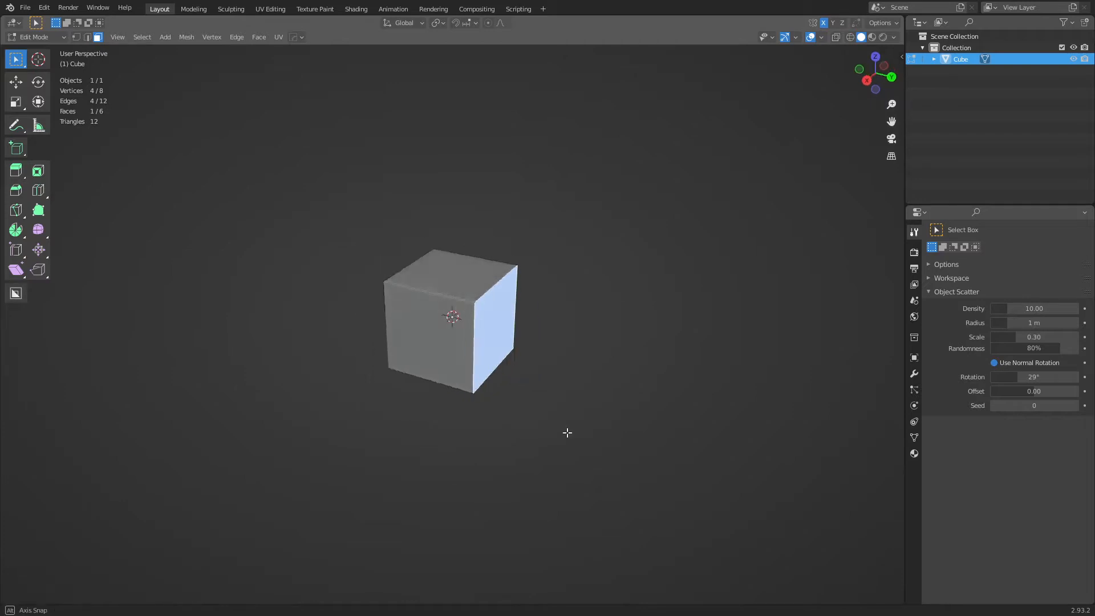
{"action": "key", "text": "s"}
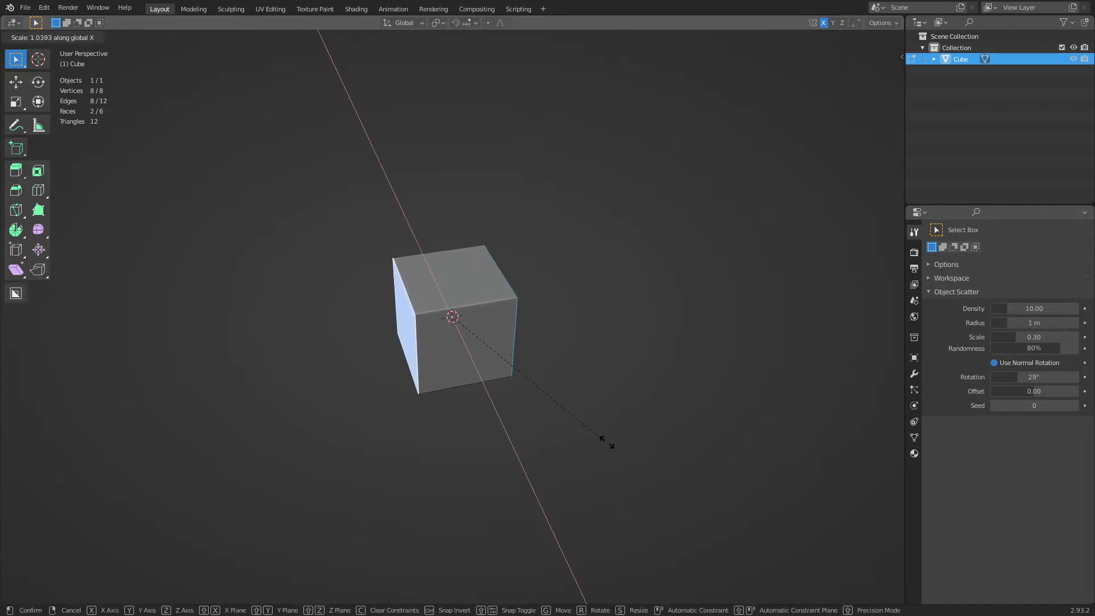
{"action": "left_click", "coordinate": [454, 314]}
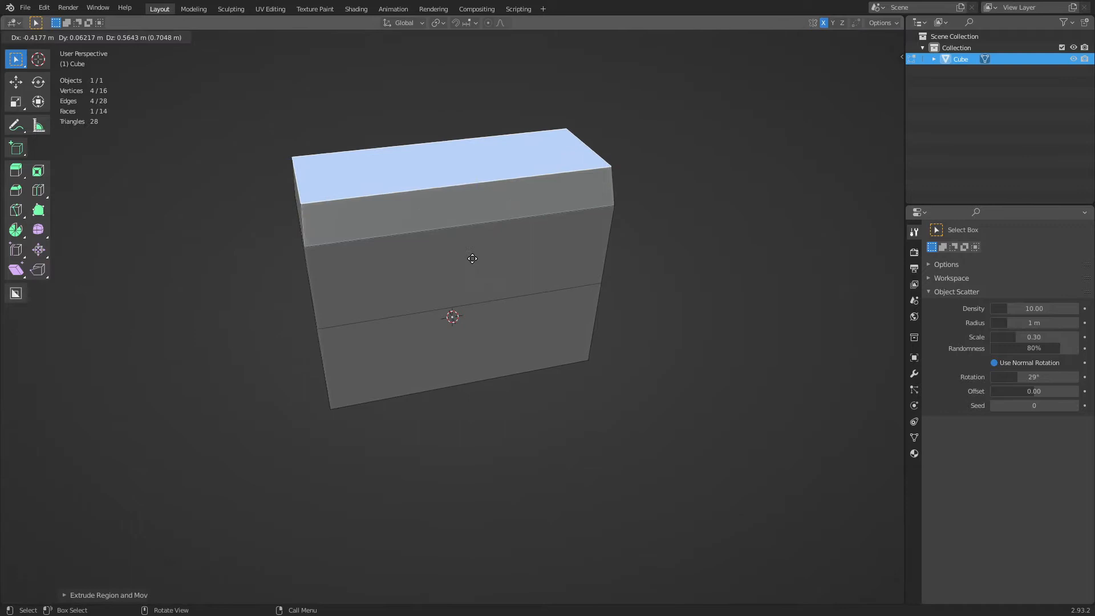
Step: Enter Edit Mode to cut three vertical loops dividing the box into four columns
{"action": "key", "text": "Tab"}
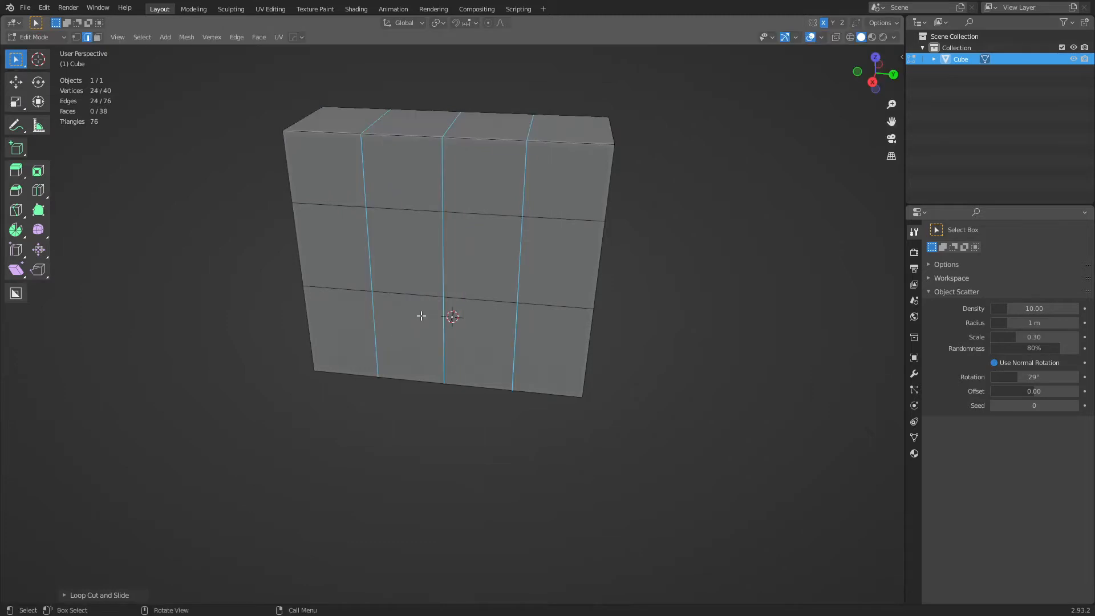
{"action": "mouse_move", "coordinate": [307, 189]}
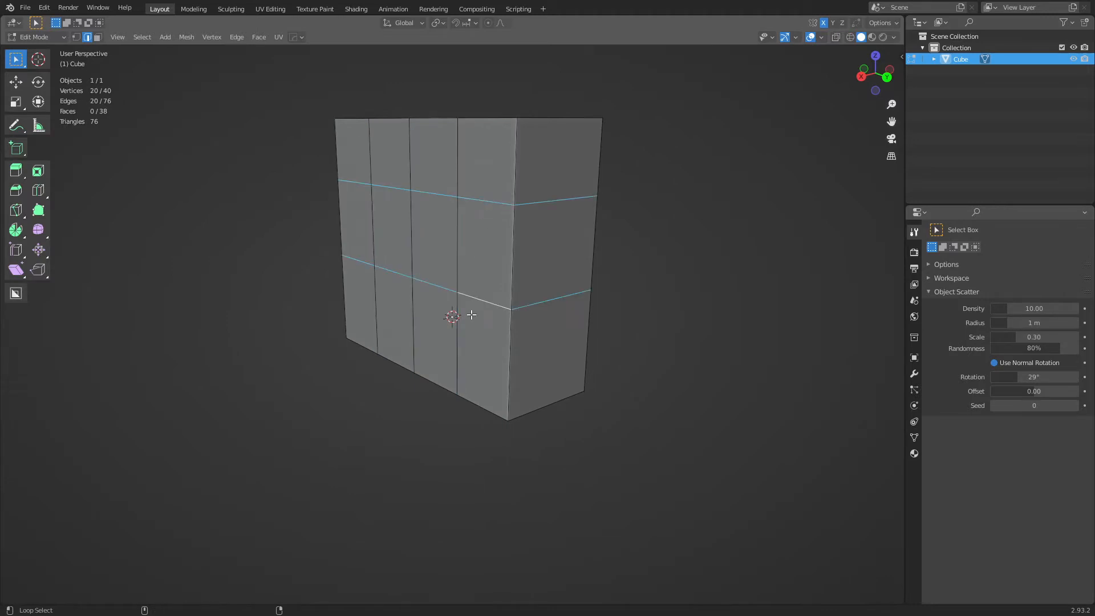
{"action": "mouse_move", "coordinate": [658, 309]}
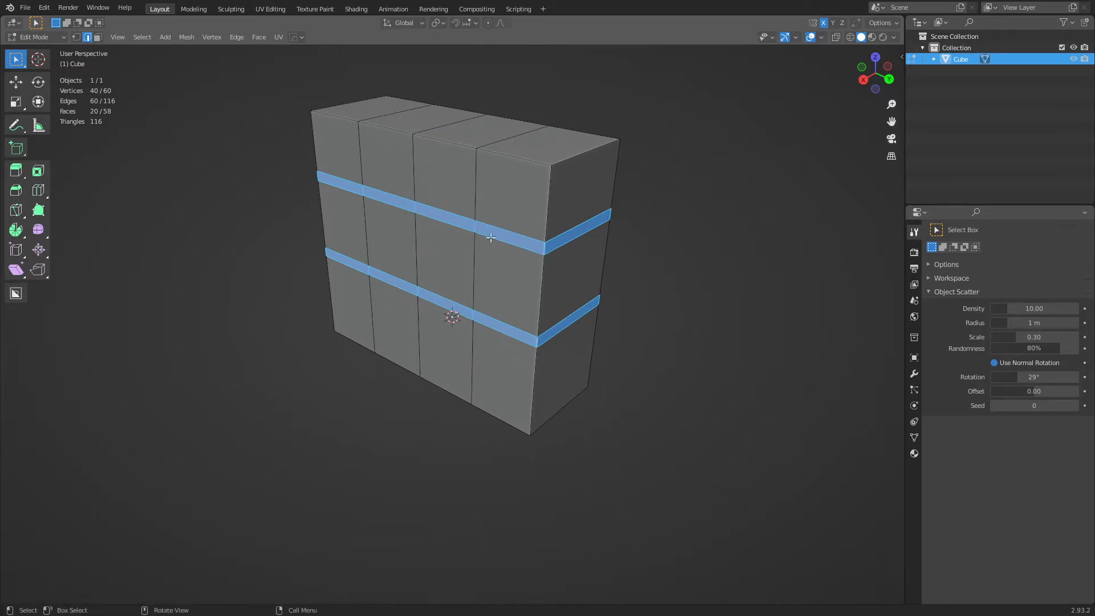
{"action": "mouse_move", "coordinate": [473, 177]}
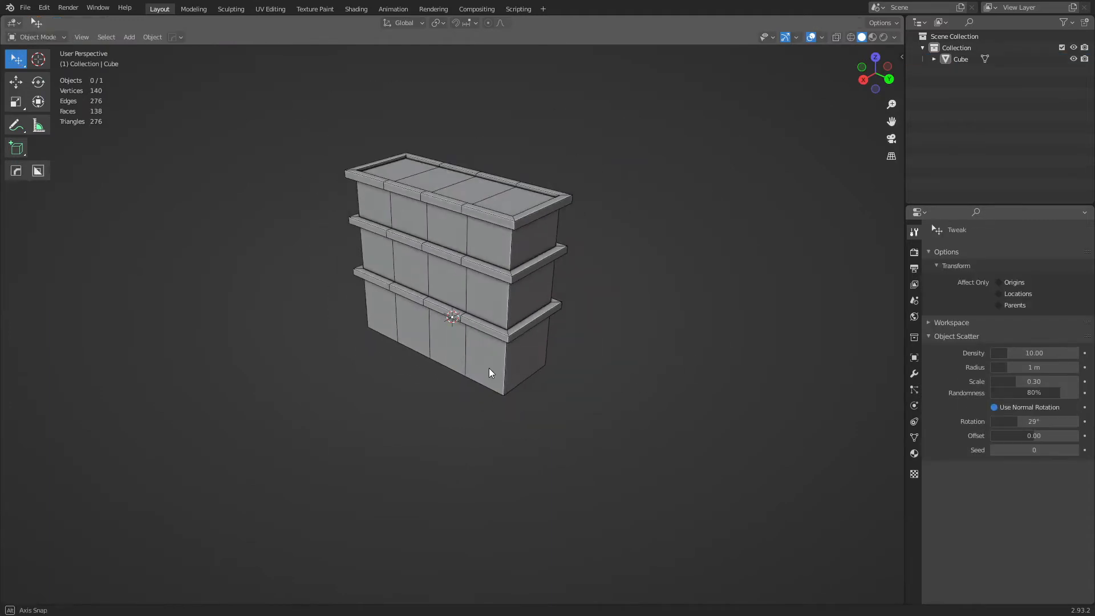
Step: Add a new cube and reshape its faces into a thin full-height corner pillar
{"action": "key", "text": "Tab"}
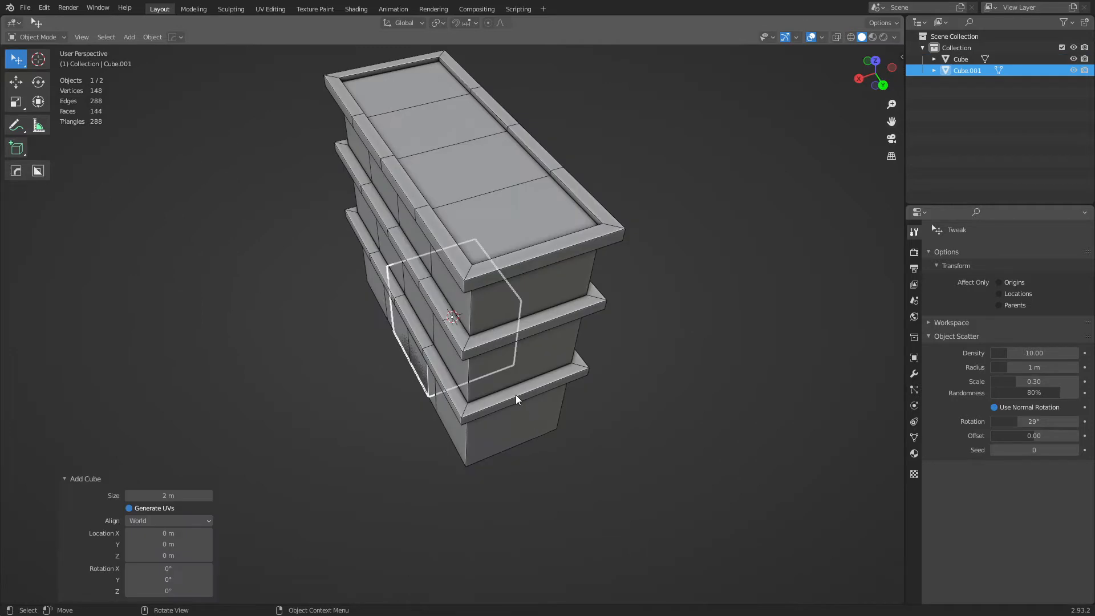
{"action": "key", "text": "Tab"}
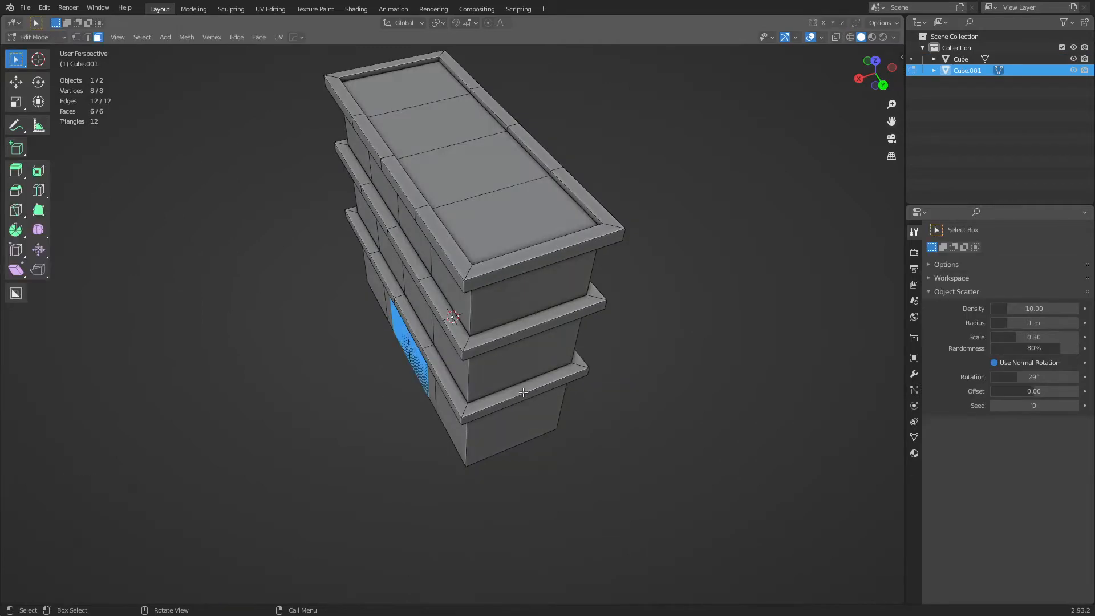
{"action": "mouse_move", "coordinate": [541, 408]}
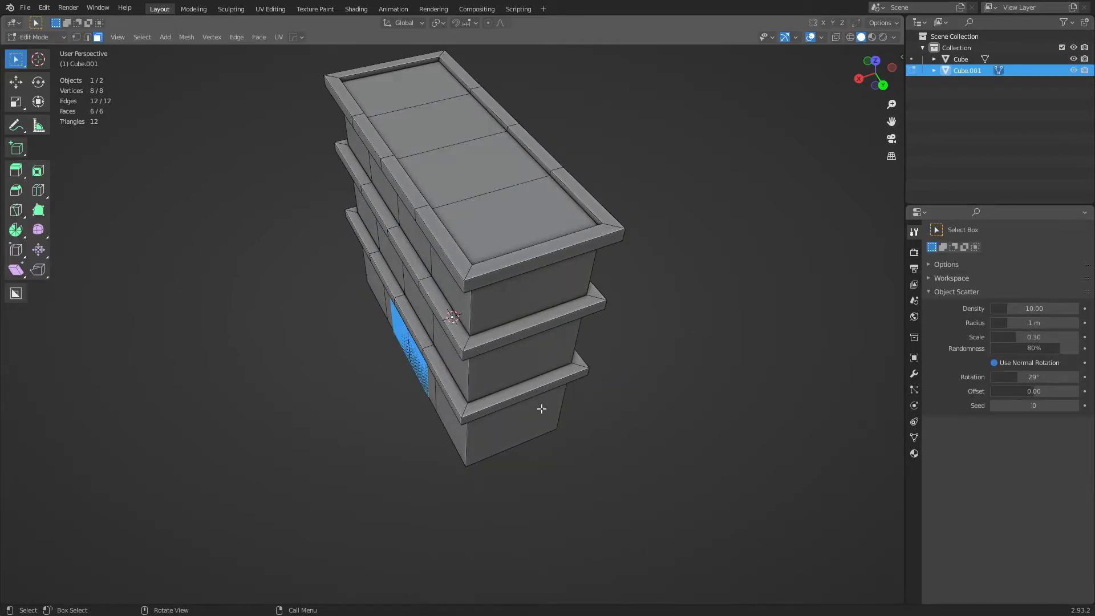
{"action": "key", "text": "g"}
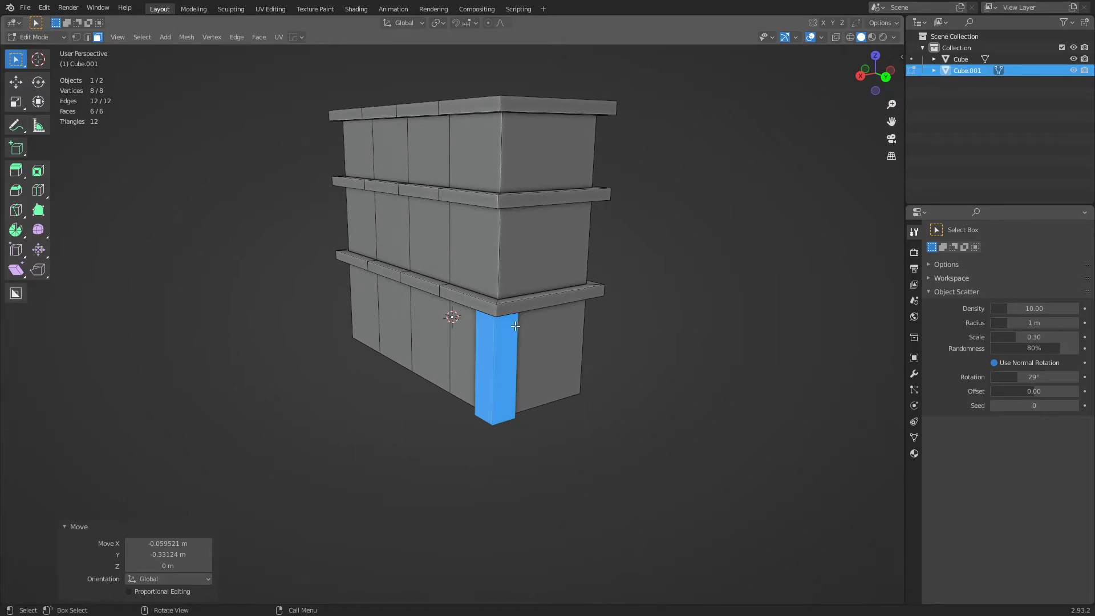
{"action": "key", "text": "g"}
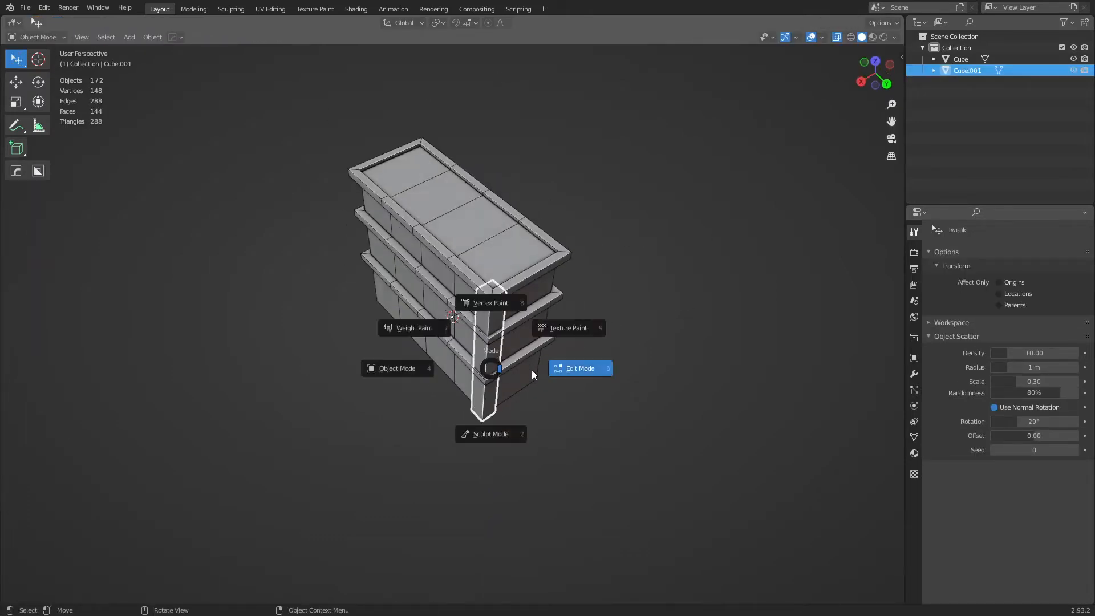
{"action": "left_click", "coordinate": [580, 368]}
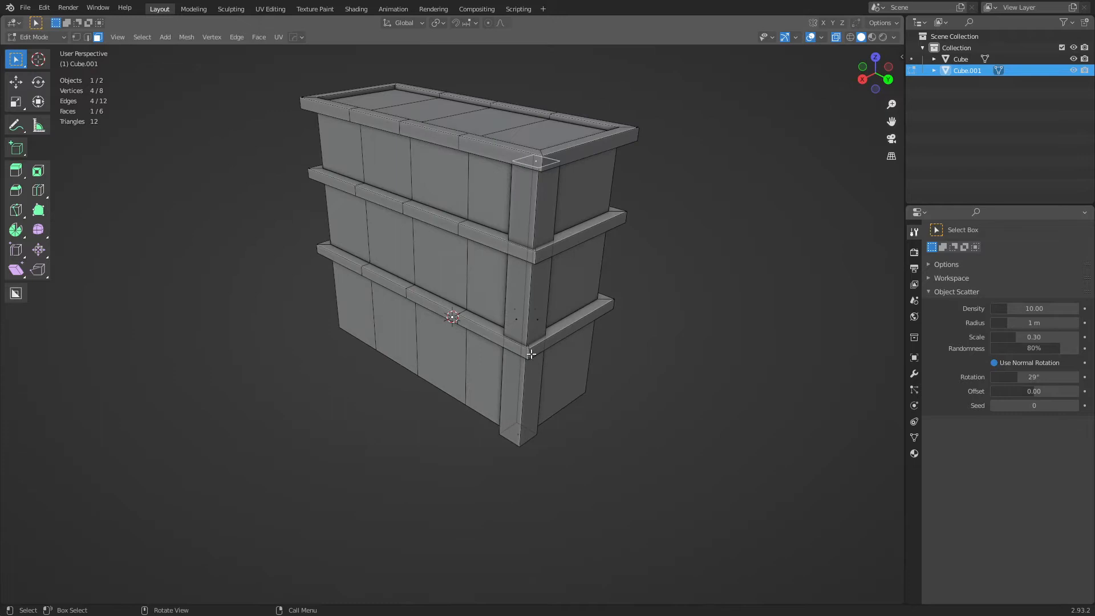
{"action": "key", "text": "ctrl r"}
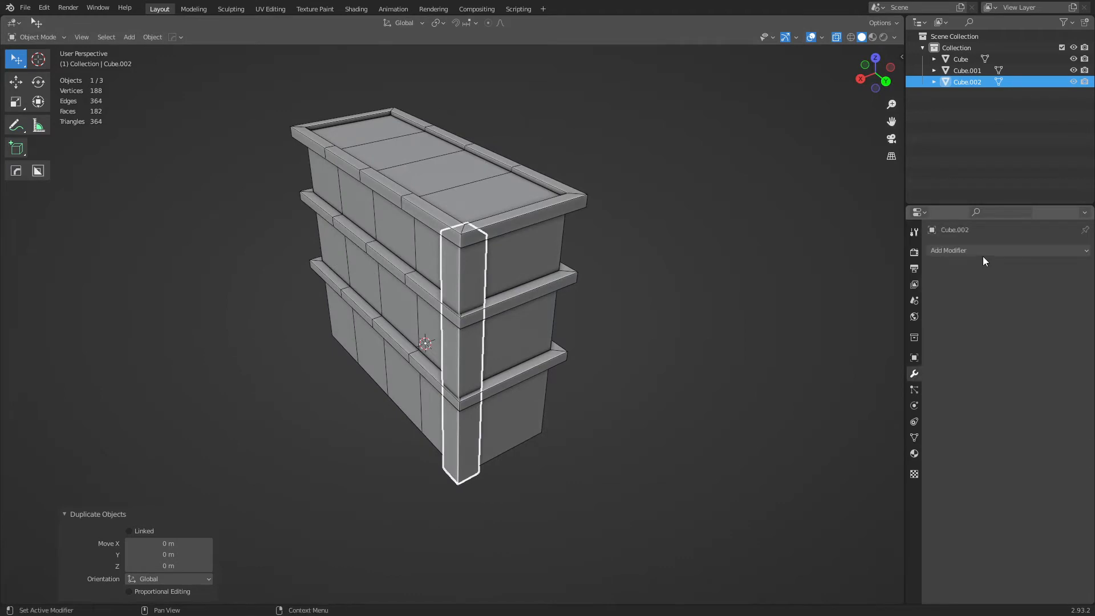
Step: Give the pillar copy a Mirror modifier, then select the main building
{"action": "left_click", "coordinate": [948, 250]}
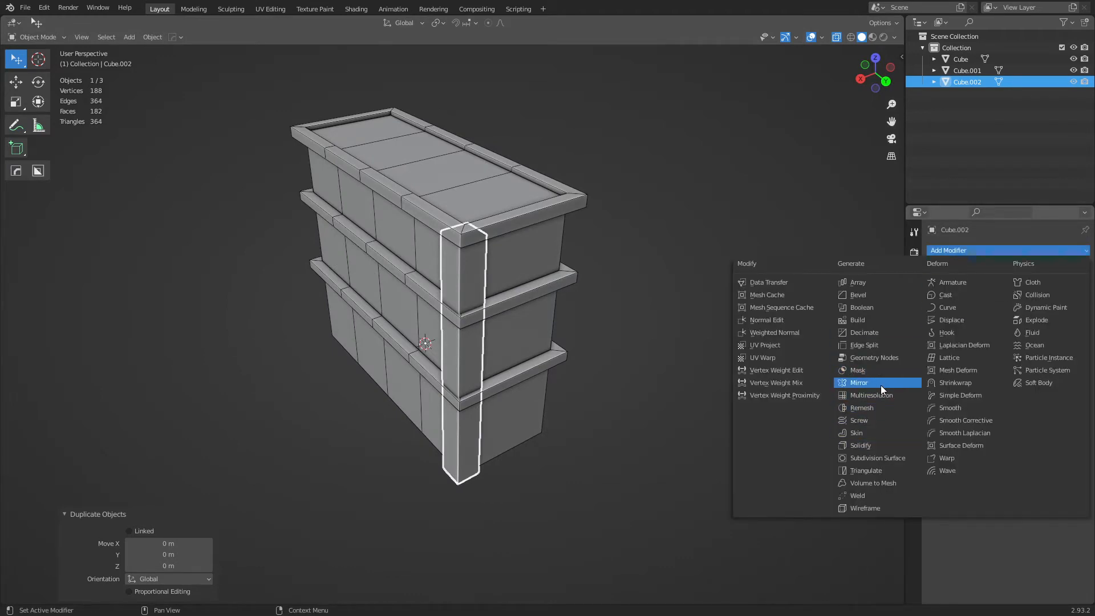
{"action": "left_click", "coordinate": [858, 382]}
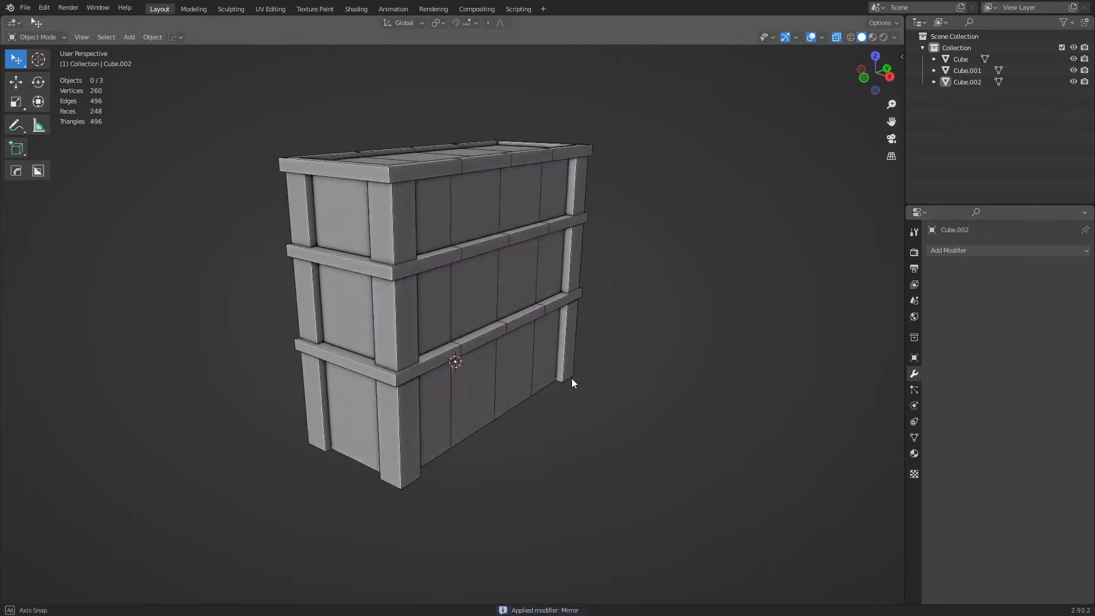
{"action": "left_click", "coordinate": [432, 410]}
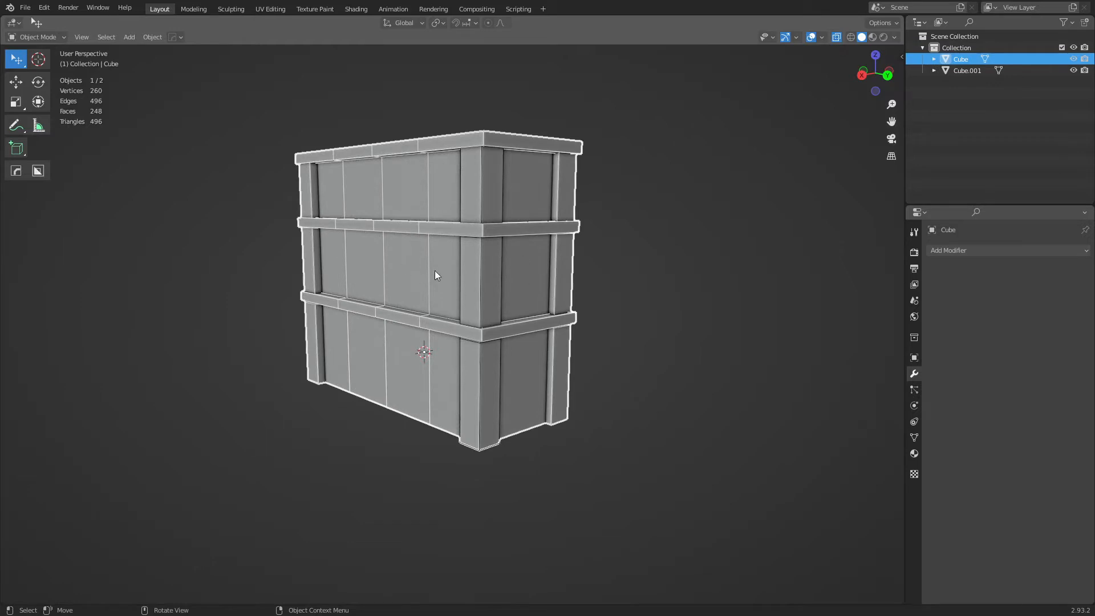
Step: In Edit Mode, inset the end wall's three storey panels into framed recesses
{"action": "key", "text": "Tab"}
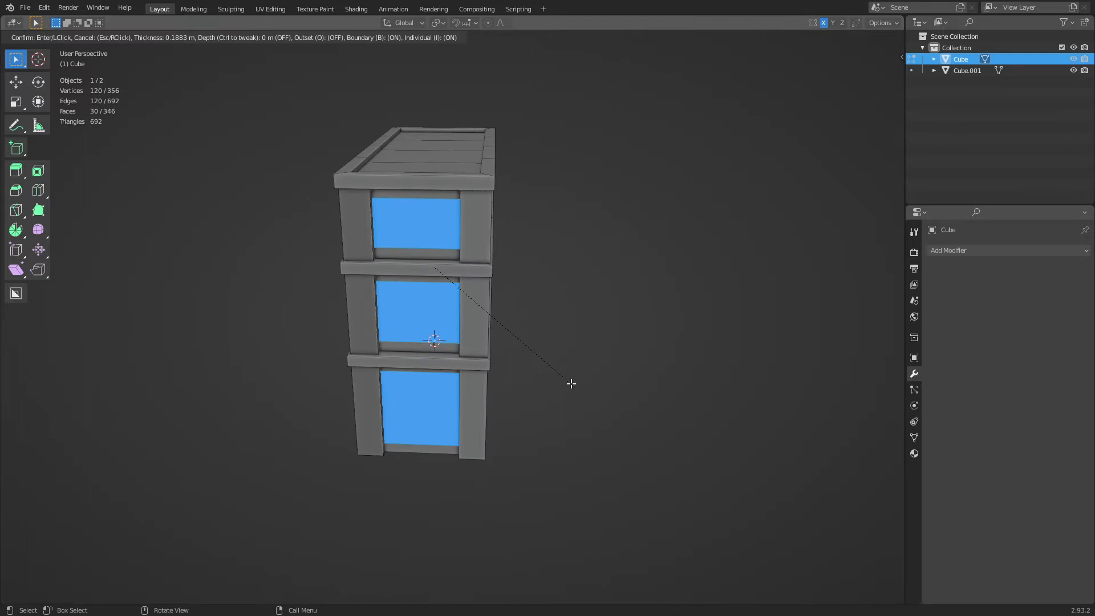
{"action": "mouse_move", "coordinate": [559, 369]}
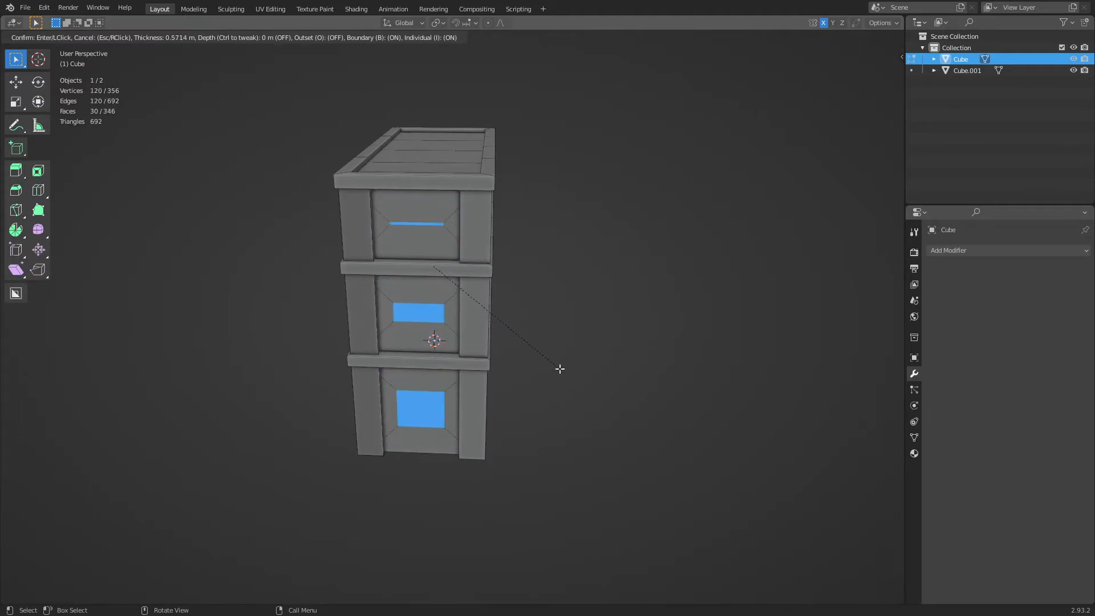
{"action": "mouse_move", "coordinate": [563, 377]}
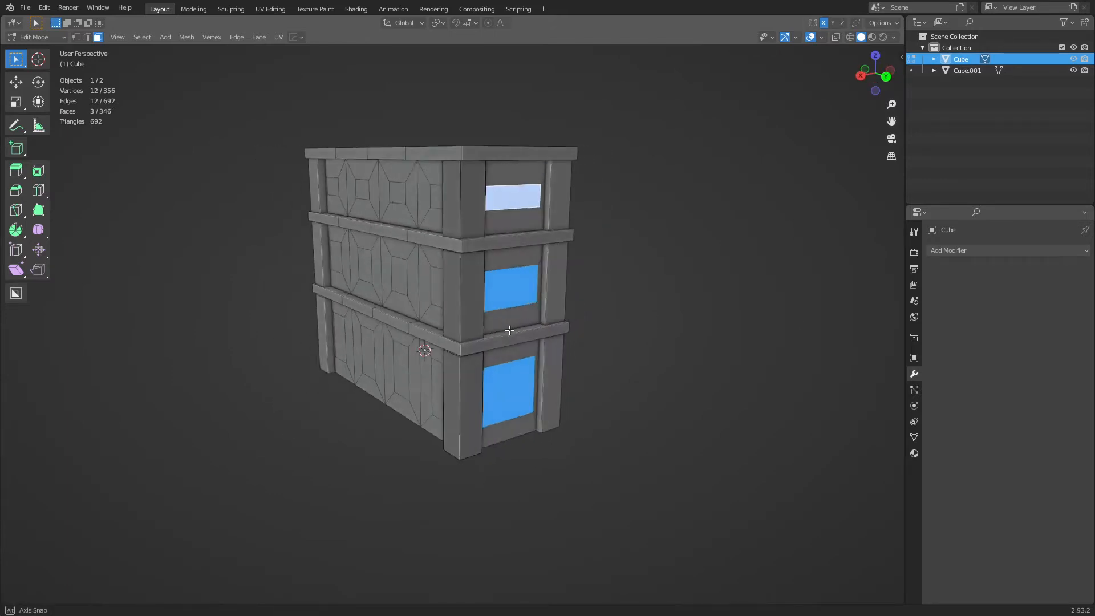
Step: Extend the window selection to the opposite end wall with Select Mirror on Y, and narrow the faces
{"action": "left_click", "coordinate": [141, 38]}
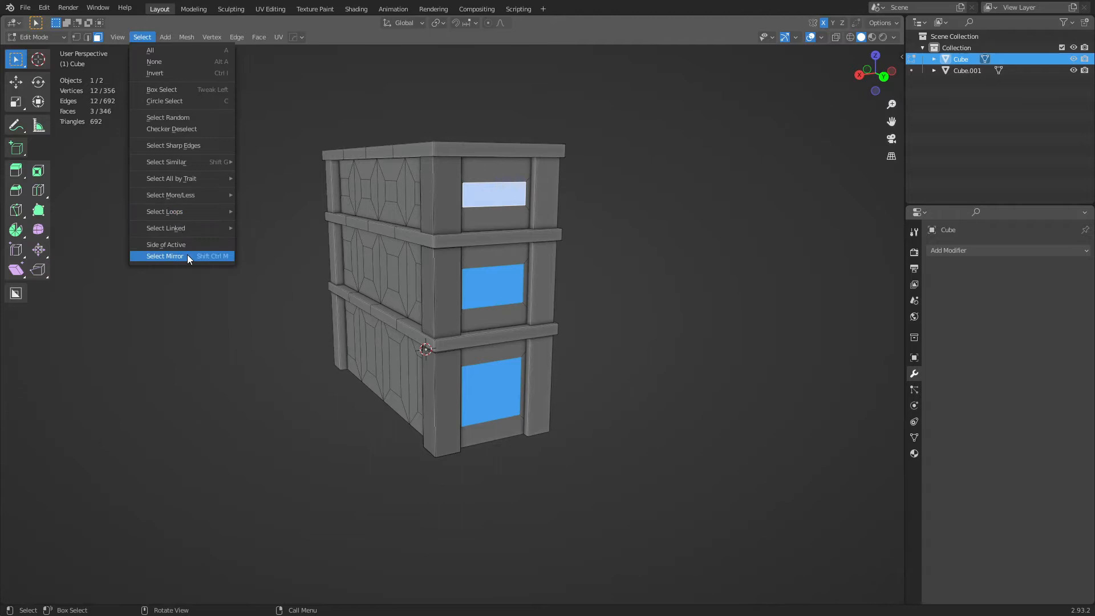
{"action": "left_click", "coordinate": [164, 256]}
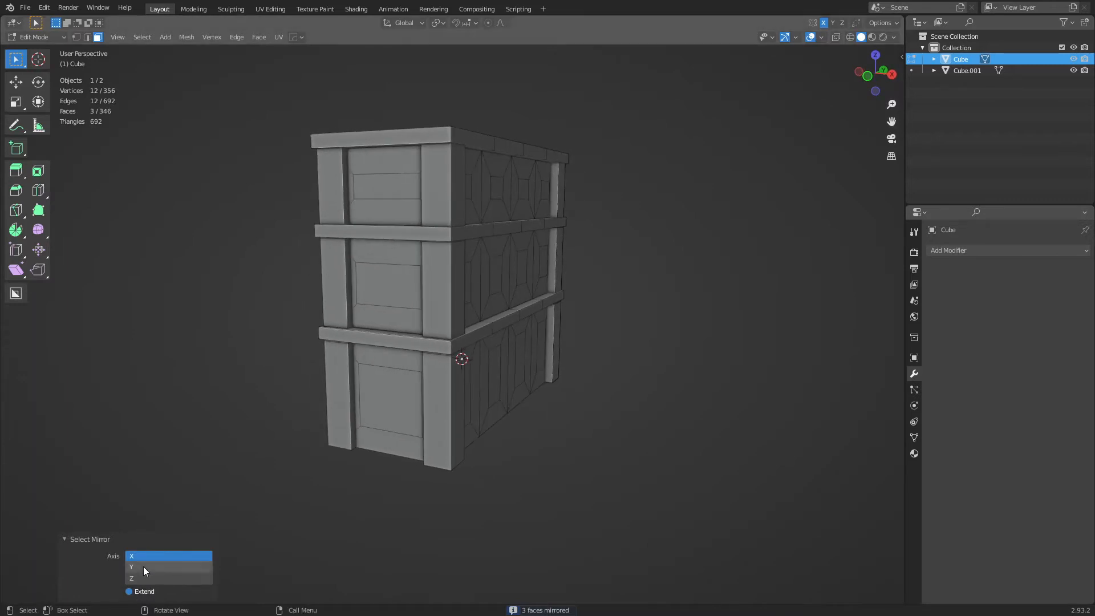
{"action": "left_click", "coordinate": [168, 567]}
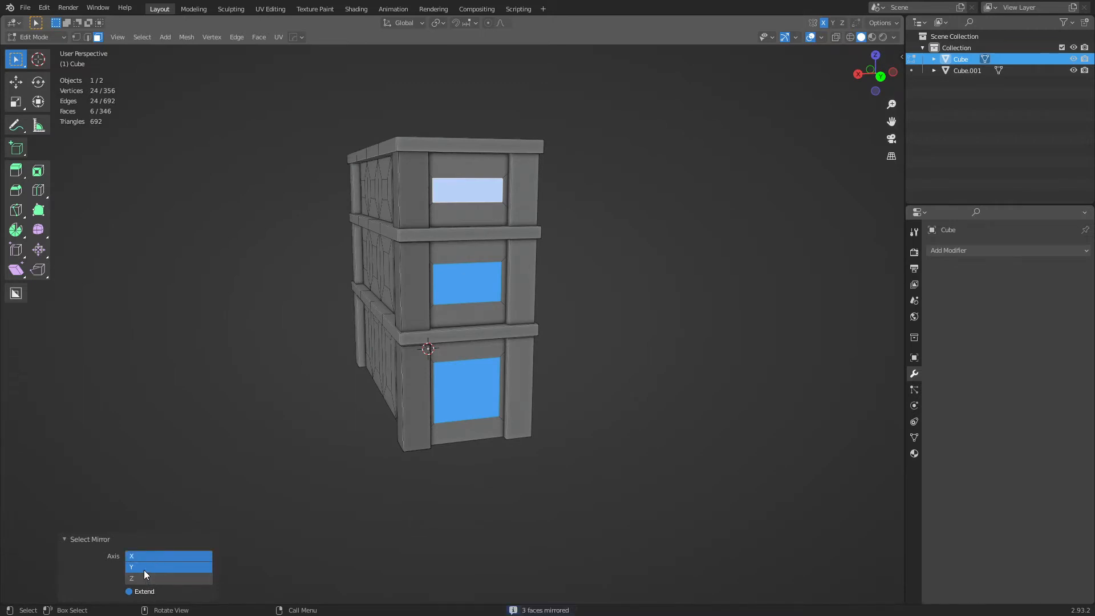
{"action": "left_click", "coordinate": [167, 566]}
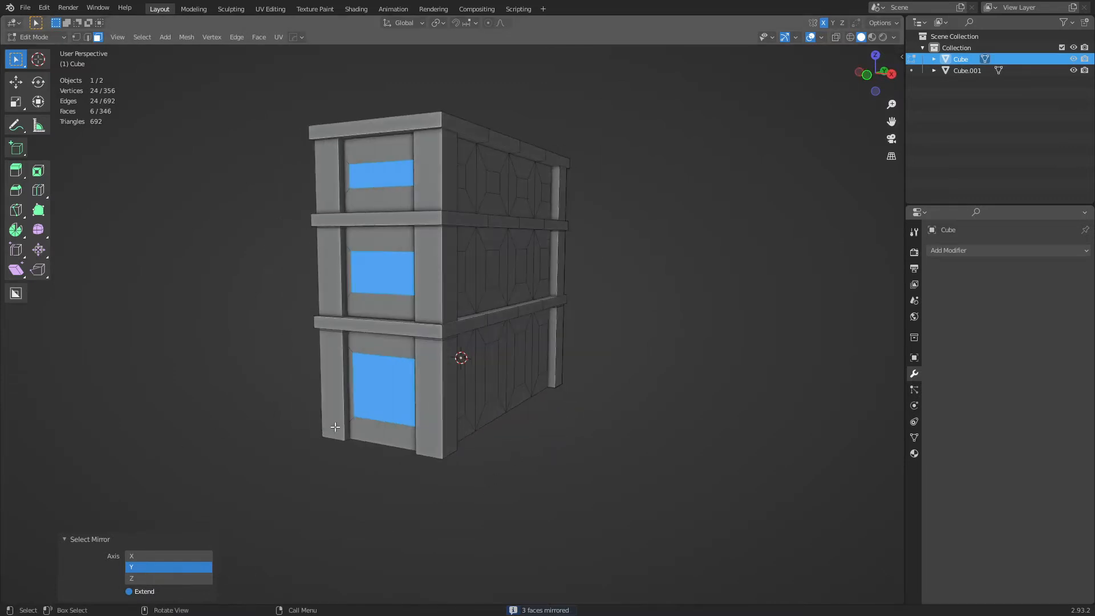
{"action": "key", "text": "s"}
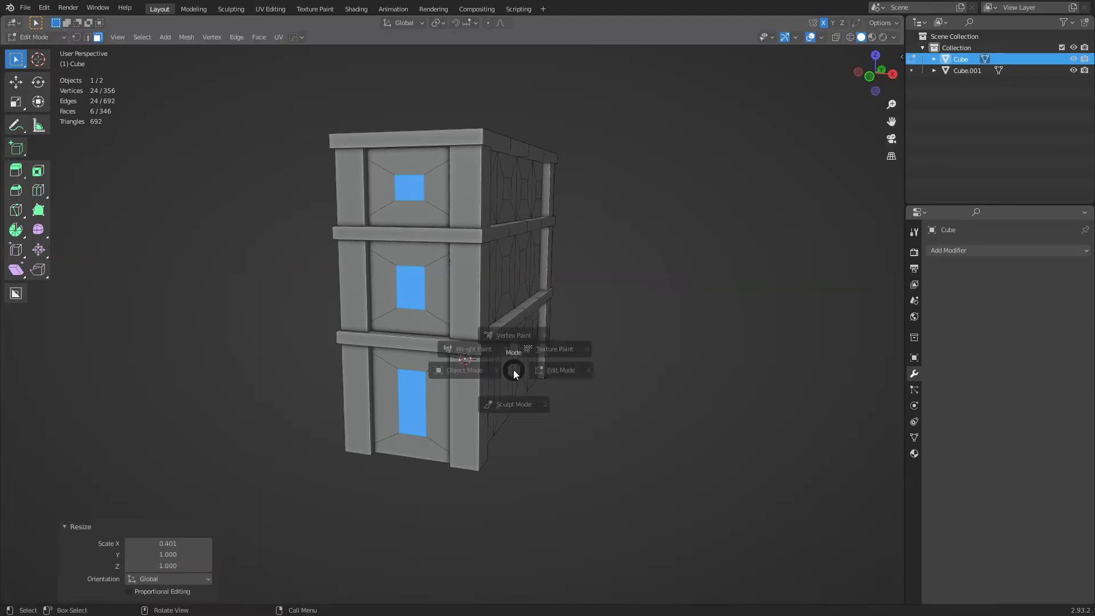
{"action": "left_click", "coordinate": [392, 423]}
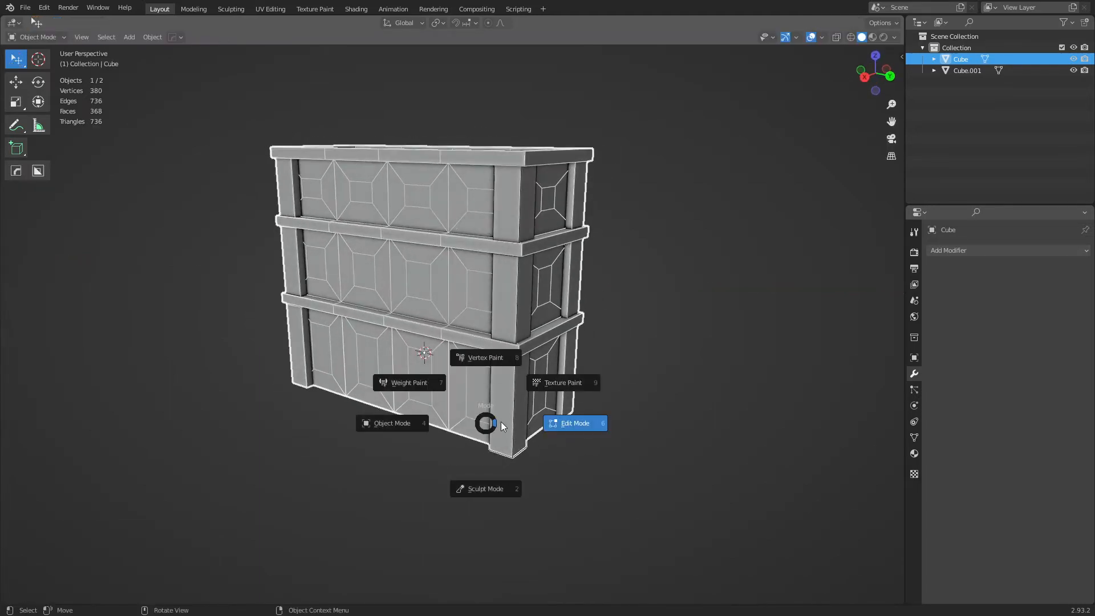
{"action": "left_click", "coordinate": [575, 423]}
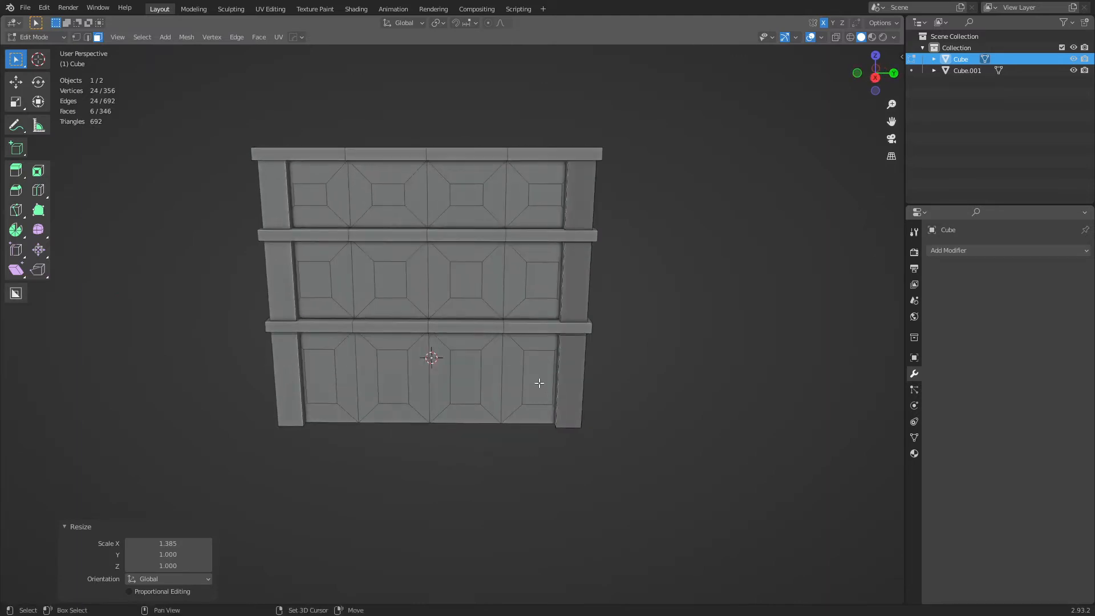
Step: Select the front wall panels and recess their window faces into the wall
{"action": "left_click", "coordinate": [537, 377]}
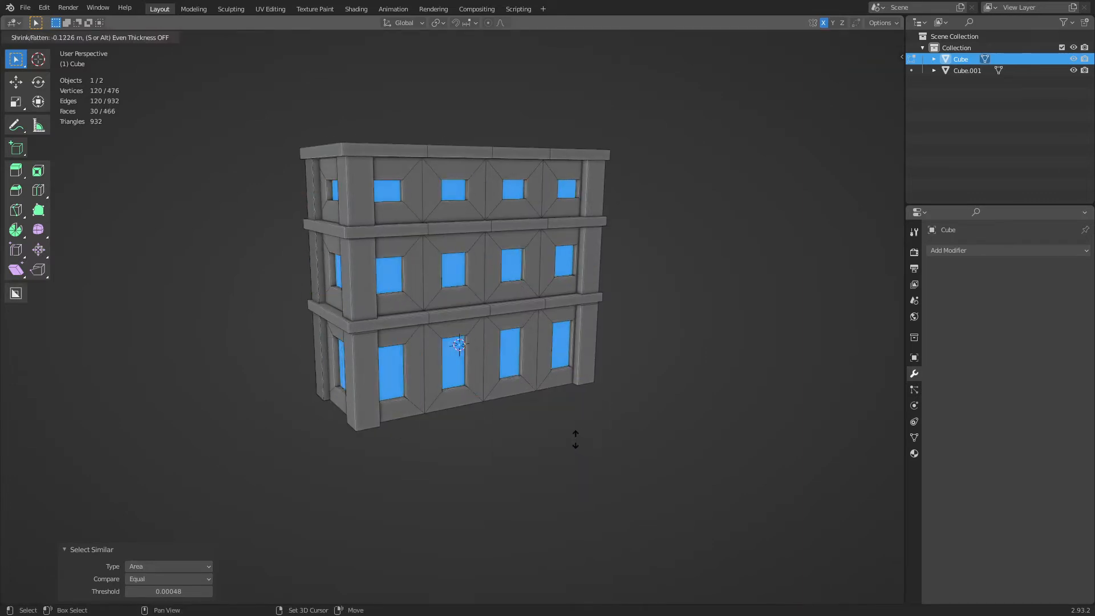
{"action": "key", "text": "Tab"}
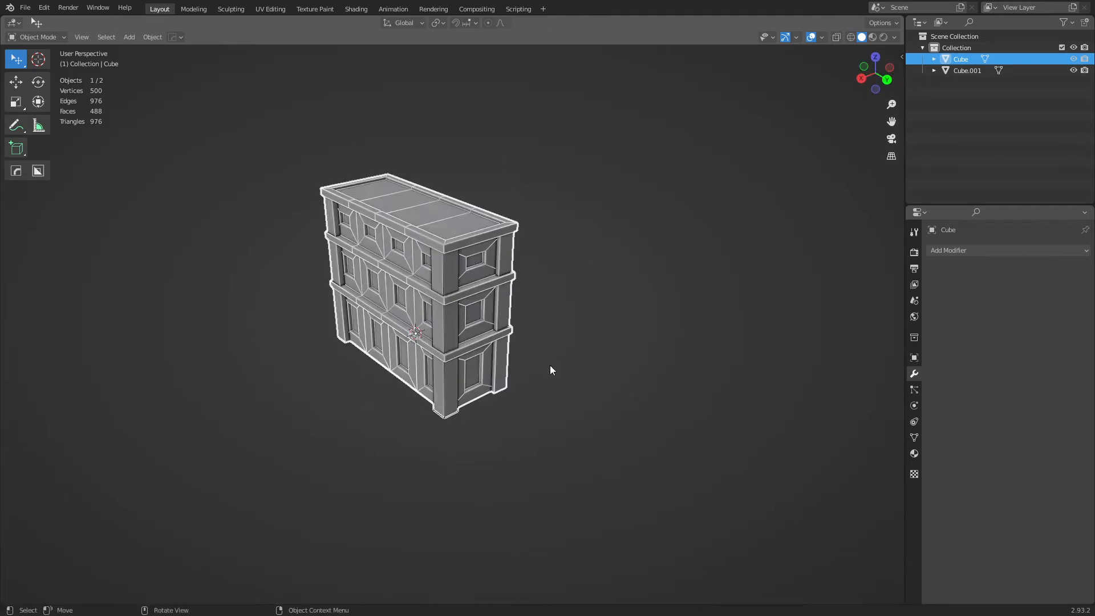
Step: Bring up the Add menu over the building and hover Lattice
{"action": "left_click", "coordinate": [622, 403]}
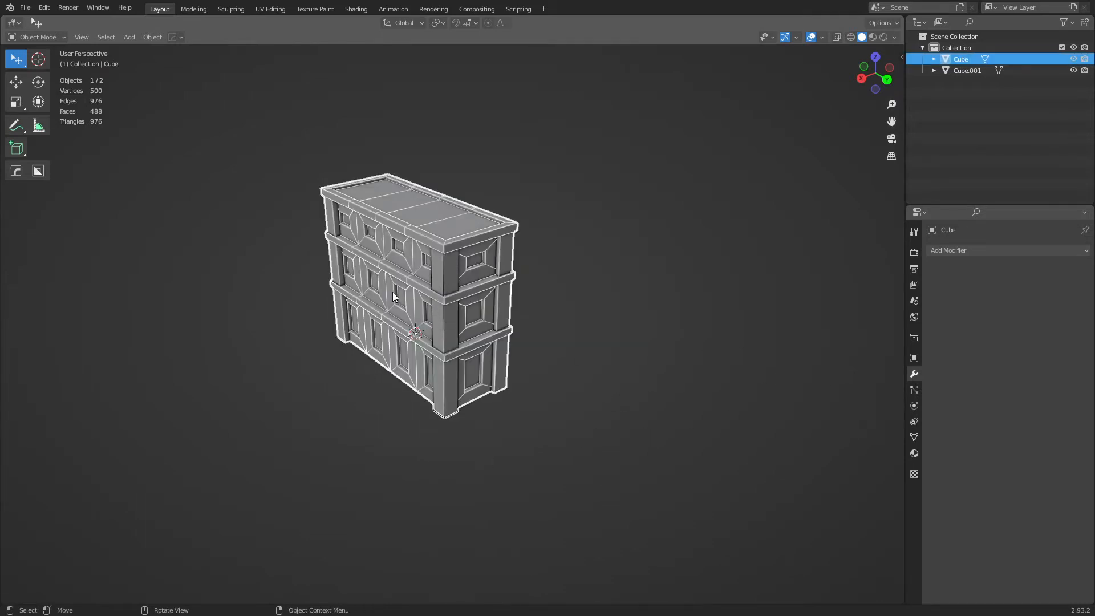
{"action": "mouse_move", "coordinate": [452, 299]}
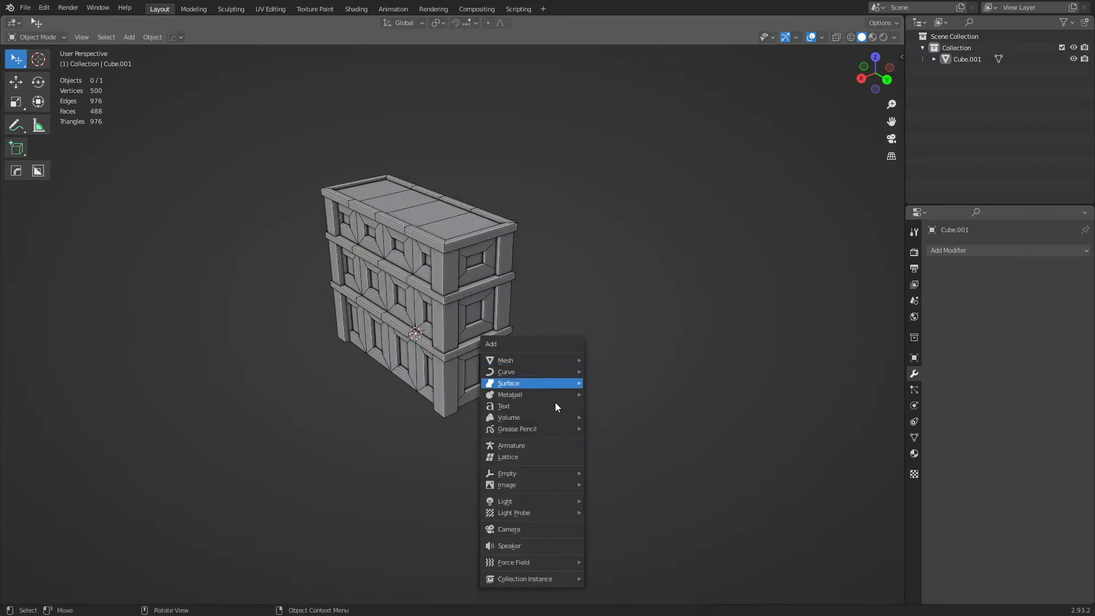
{"action": "mouse_move", "coordinate": [538, 457]}
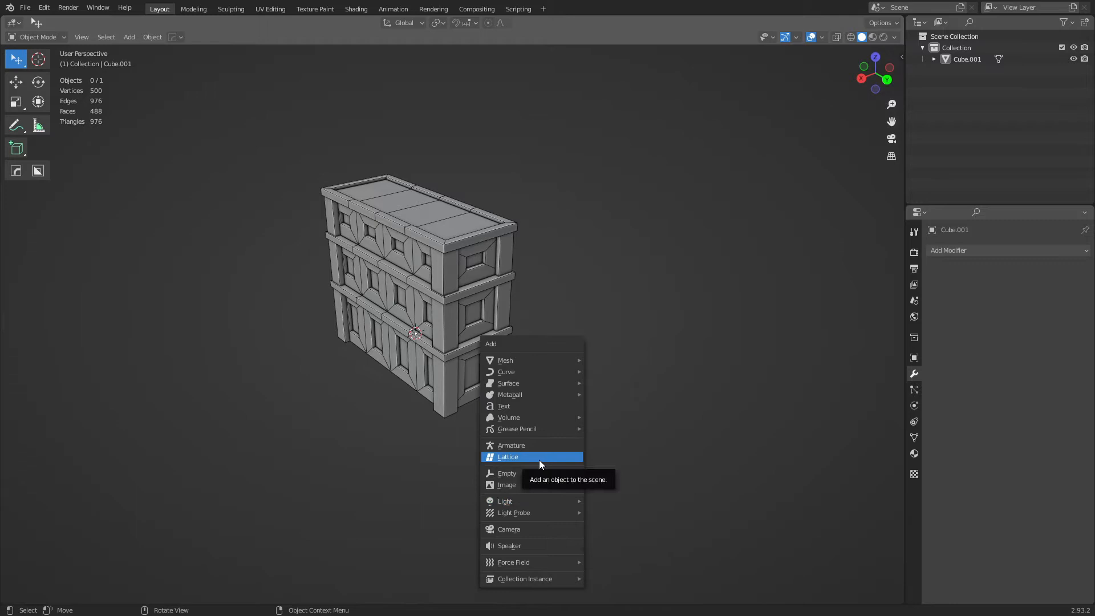
Step: Add a lattice and scale it along Y, X and Z to enclose the building
{"action": "left_click", "coordinate": [507, 457]}
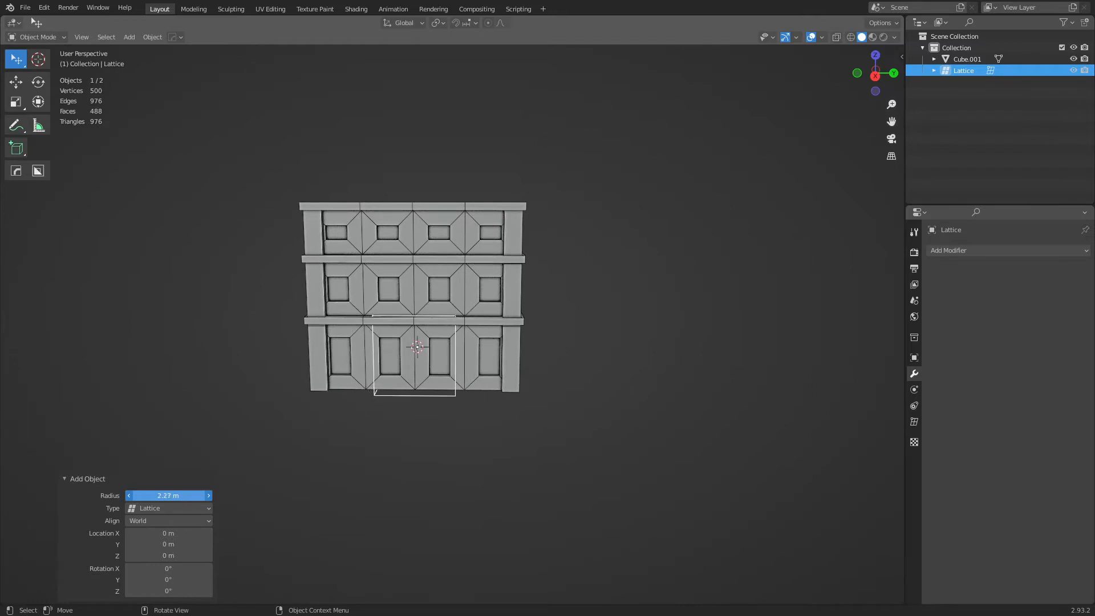
{"action": "left_click", "coordinate": [453, 480]}
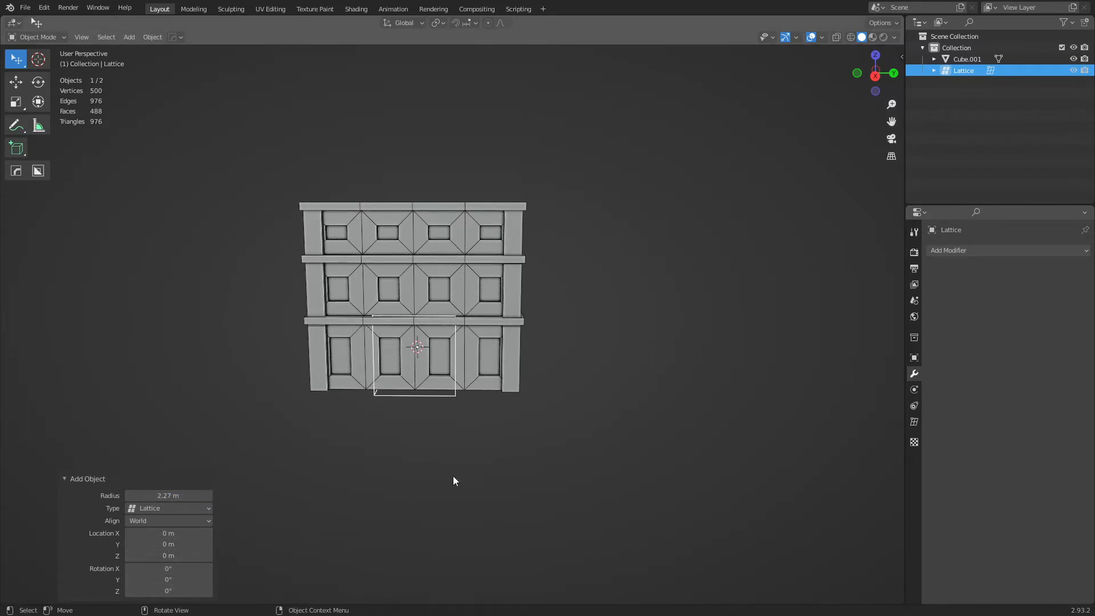
{"action": "key", "text": "s"}
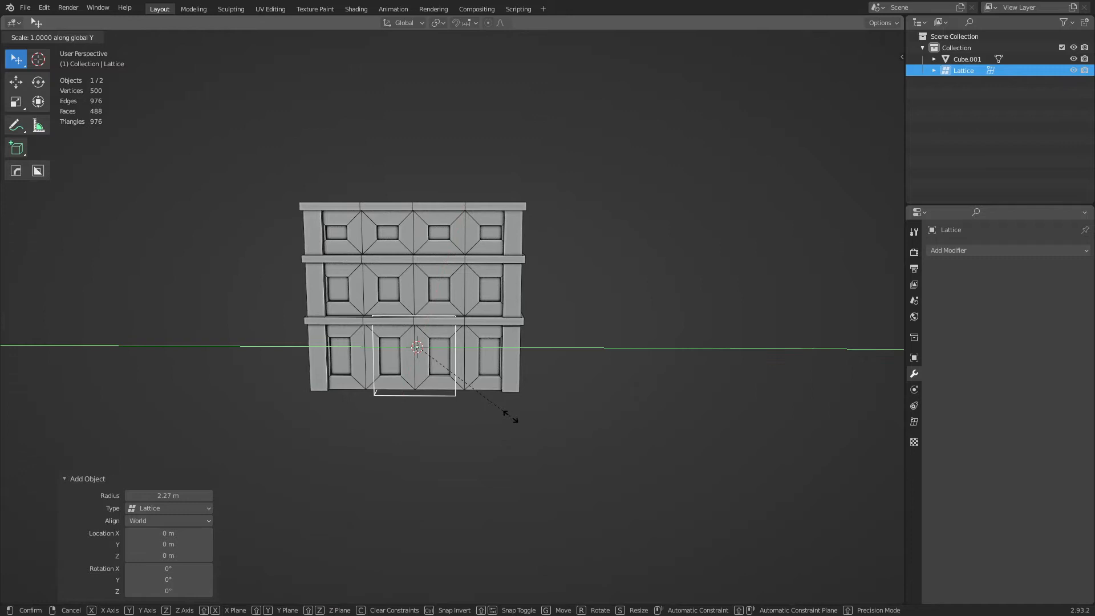
{"action": "mouse_move", "coordinate": [722, 435]}
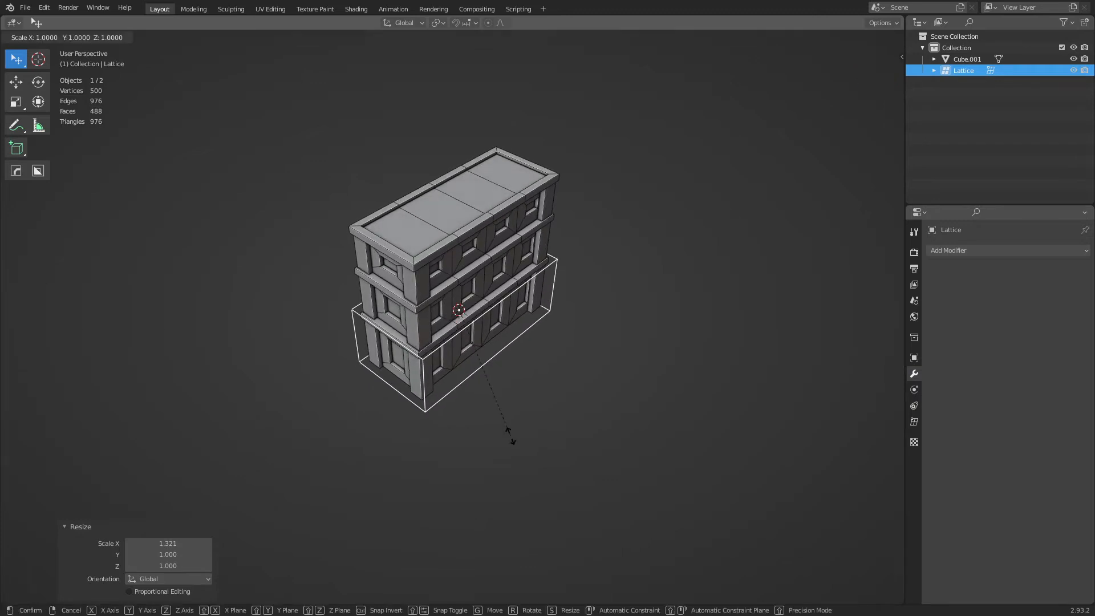
{"action": "key", "text": "y"}
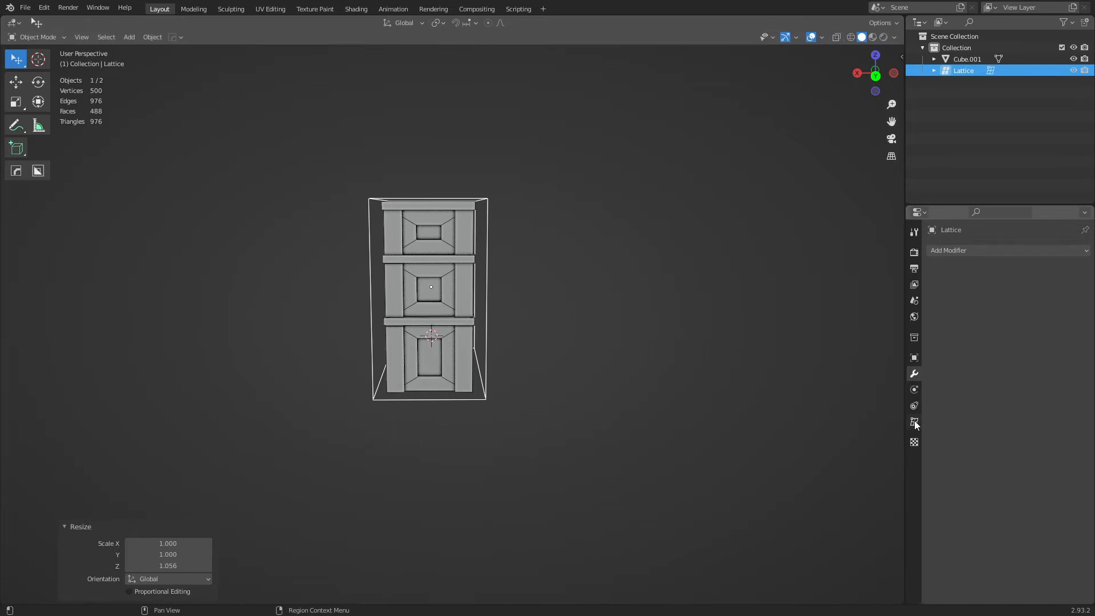
Step: Set the lattice resolution to U 4, V 6, W 5, and select the building mesh
{"action": "left_click", "coordinate": [914, 422]}
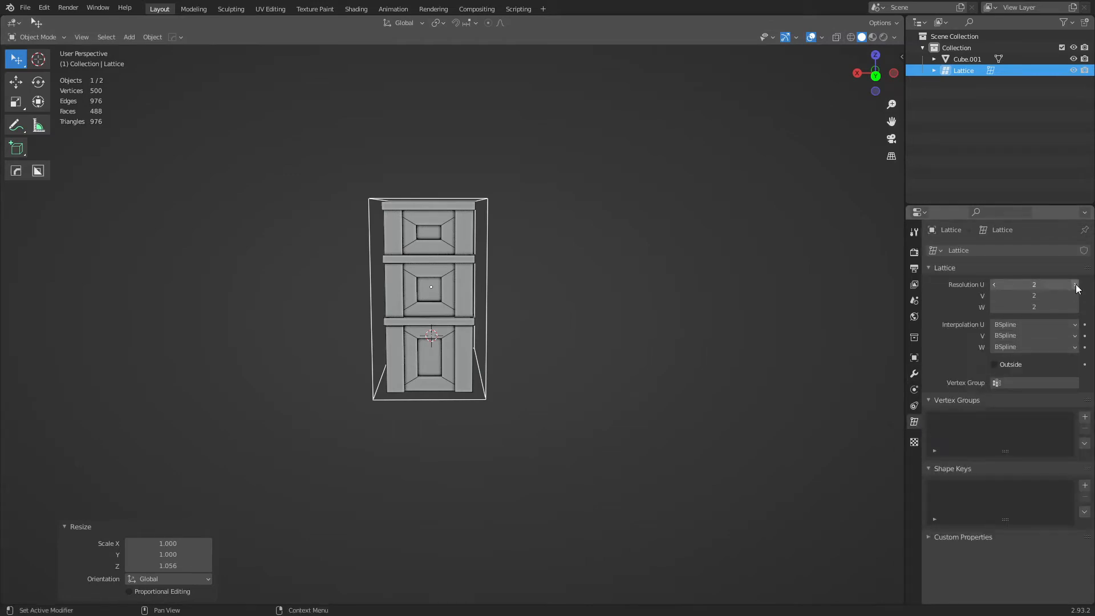
{"action": "left_click", "coordinate": [1074, 284]}
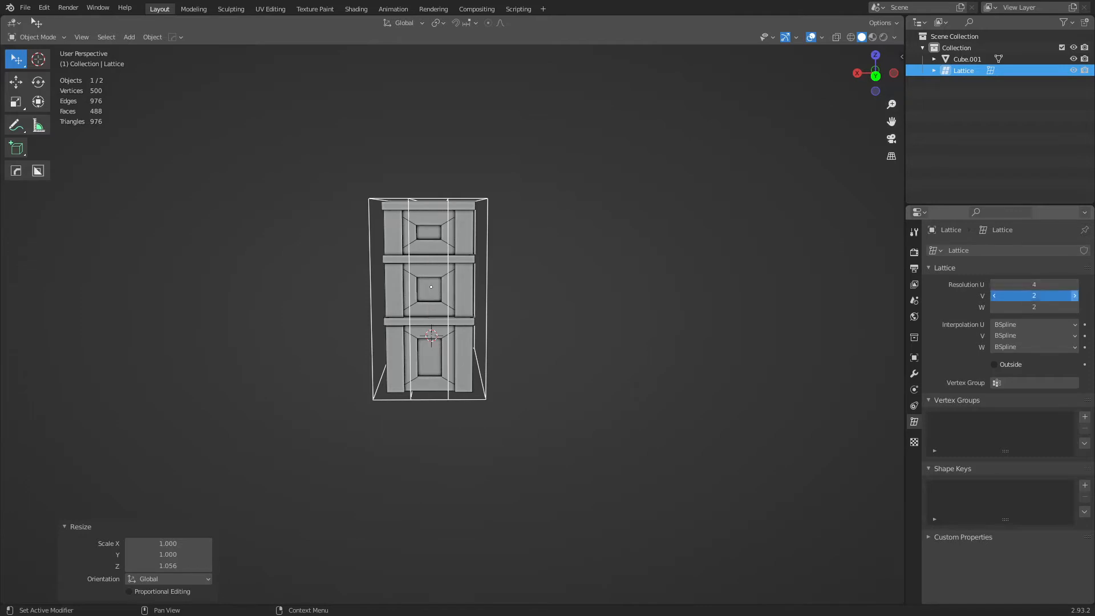
{"action": "left_click", "coordinate": [1074, 295]}
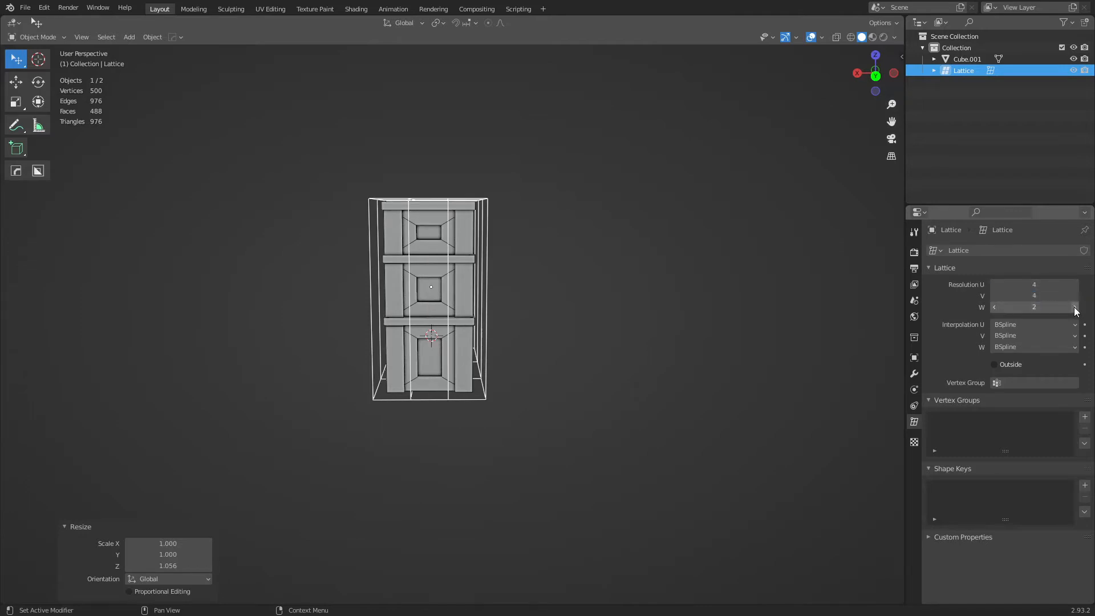
{"action": "left_click", "coordinate": [1073, 308]}
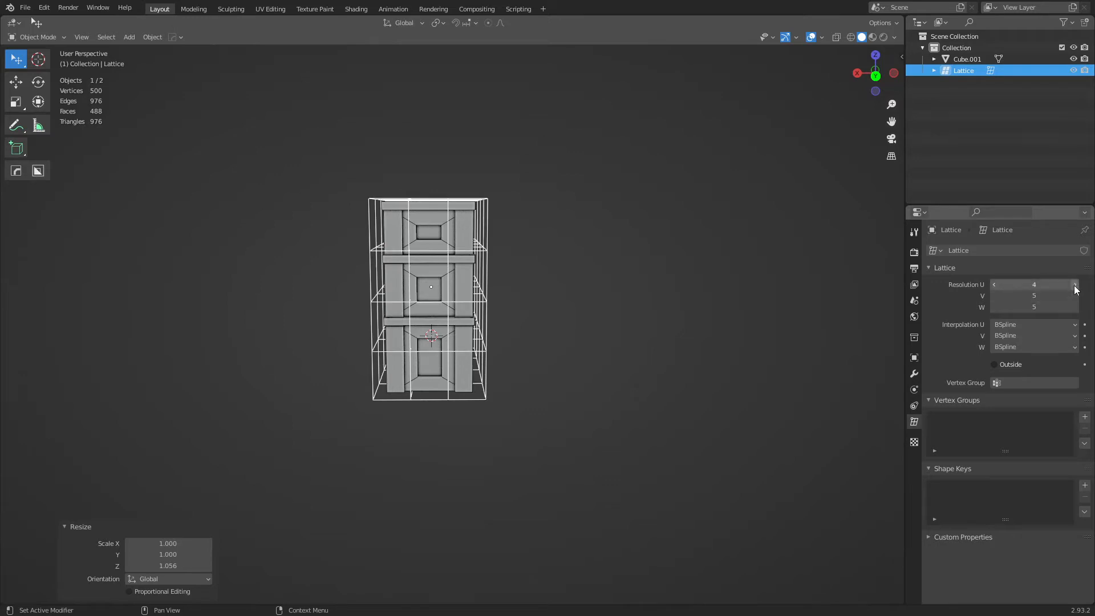
{"action": "left_click", "coordinate": [1073, 284]}
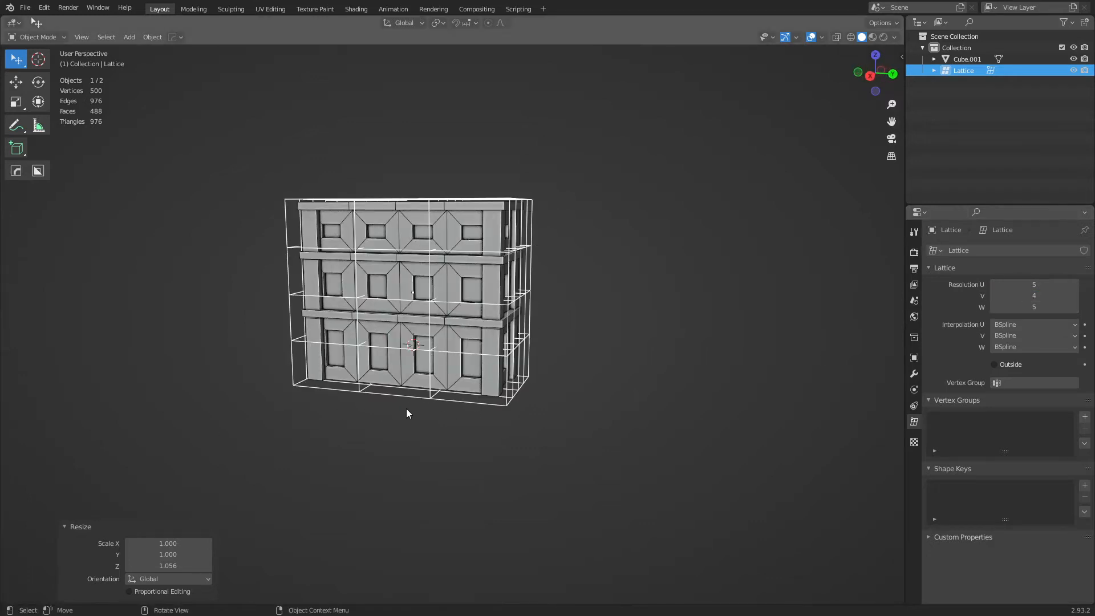
{"action": "left_click", "coordinate": [1074, 294]}
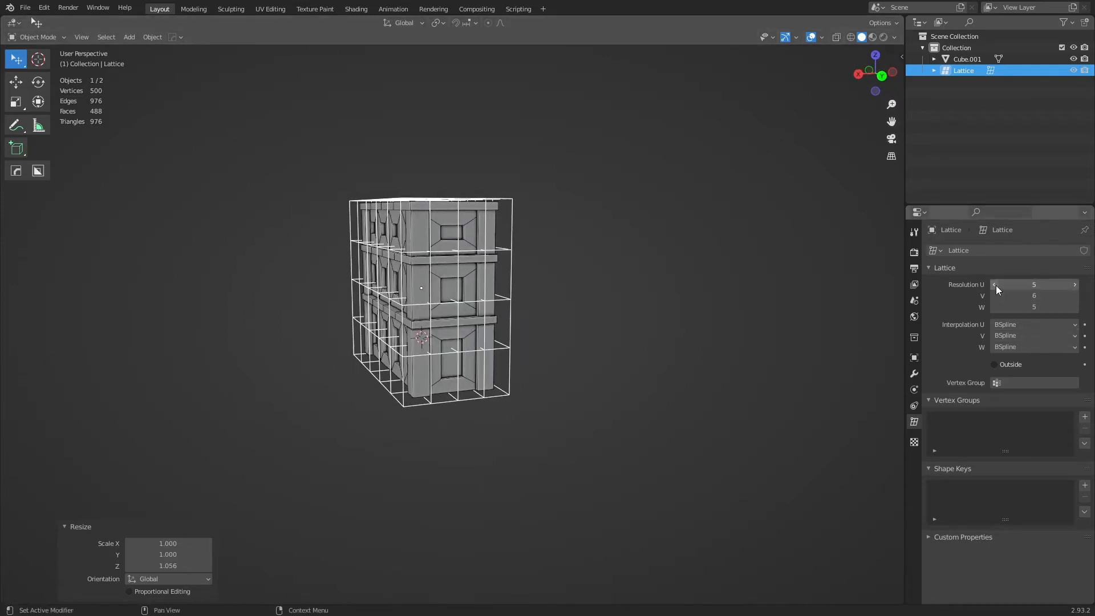
{"action": "left_click", "coordinate": [995, 284]}
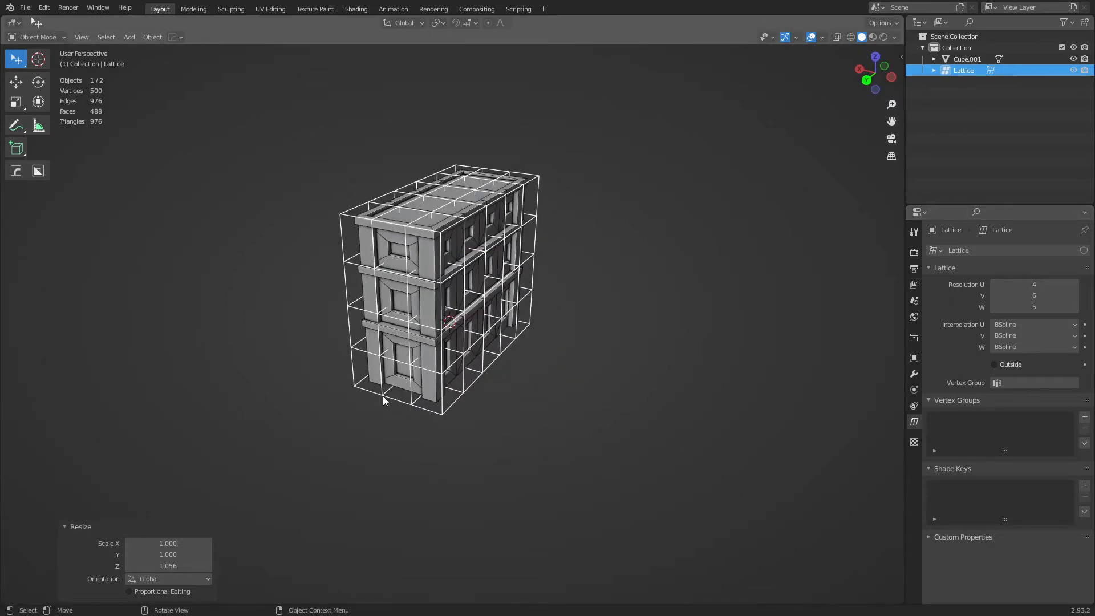
{"action": "left_click", "coordinate": [967, 58]}
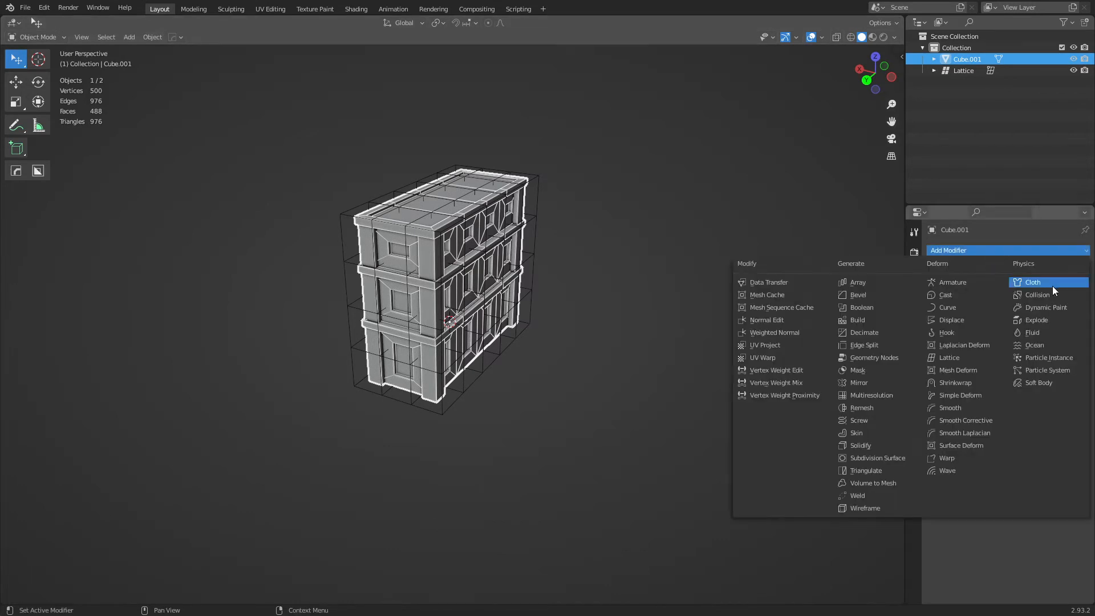
{"action": "mouse_move", "coordinate": [946, 332]}
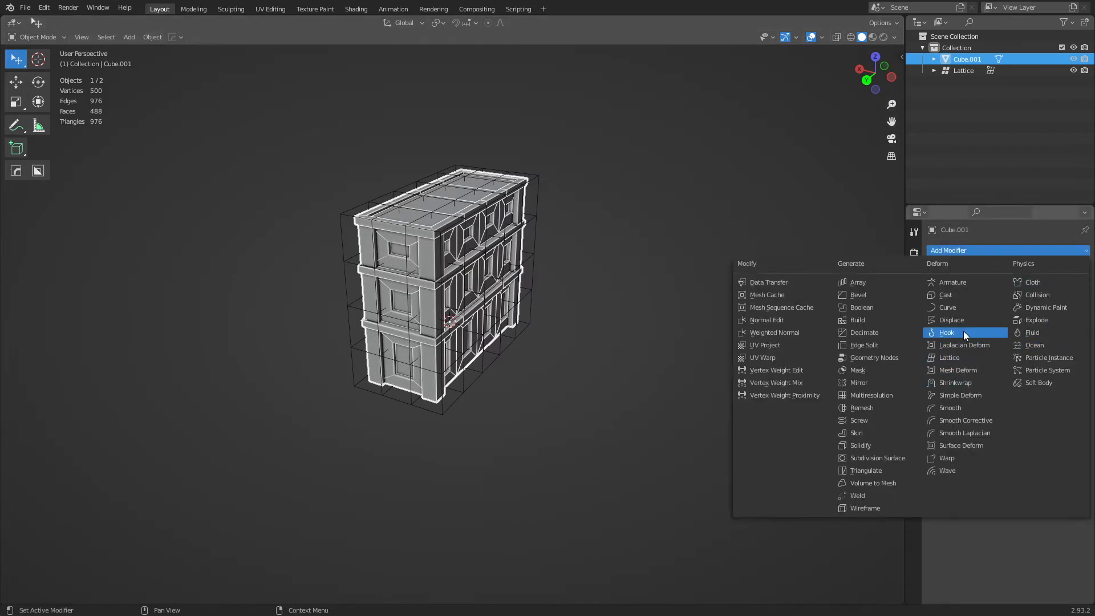
{"action": "mouse_move", "coordinate": [964, 395]}
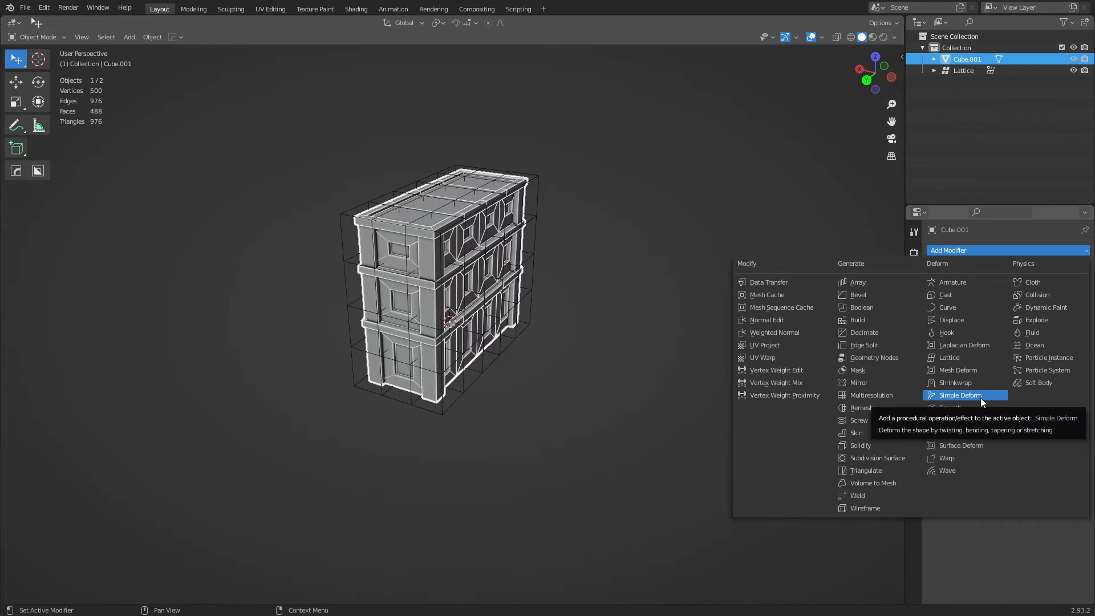
{"action": "mouse_move", "coordinate": [961, 444]}
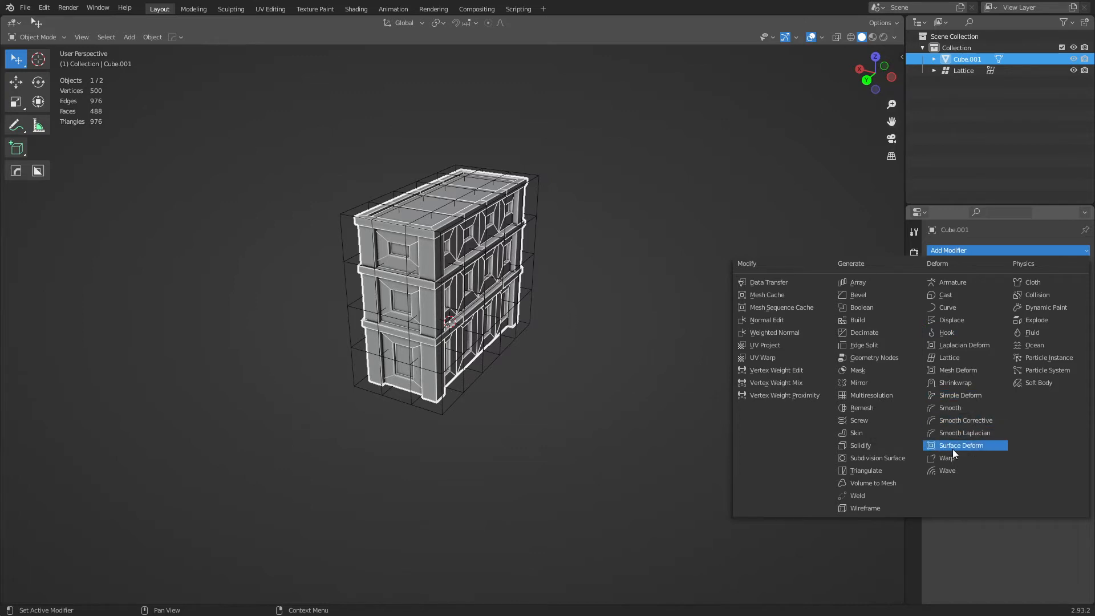
Step: Add a Lattice modifier to the building with Object set to Lattice, then select the lattice
{"action": "left_click", "coordinate": [949, 357]}
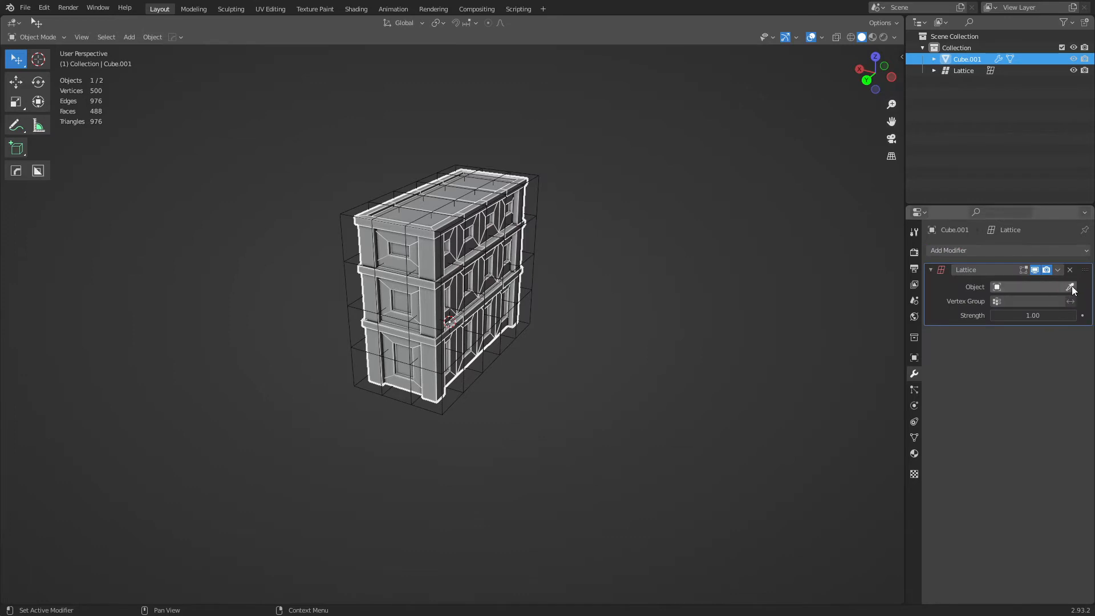
{"action": "left_click", "coordinate": [1029, 286]}
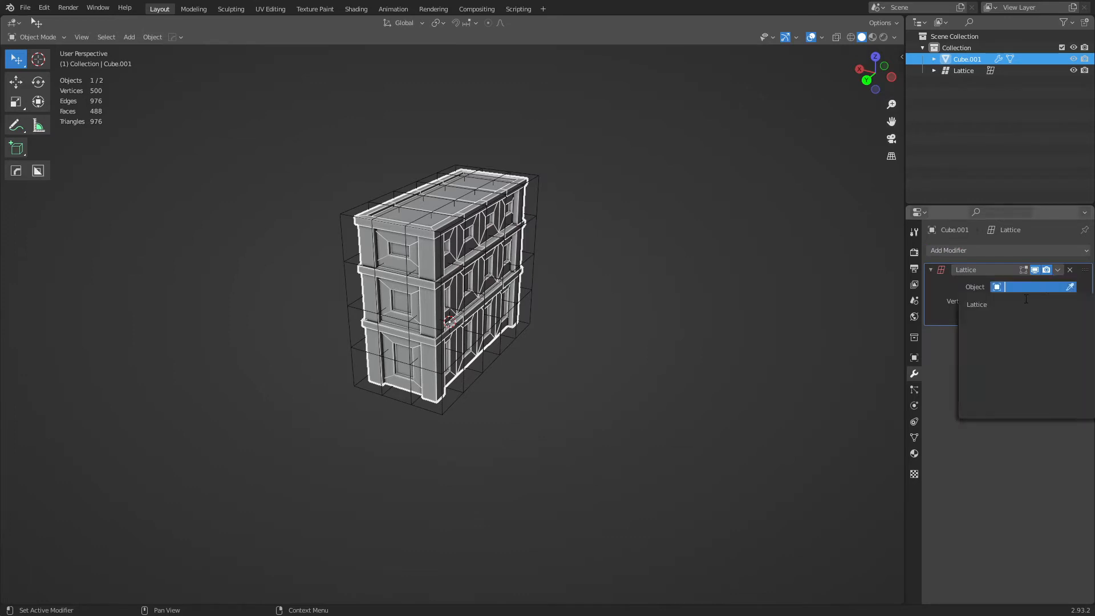
{"action": "left_click", "coordinate": [976, 305]}
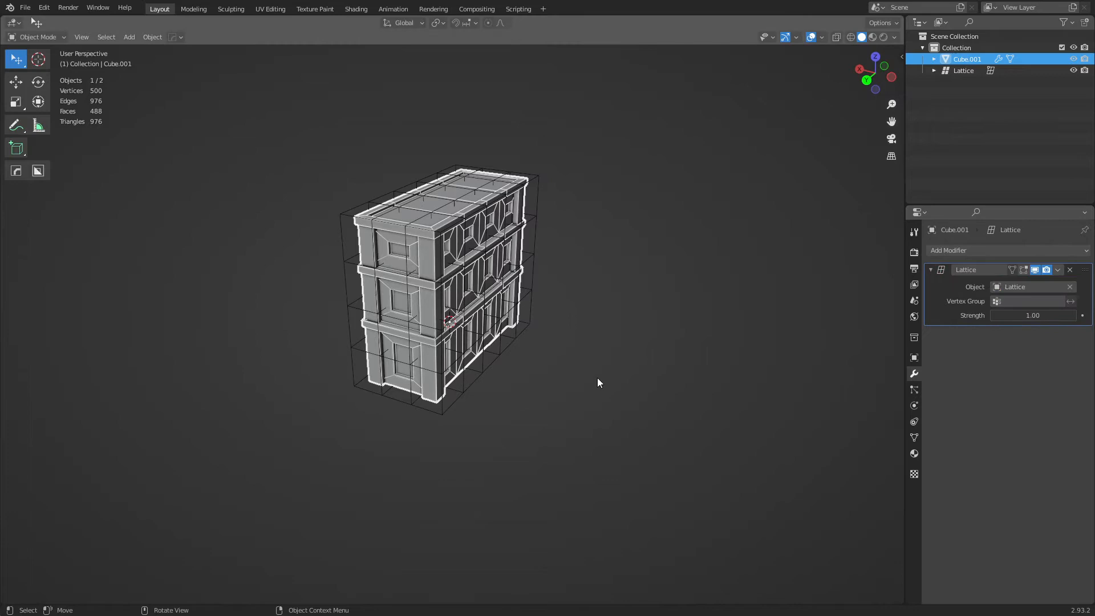
{"action": "left_click", "coordinate": [963, 69]}
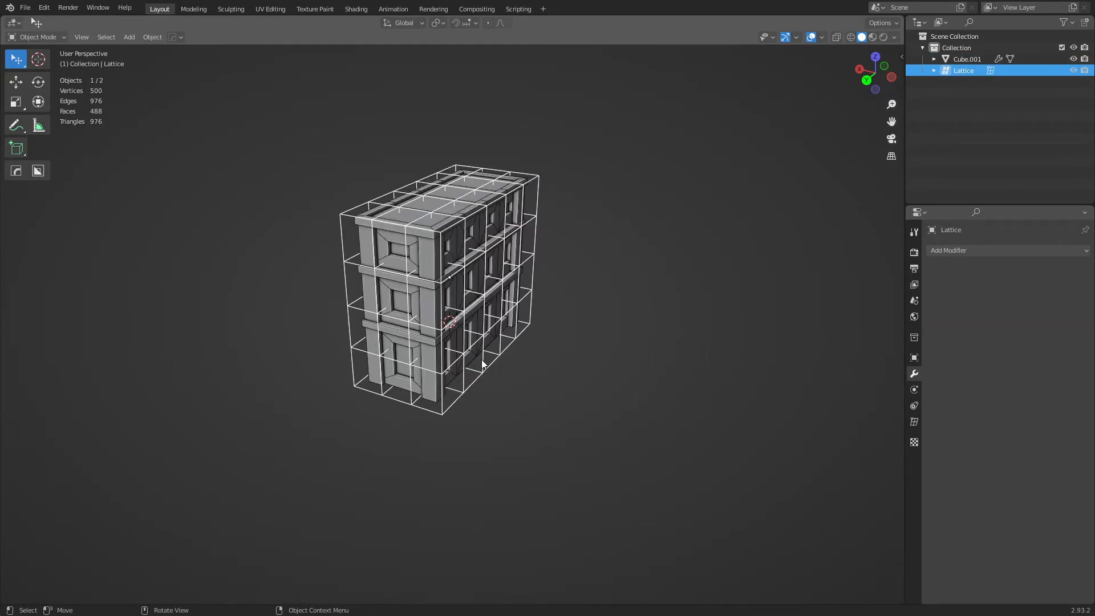
Step: In lattice Edit Mode, move top lattice points along Y and Z so the building leans
{"action": "key", "text": "Tab"}
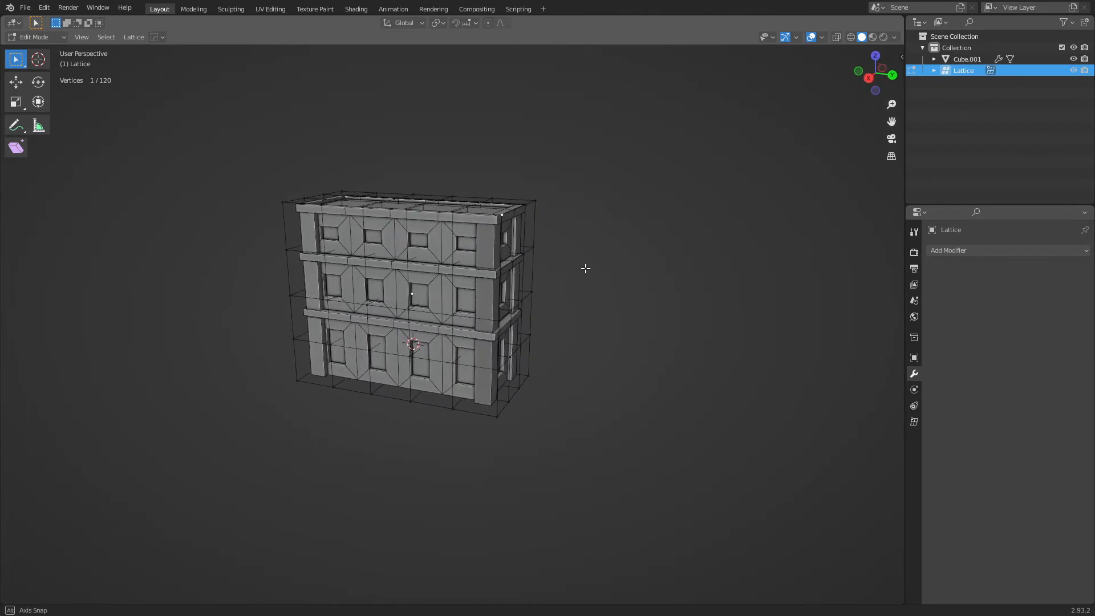
{"action": "key", "text": "g"}
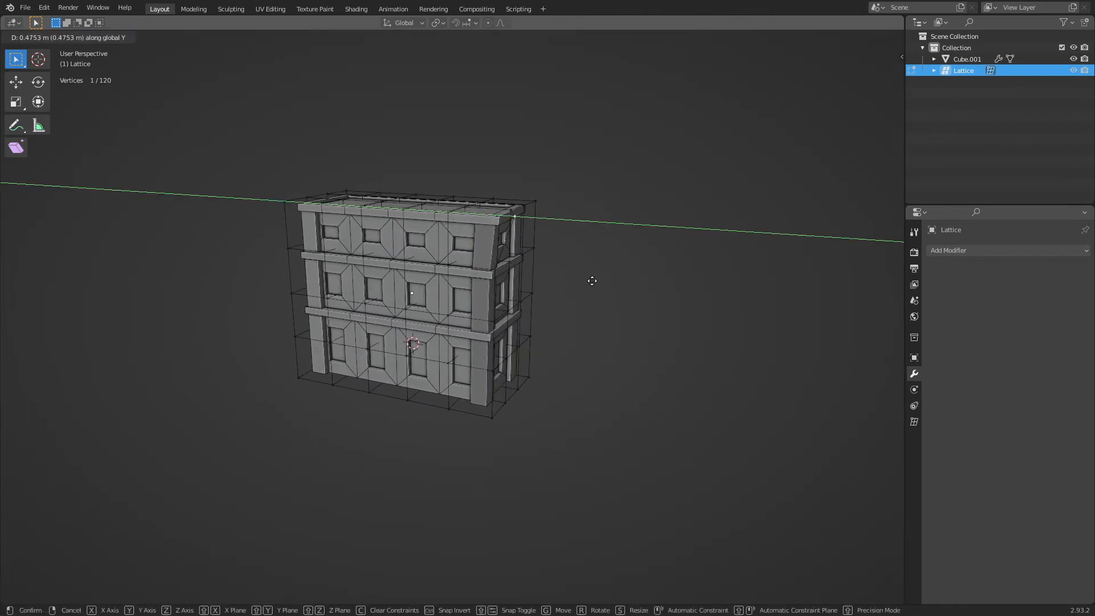
{"action": "mouse_move", "coordinate": [678, 303]}
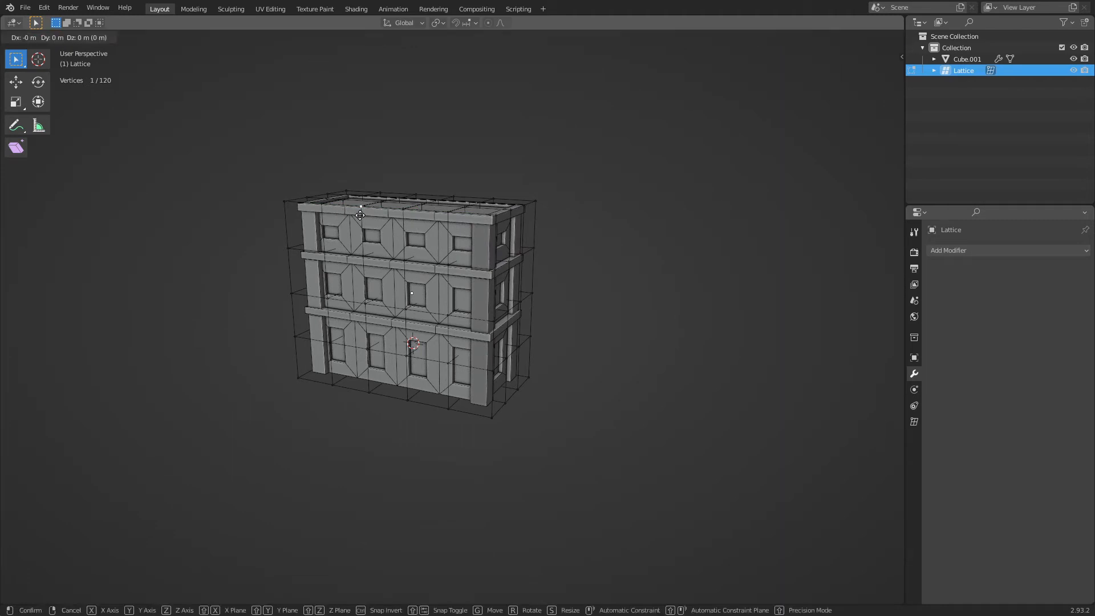
{"action": "key", "text": "z"}
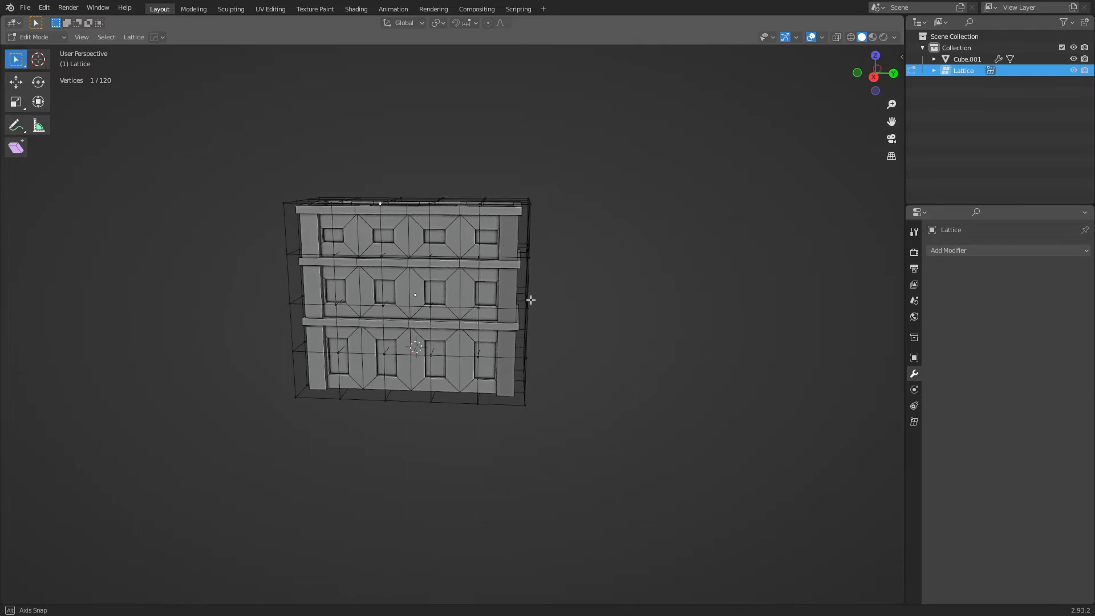
{"action": "key", "text": "g"}
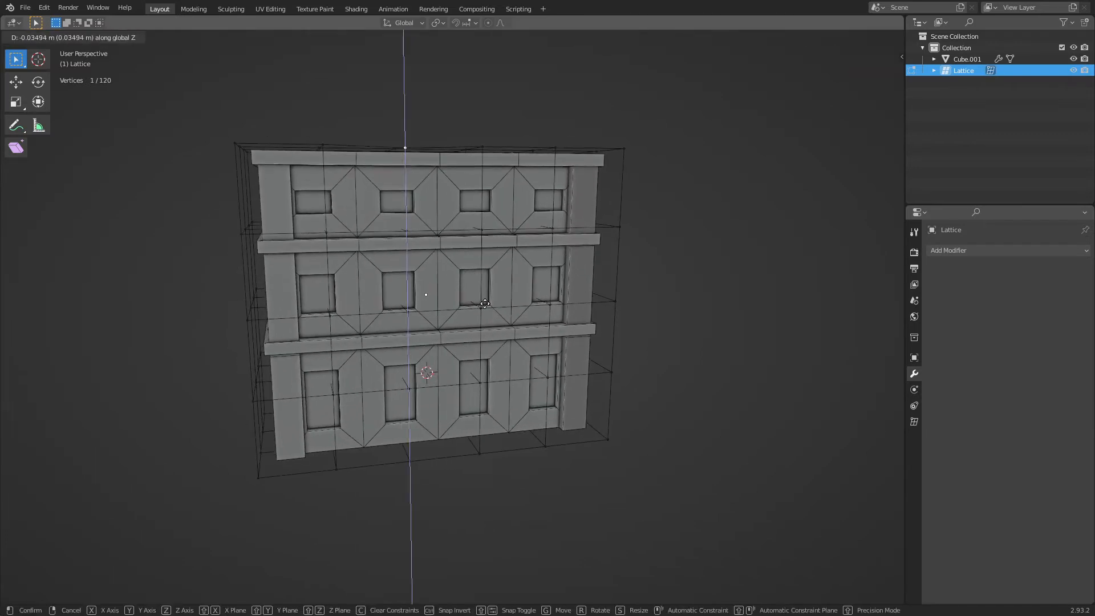
{"action": "mouse_move", "coordinate": [507, 309]}
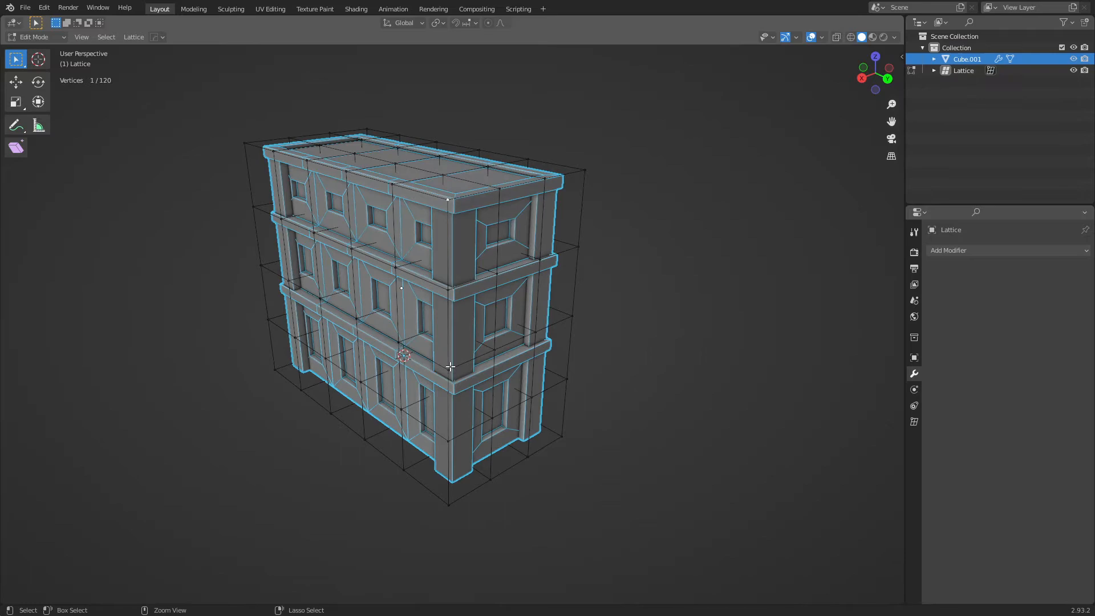
{"action": "key", "text": "Tab"}
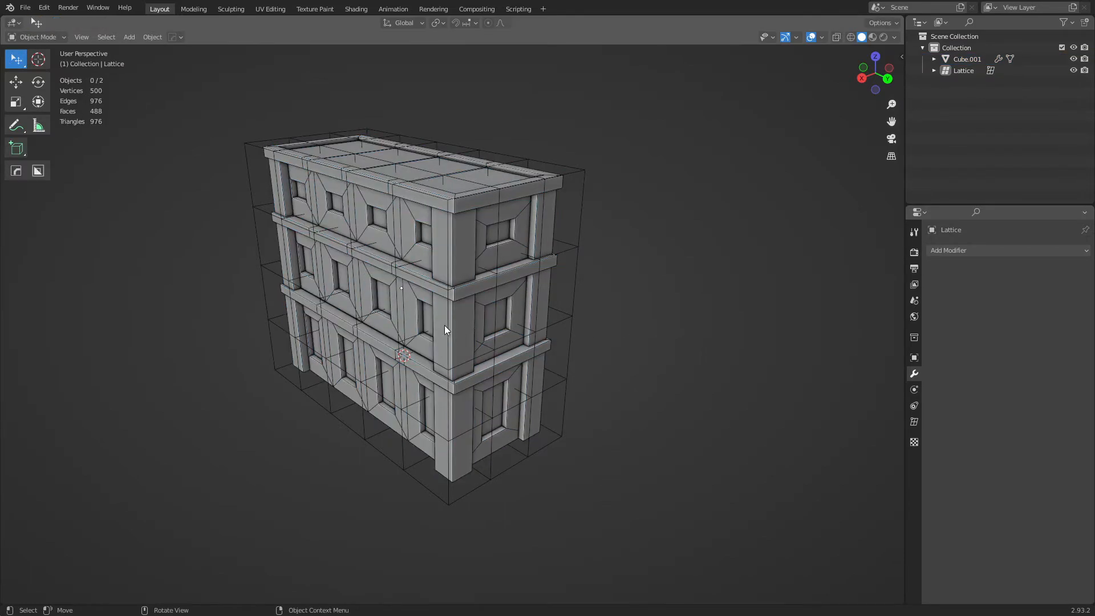
Step: Select more corner lattice points and move them to skew the building further
{"action": "key", "text": "Tab"}
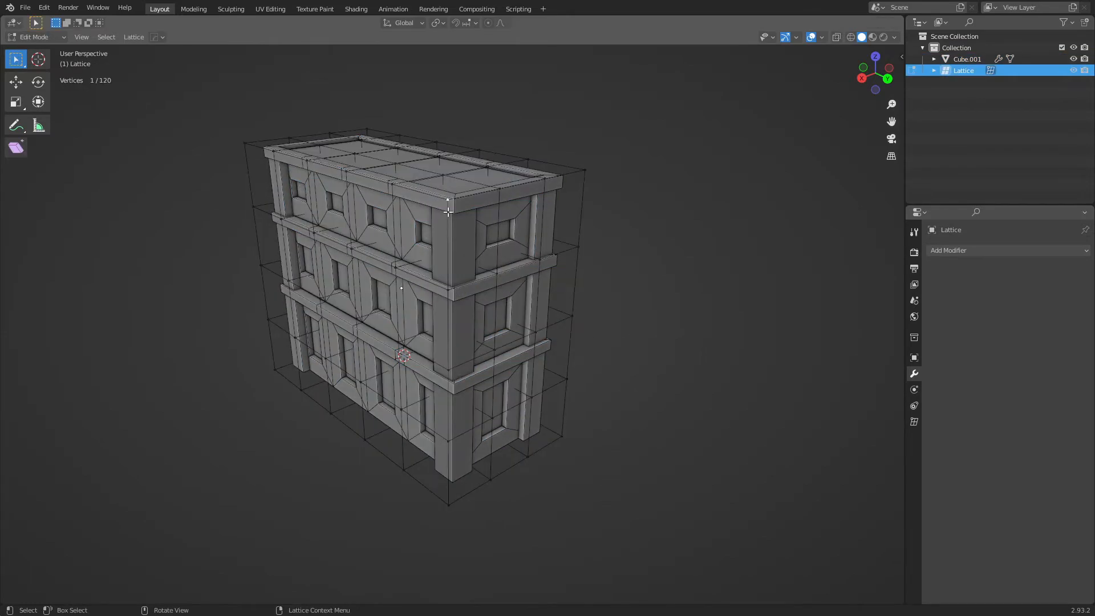
{"action": "left_click", "coordinate": [448, 370]}
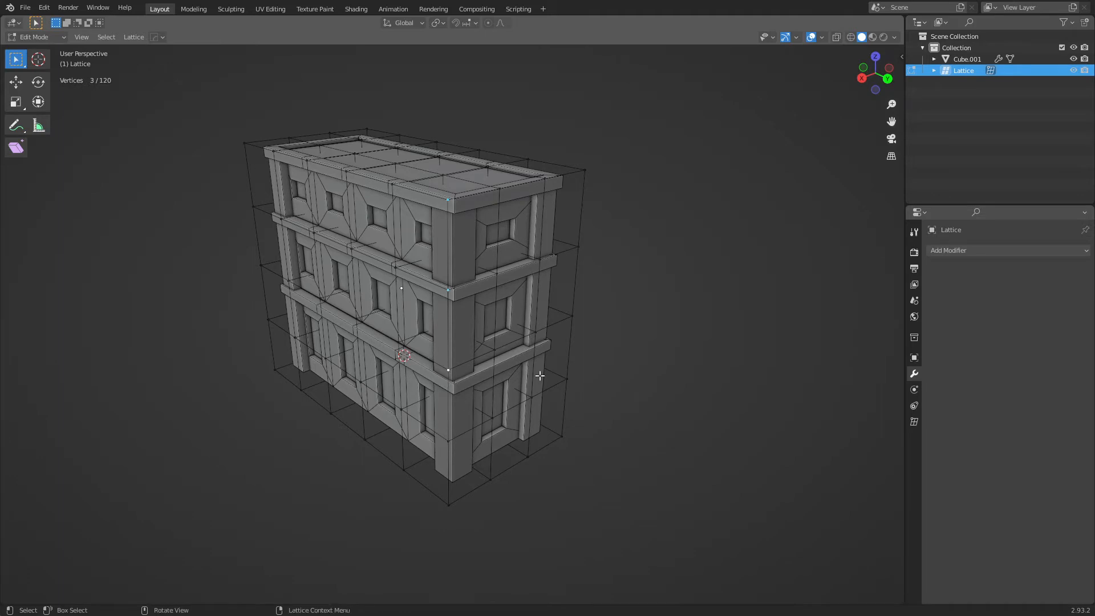
{"action": "key", "text": "g"}
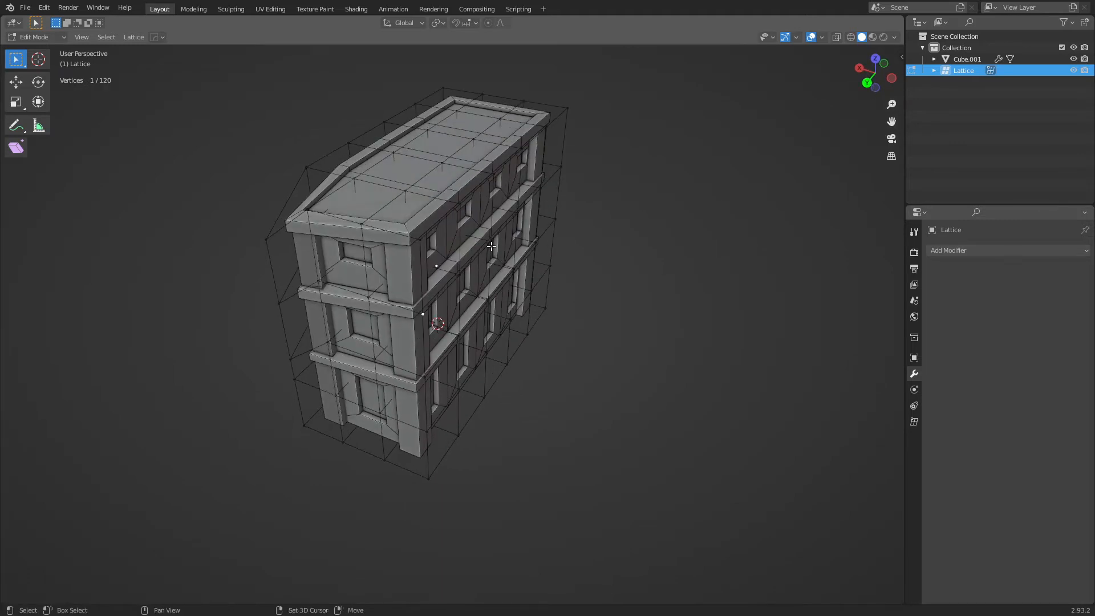
{"action": "key", "text": "g"}
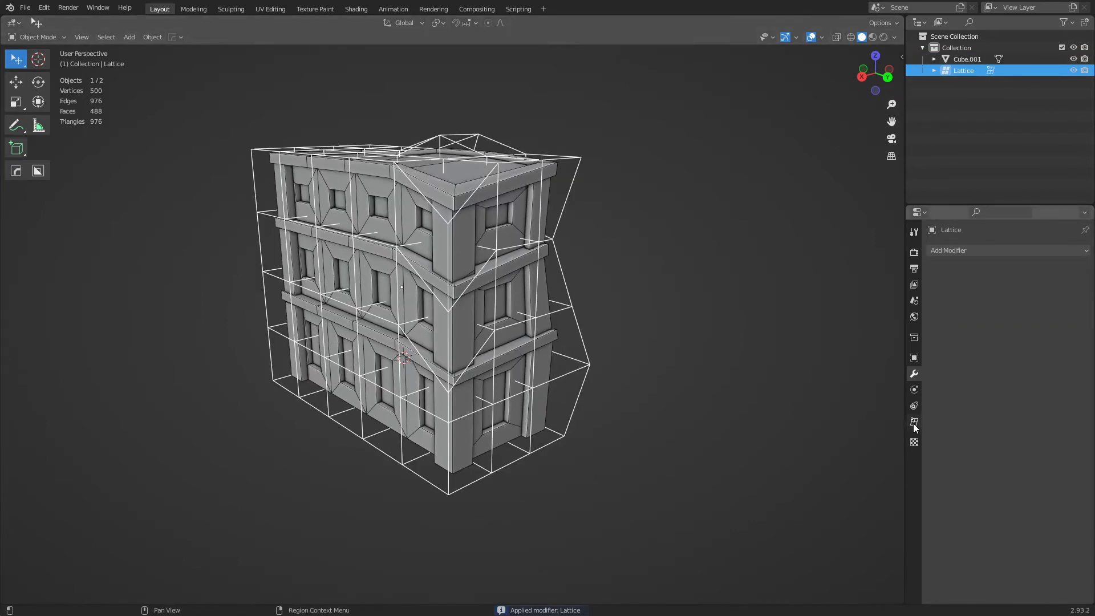
Step: Lower the lattice's Resolution U and V to 2 in its data properties
{"action": "left_click", "coordinate": [914, 421]}
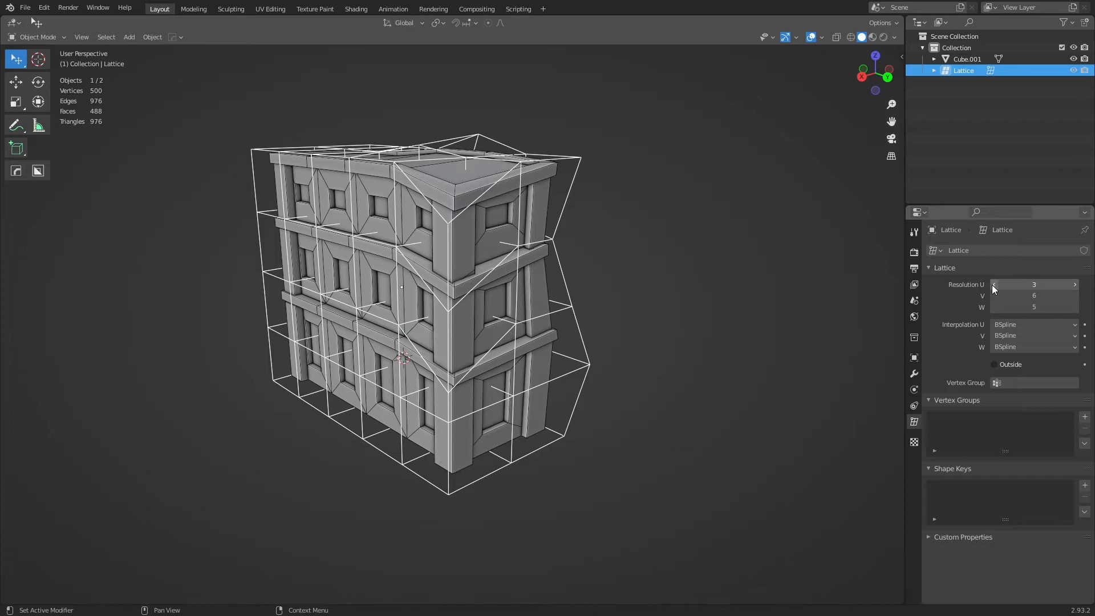
{"action": "left_click", "coordinate": [993, 284]}
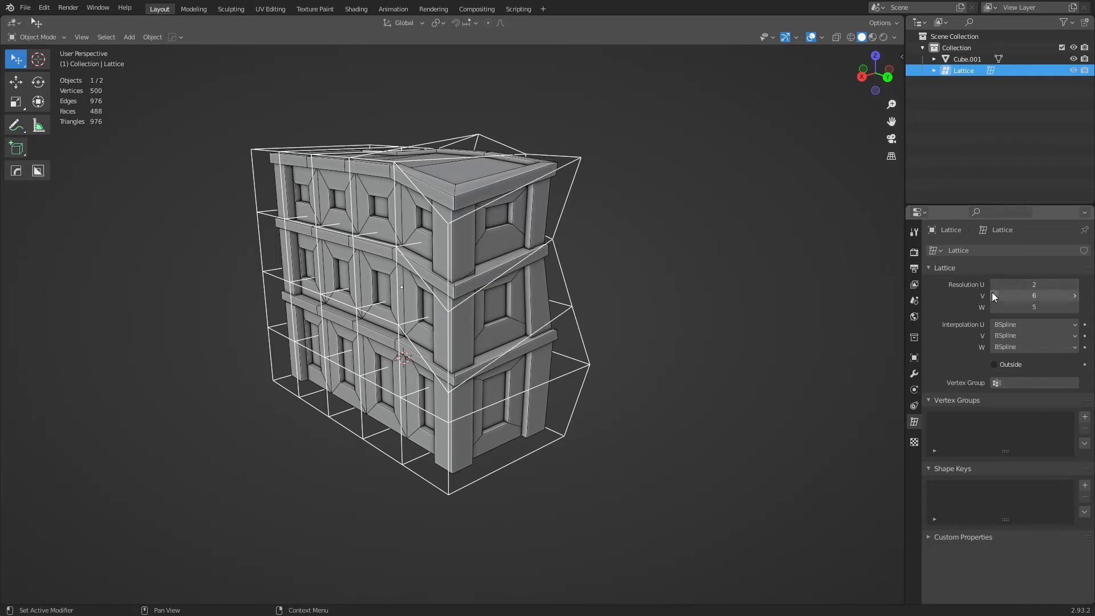
{"action": "left_click", "coordinate": [1034, 296]}
{"action": "type", "text": "2"}
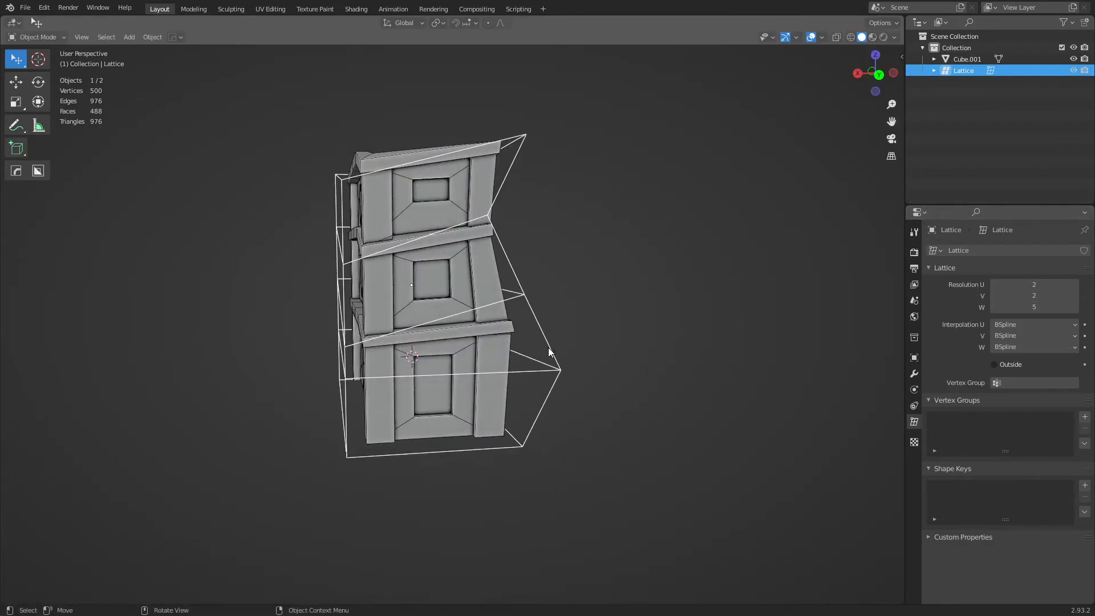
{"action": "mouse_move", "coordinate": [485, 189]}
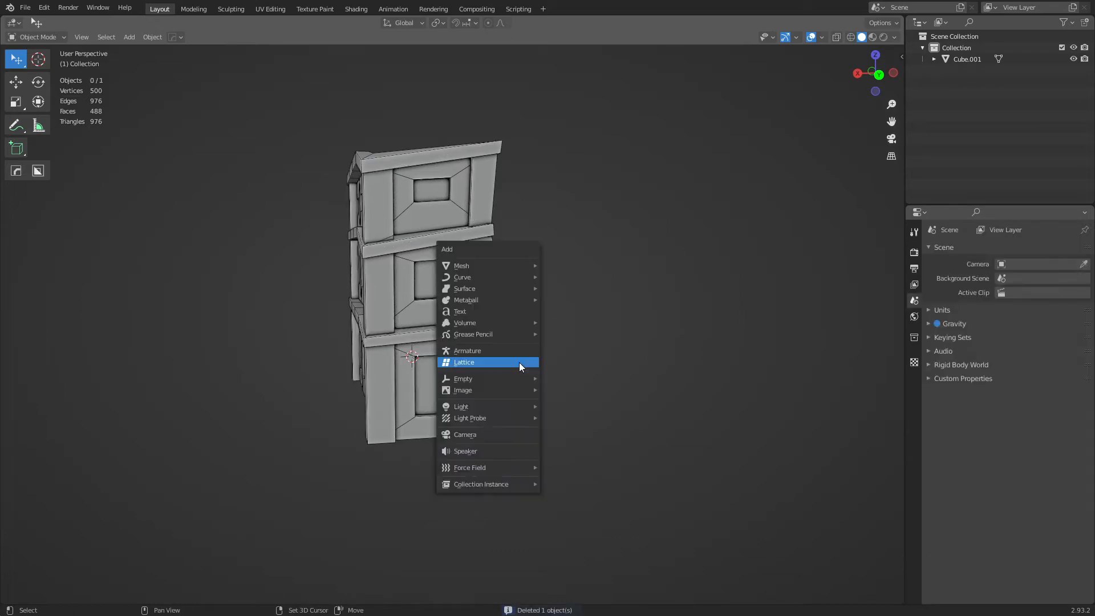
{"action": "mouse_move", "coordinate": [516, 365]}
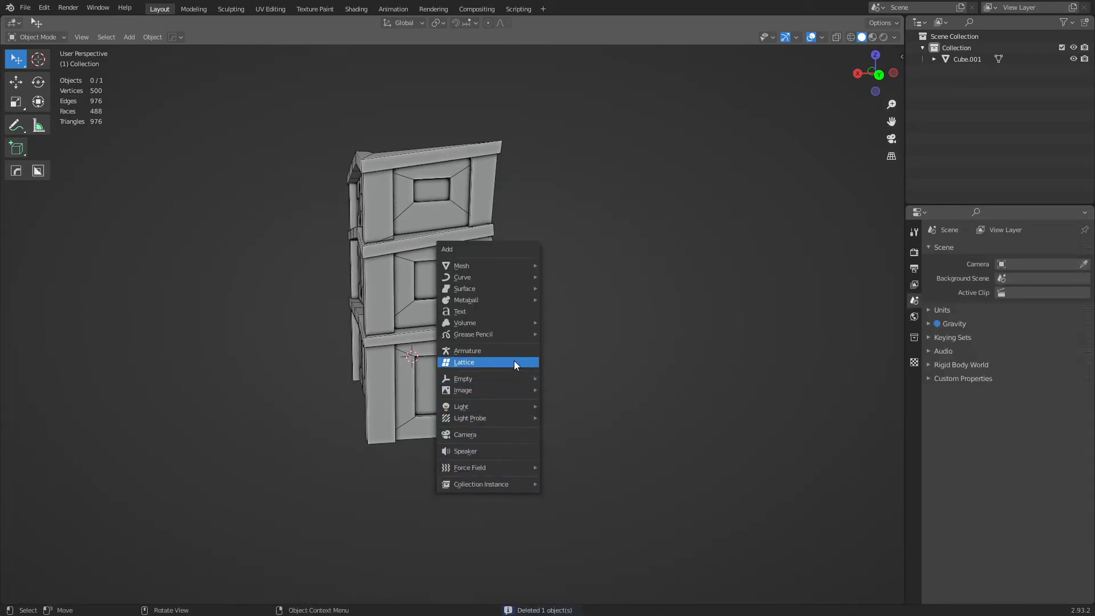
Step: Add a new lattice and give the building a Lattice modifier that targets it
{"action": "left_click", "coordinate": [464, 361]}
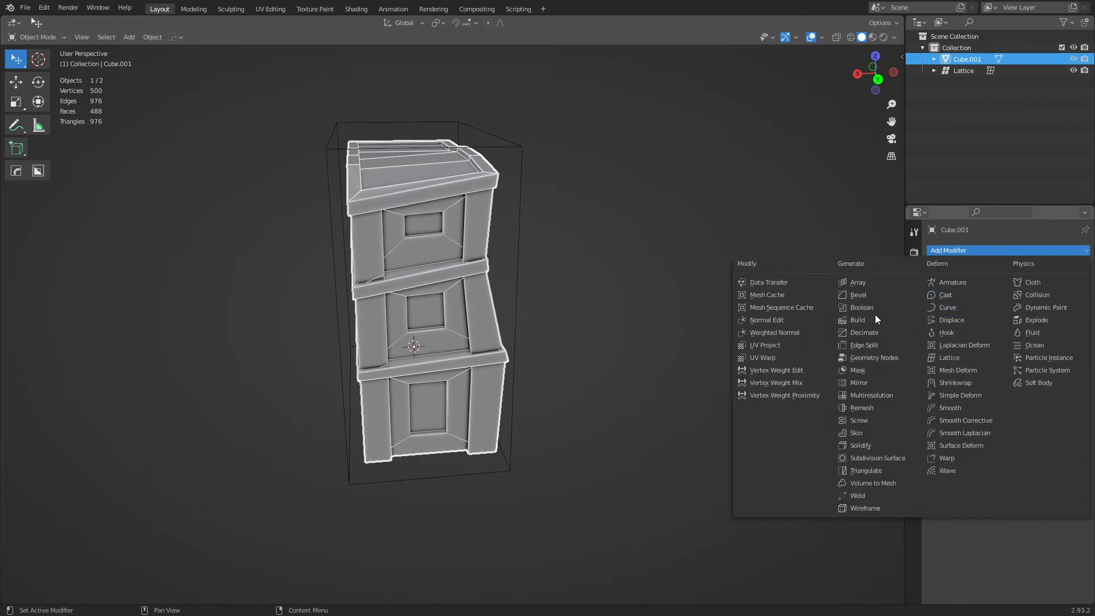
{"action": "mouse_move", "coordinate": [962, 370]}
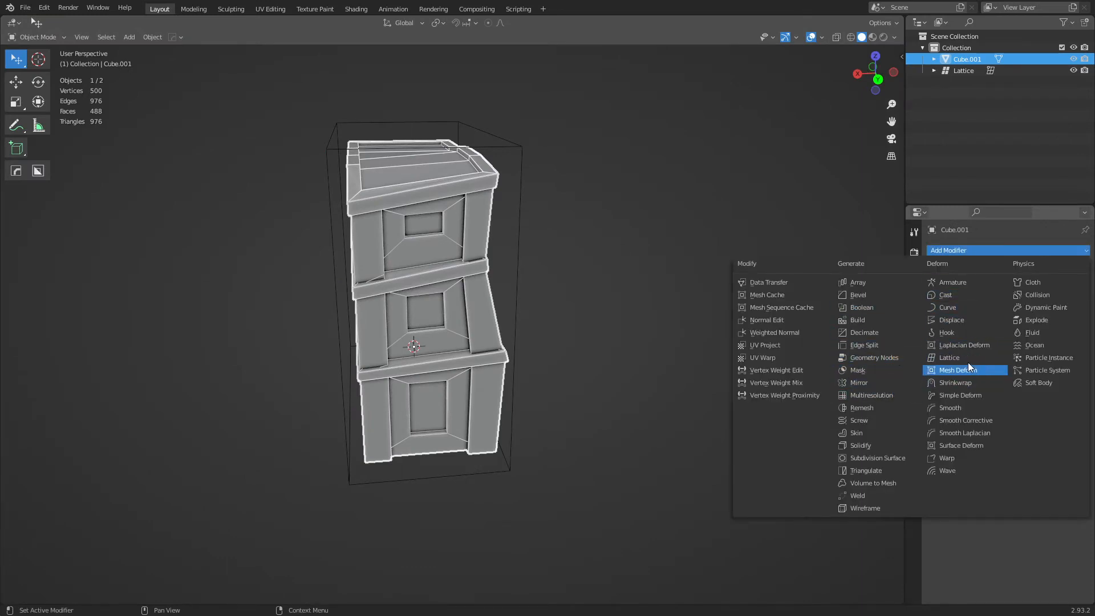
{"action": "left_click", "coordinate": [949, 357]}
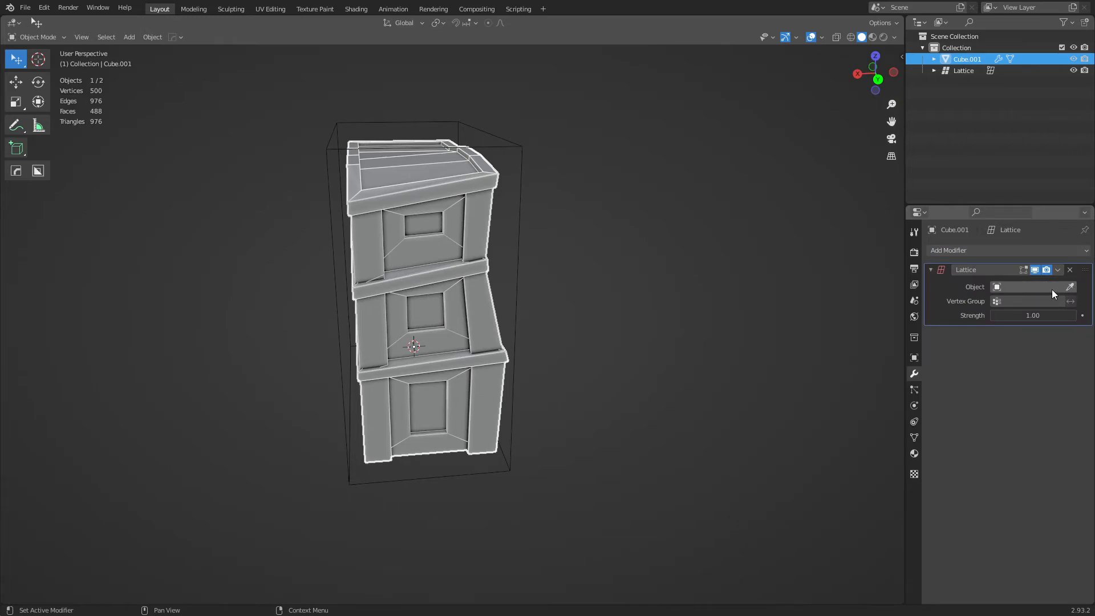
{"action": "left_click", "coordinate": [1026, 286]}
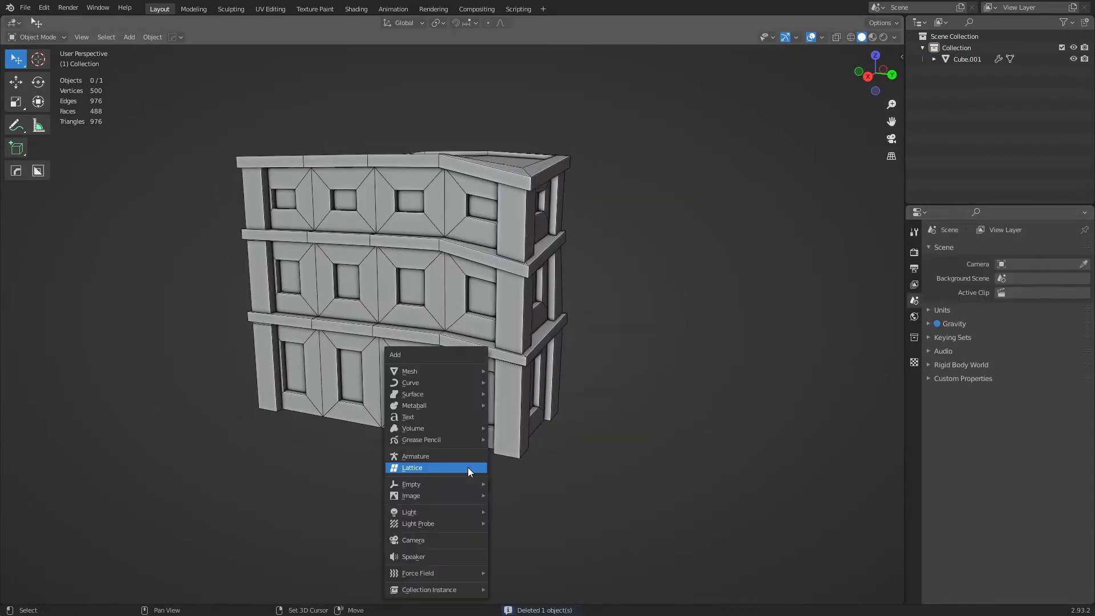
Step: Add another lattice scaled along Y around the building and link it as the deformer
{"action": "left_click", "coordinate": [412, 467]}
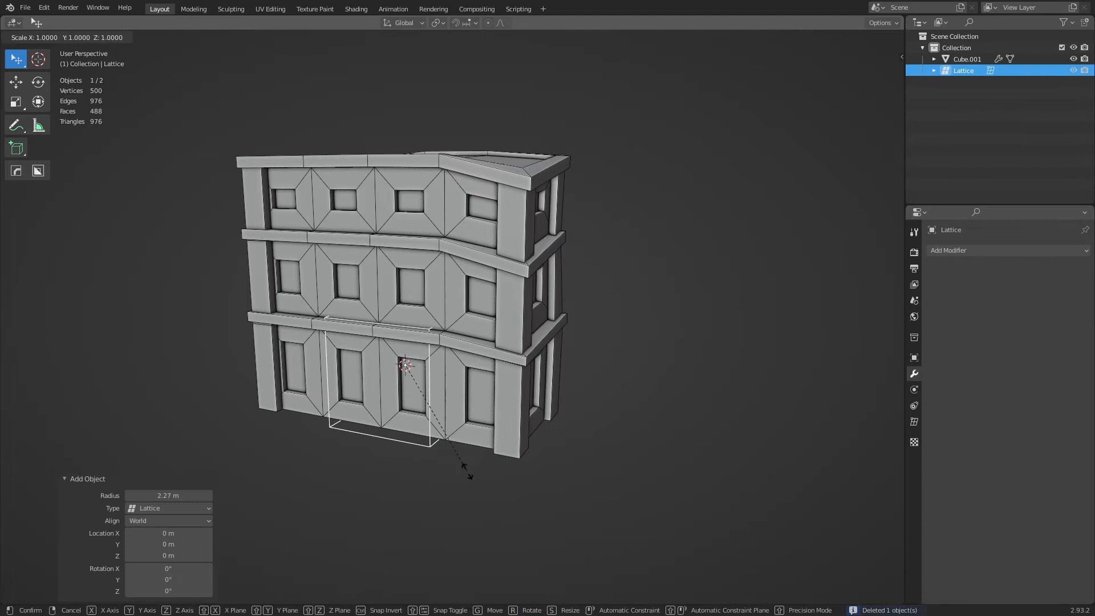
{"action": "key", "text": "y"}
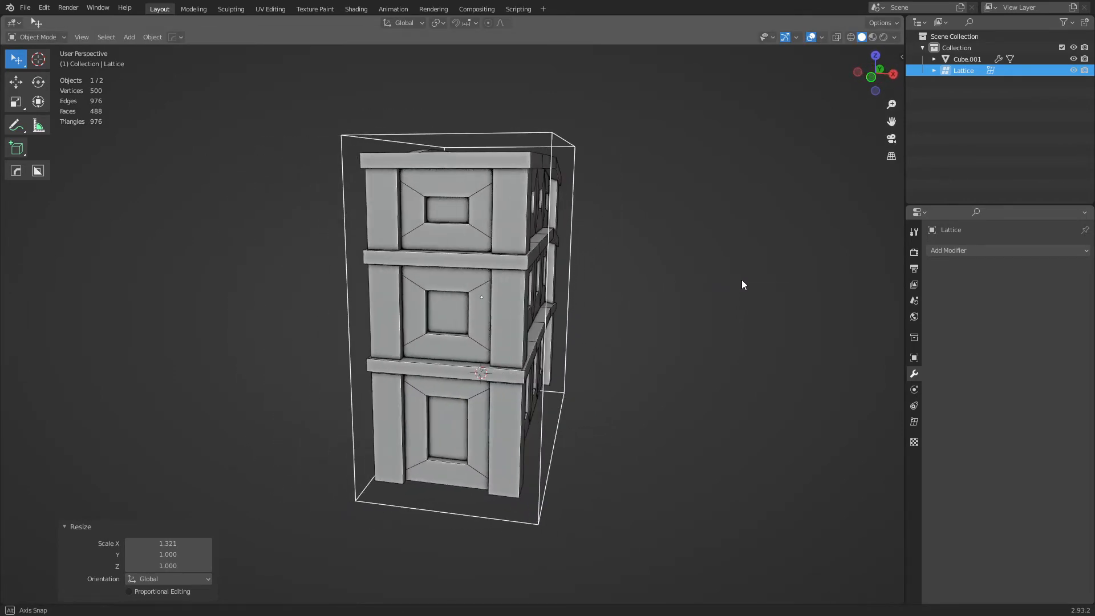
{"action": "left_click", "coordinate": [967, 59]}
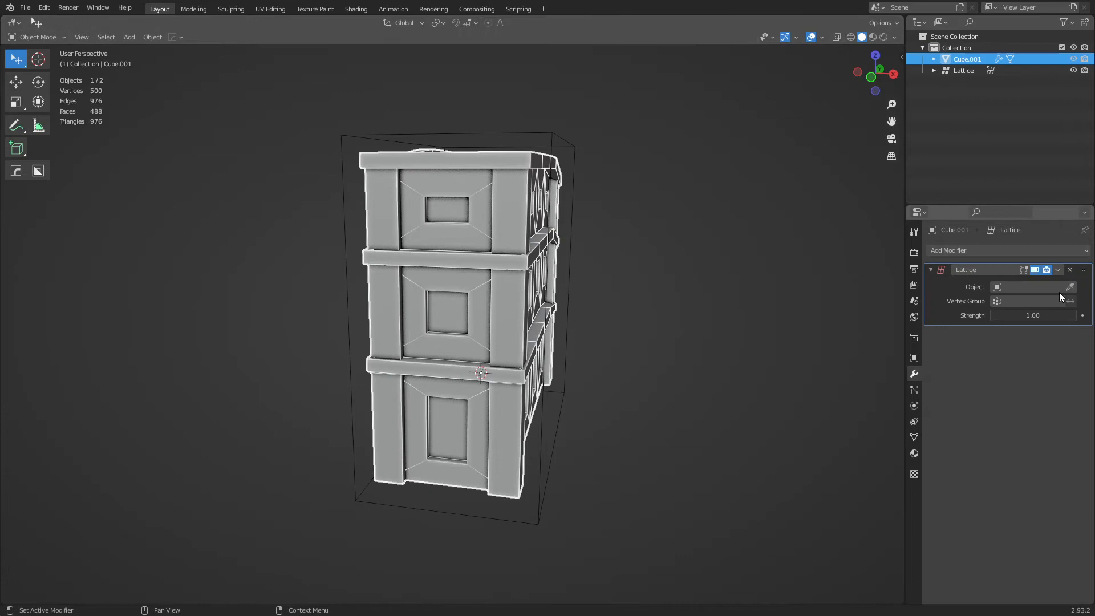
{"action": "left_click", "coordinate": [963, 70]}
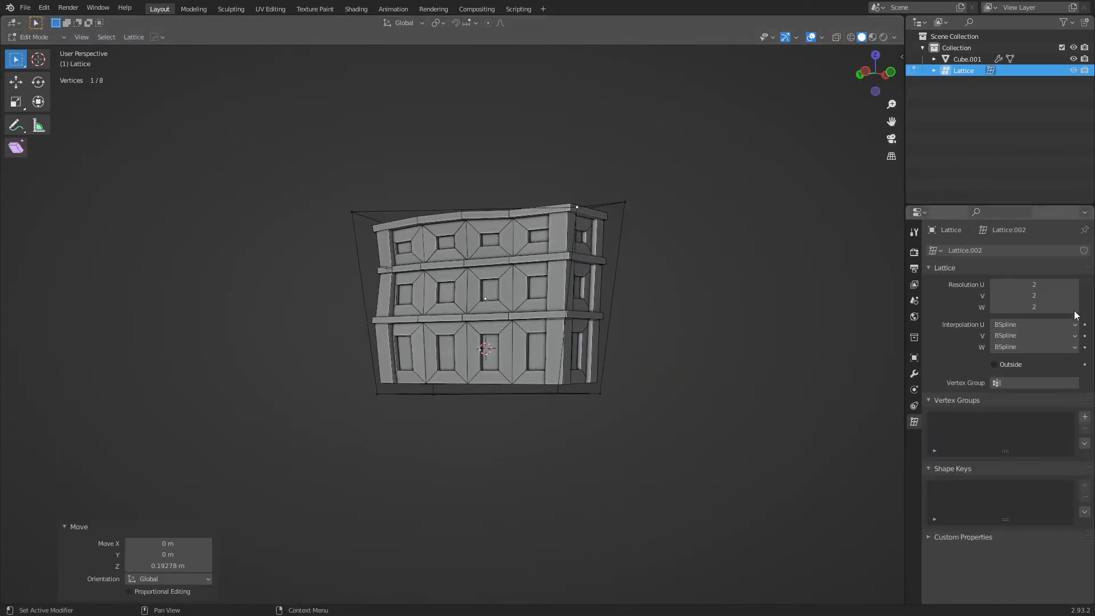
Step: Raise the lattice's W and V resolution to 3, then move a corner point to bend the top
{"action": "left_click", "coordinate": [1033, 307]}
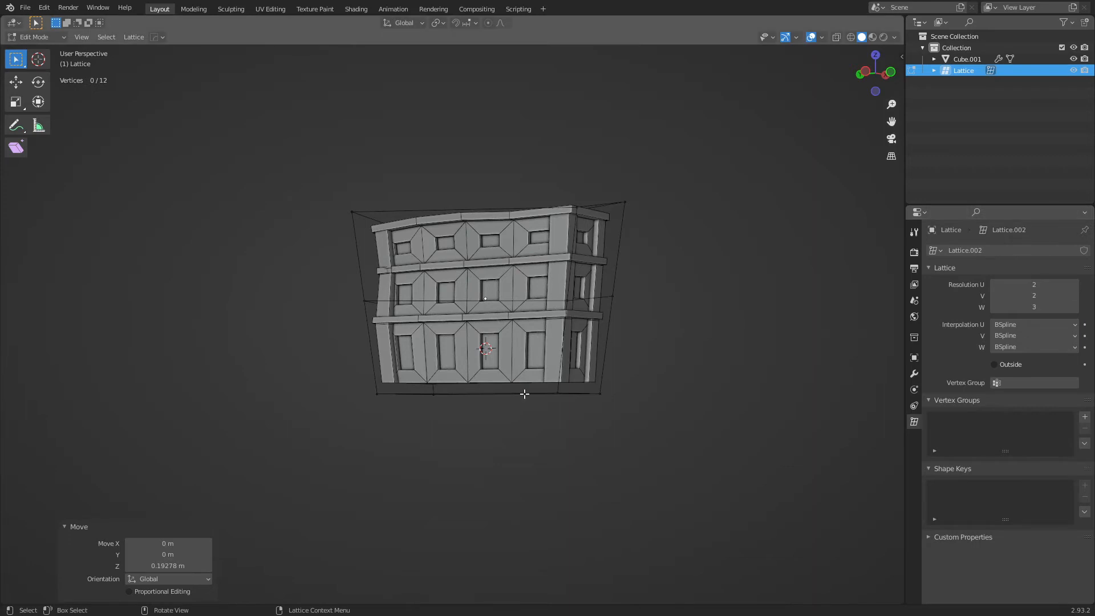
{"action": "left_click", "coordinate": [1033, 307]}
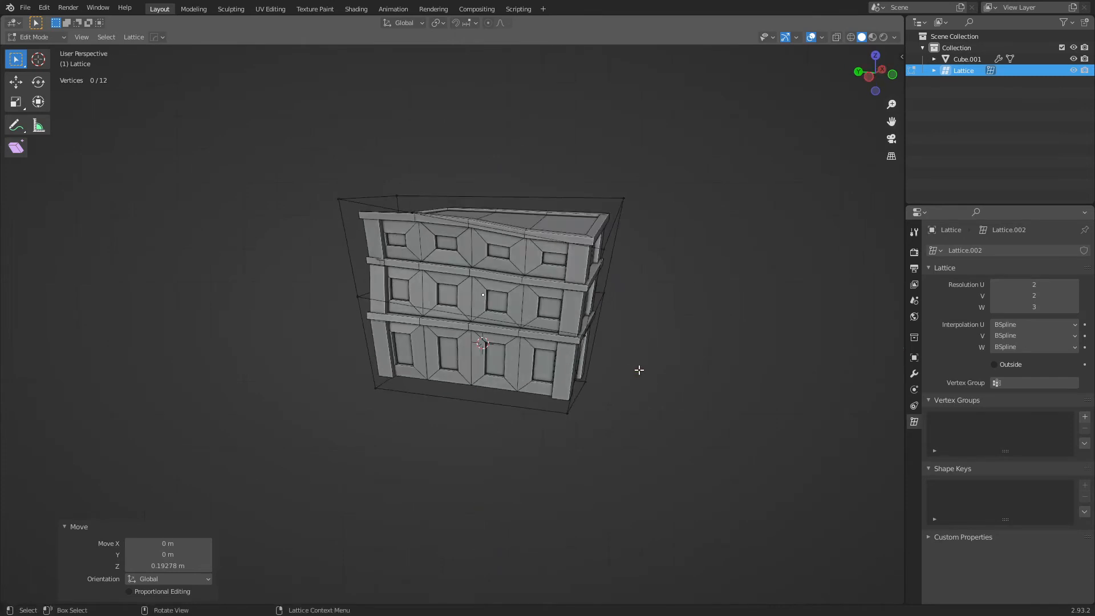
{"action": "left_click", "coordinate": [599, 253]}
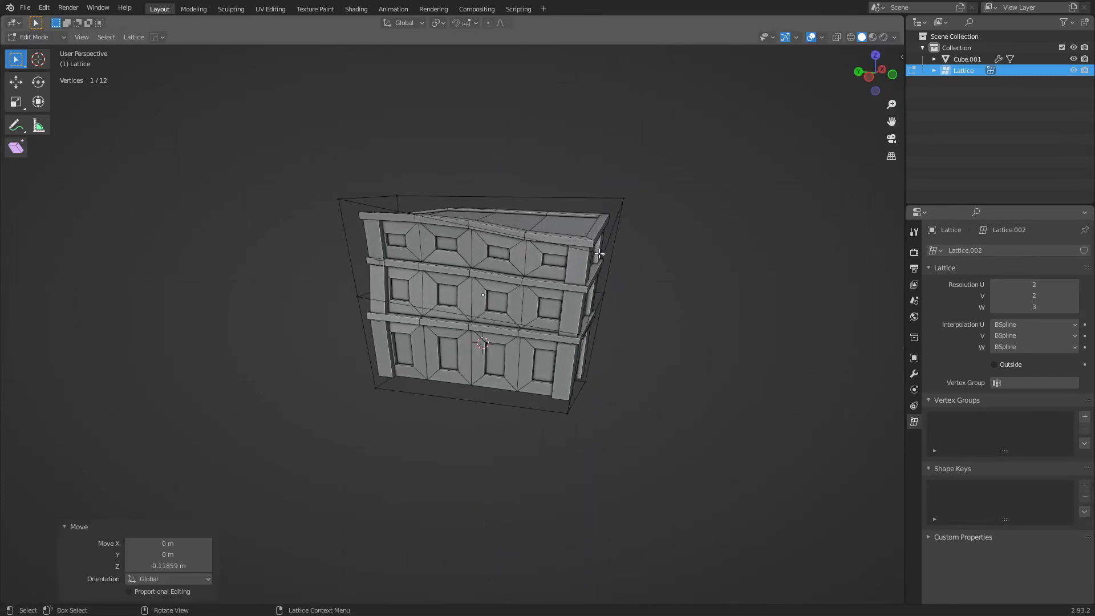
{"action": "left_click", "coordinate": [1034, 295]}
{"action": "type", "text": "3"}
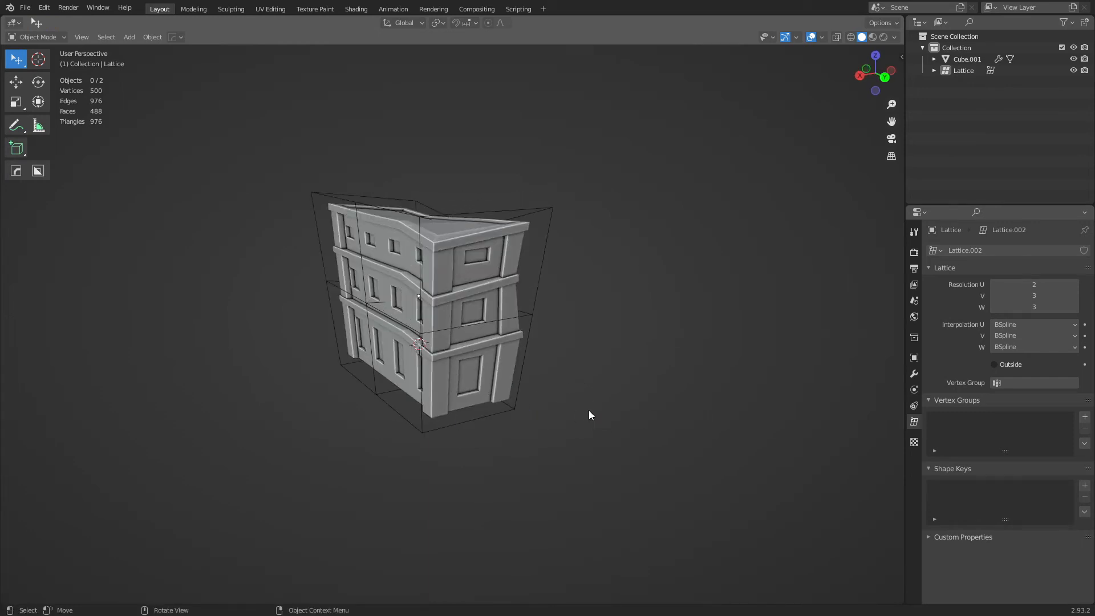
{"action": "key", "text": "Tab"}
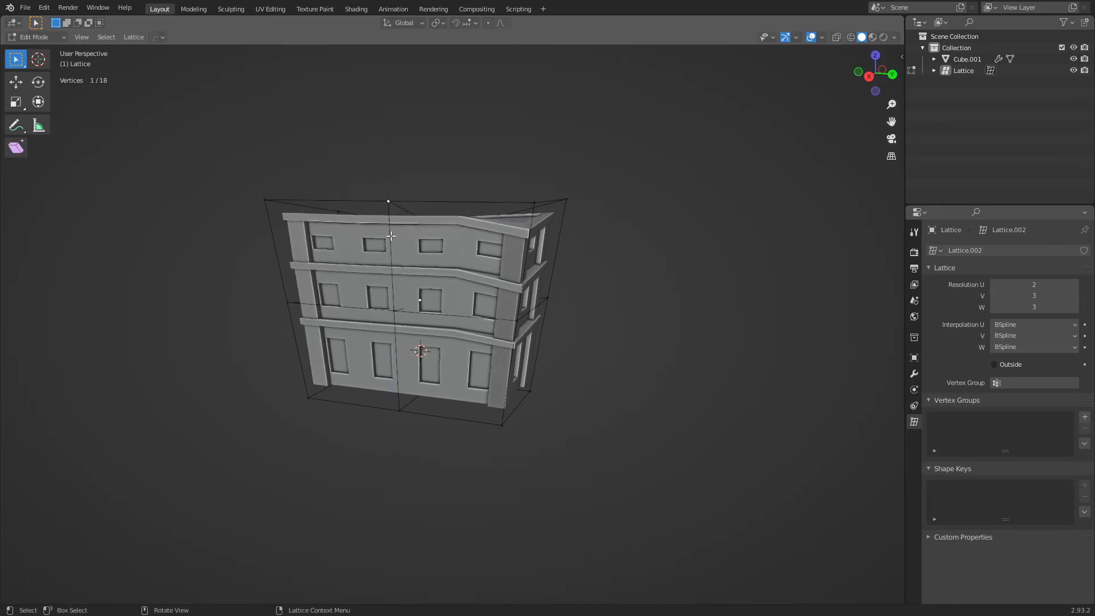
{"action": "key", "text": "g"}
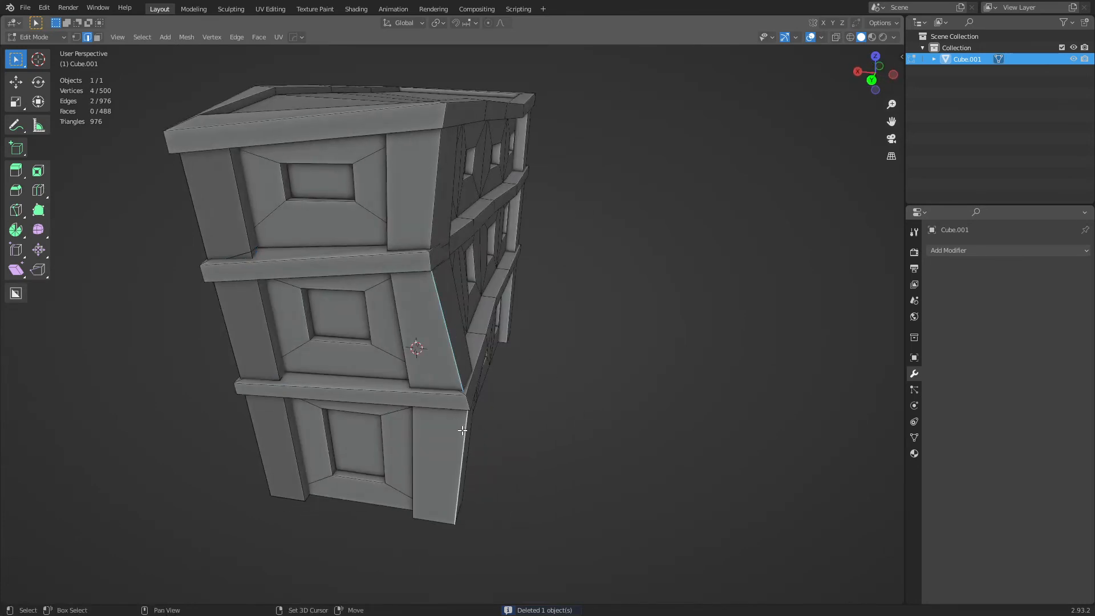
Step: Return to Object Mode to inspect the single slanted, kinked building mesh
{"action": "key", "text": "g"}
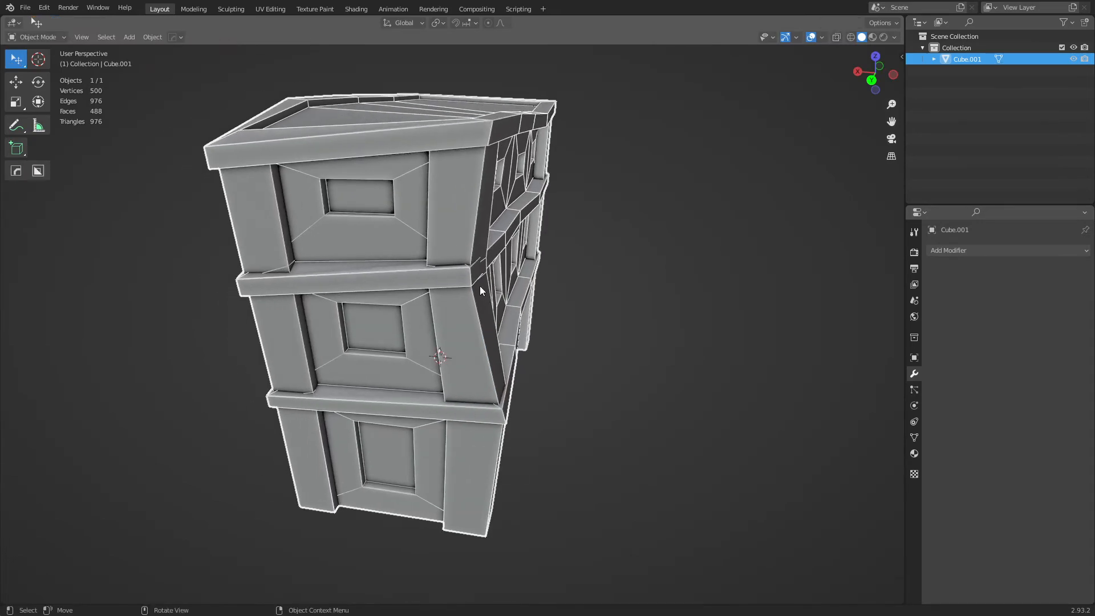
{"action": "key", "text": "Tab"}
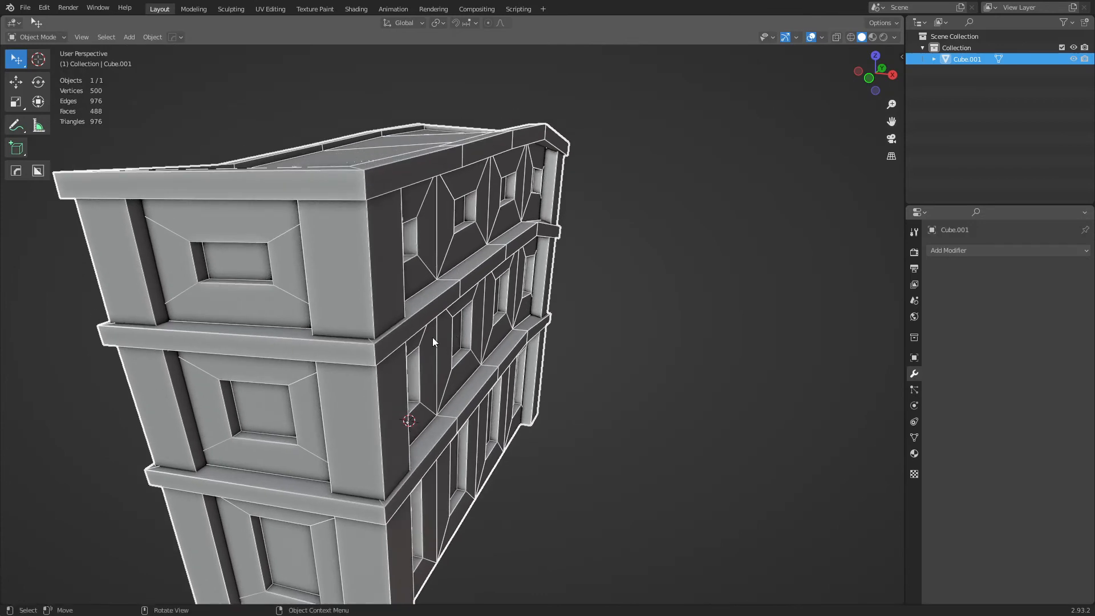
{"action": "mouse_move", "coordinate": [312, 382]}
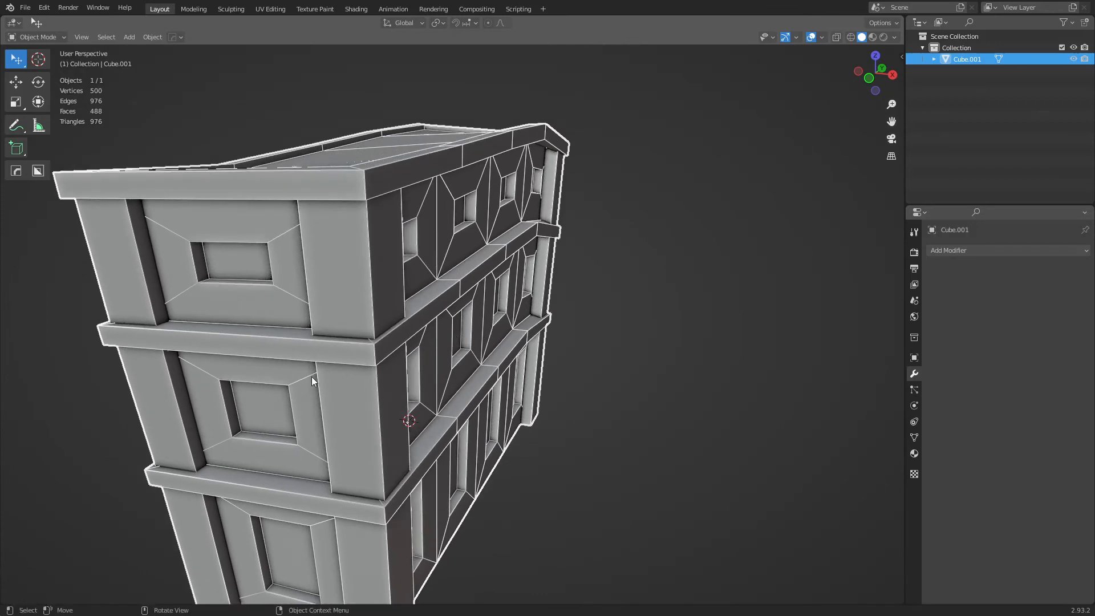
{"action": "mouse_move", "coordinate": [591, 341]}
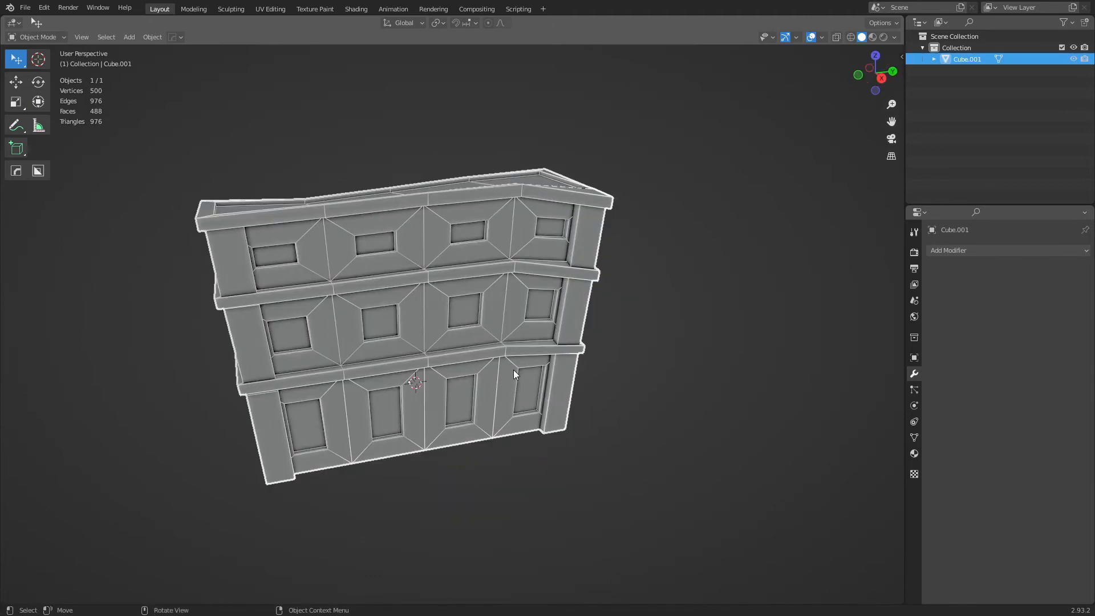
Step: With Proportional Editing on, move the selected ledge faces along Z, then leave Edit Mode
{"action": "key", "text": "Tab"}
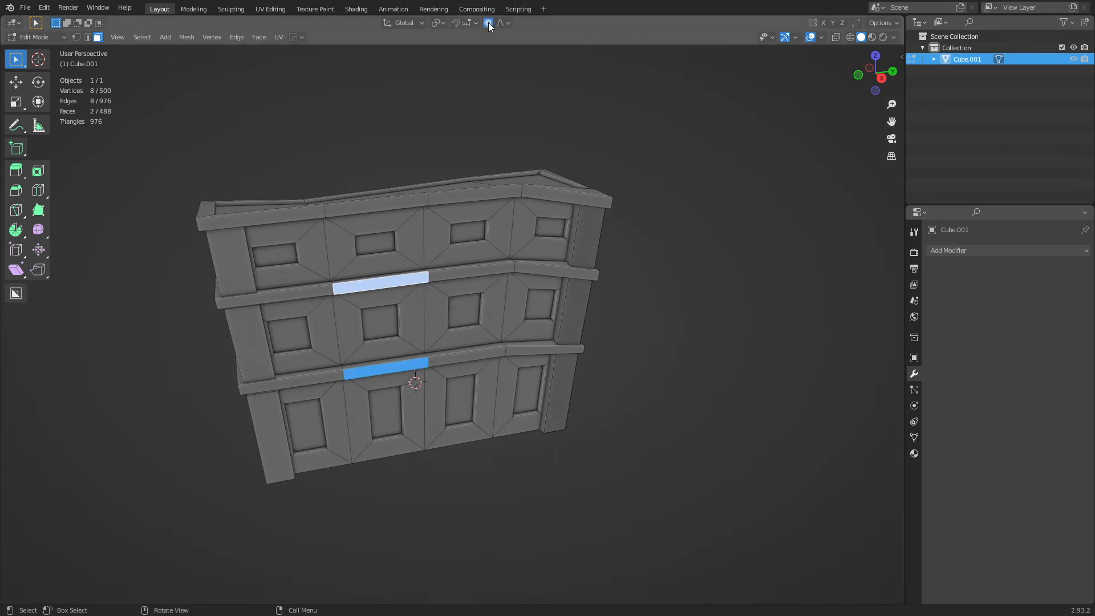
{"action": "left_click", "coordinate": [489, 23]}
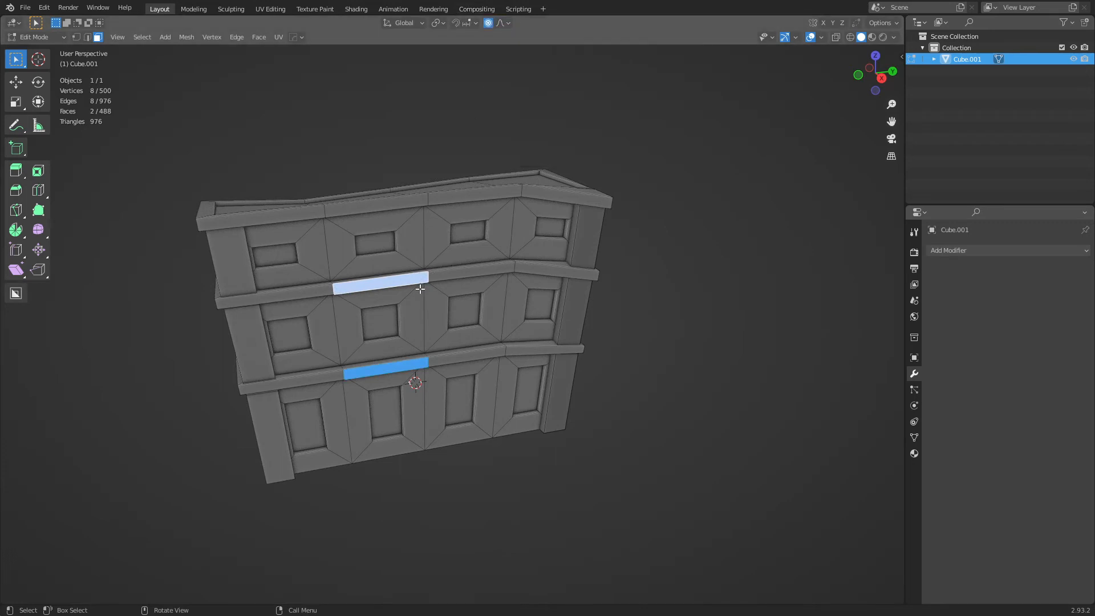
{"action": "key", "text": "g"}
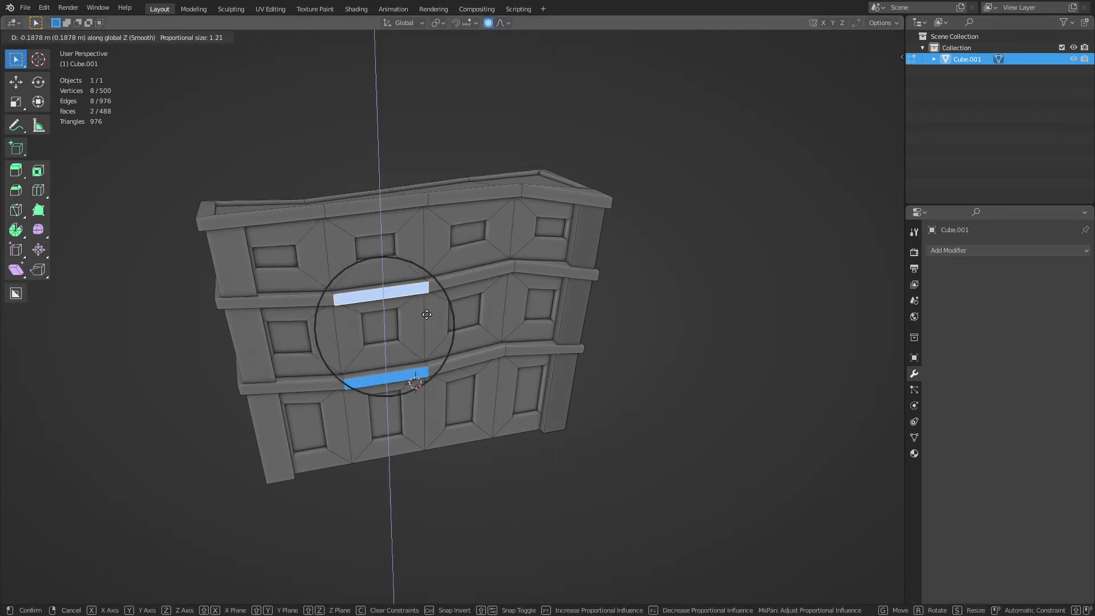
{"action": "left_click", "coordinate": [426, 314]}
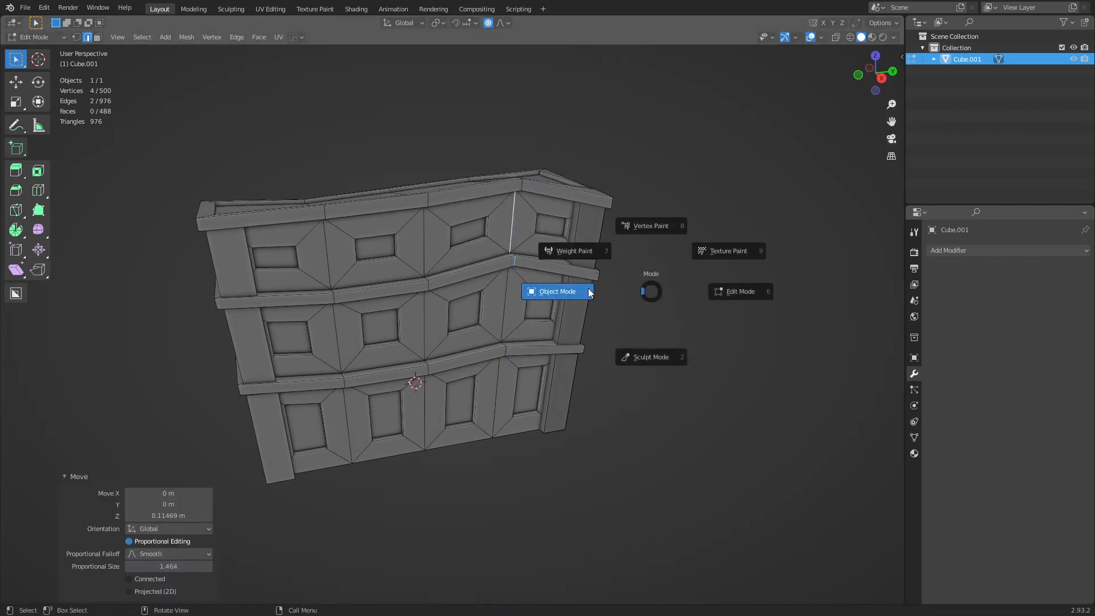
{"action": "left_click", "coordinate": [556, 291]}
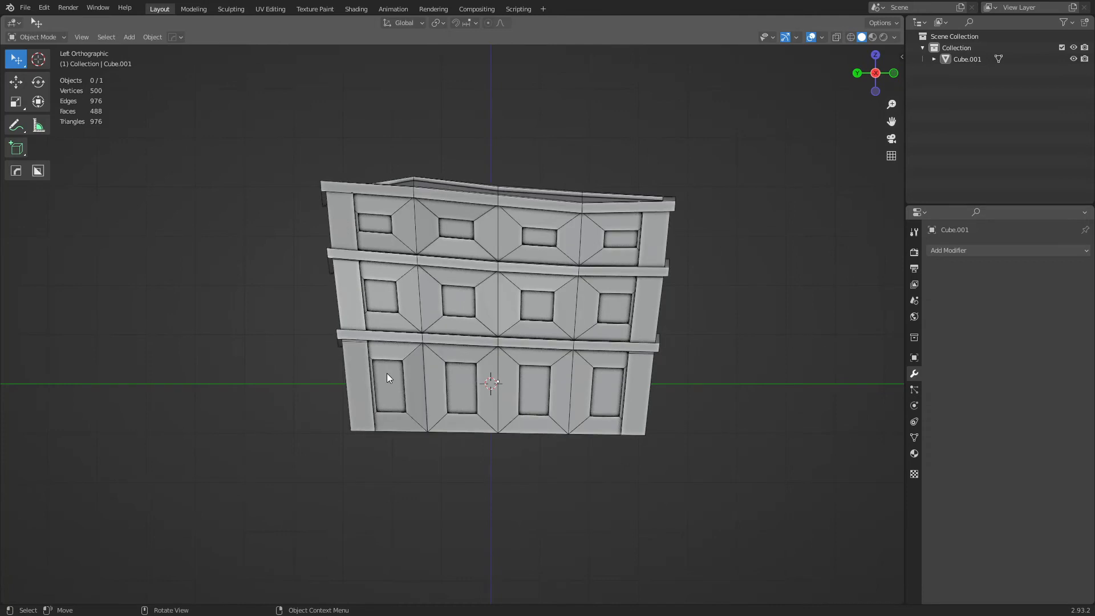
Step: Smooth-shade the building, check its normals settings, and toggle in and out of mesh editing
{"action": "right_click", "coordinate": [388, 377]}
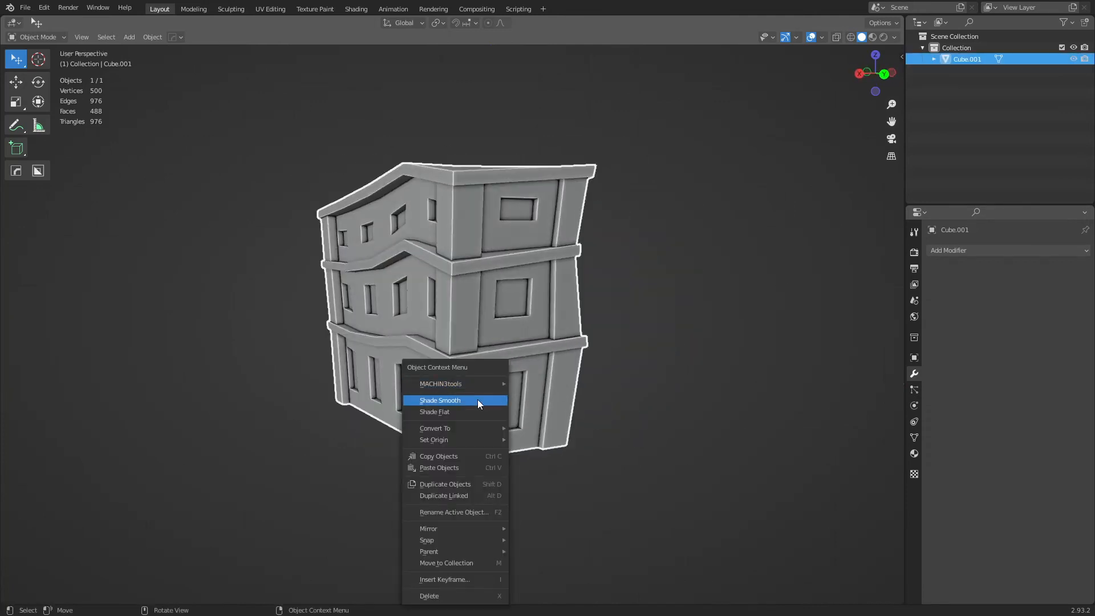
{"action": "left_click", "coordinate": [440, 399]}
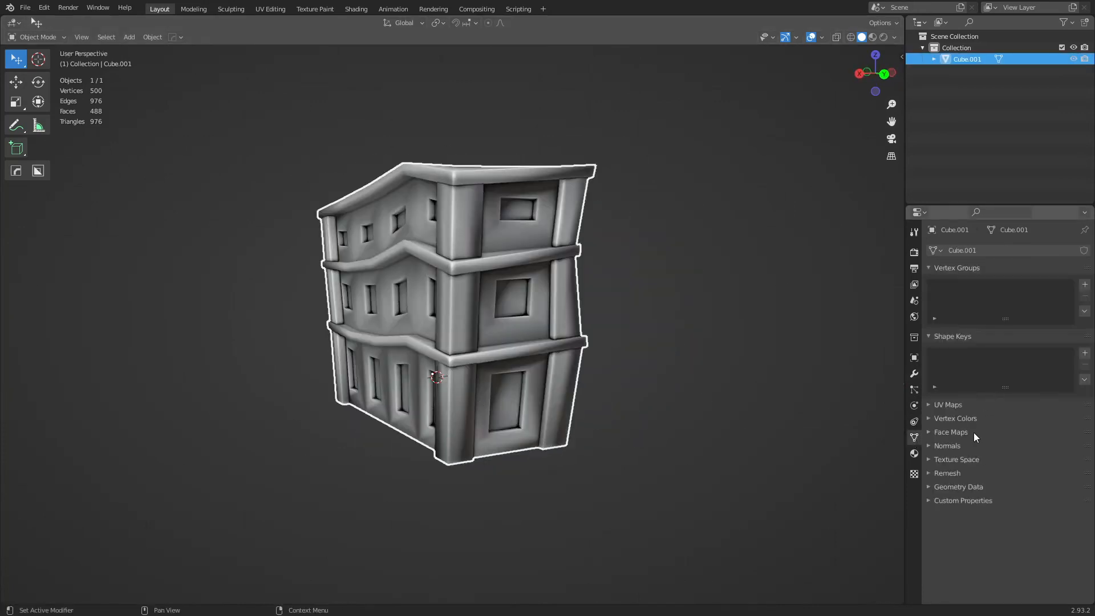
{"action": "left_click", "coordinate": [947, 445]}
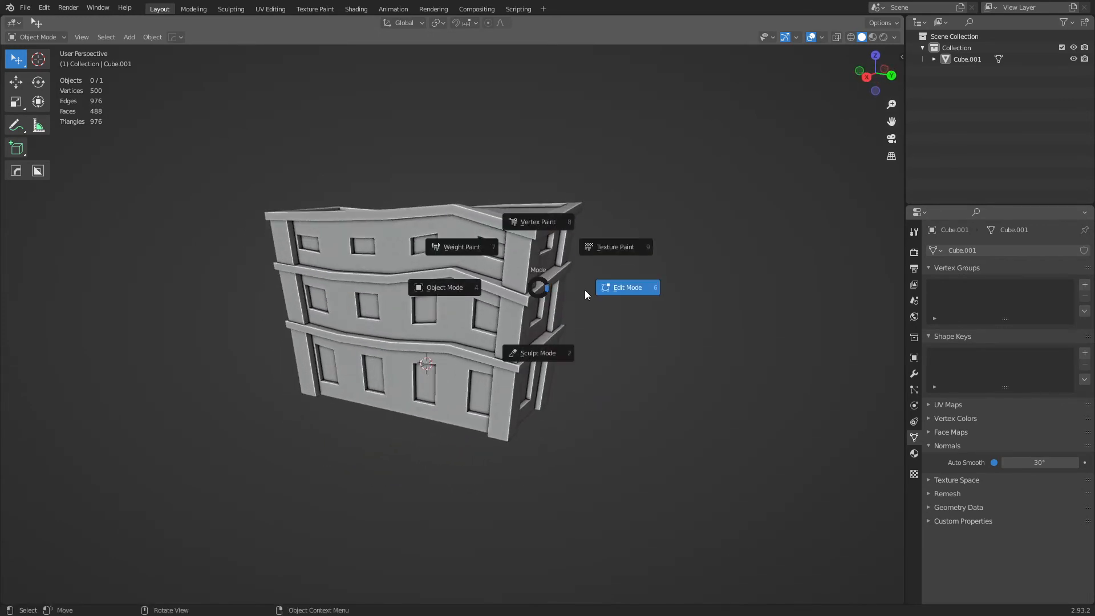
{"action": "left_click", "coordinate": [625, 287]}
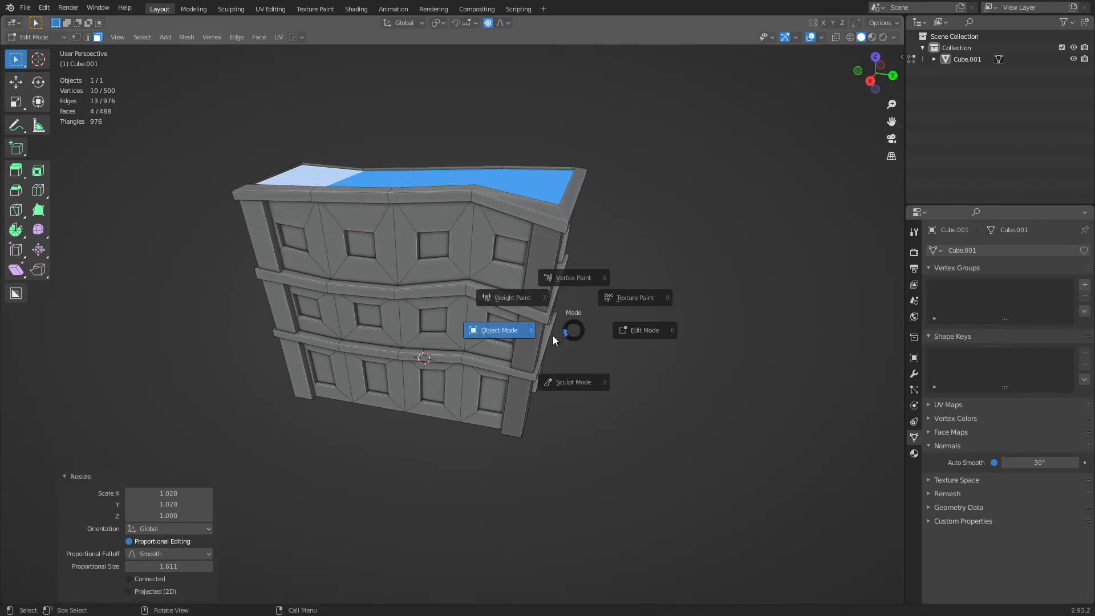
{"action": "left_click", "coordinate": [498, 329]}
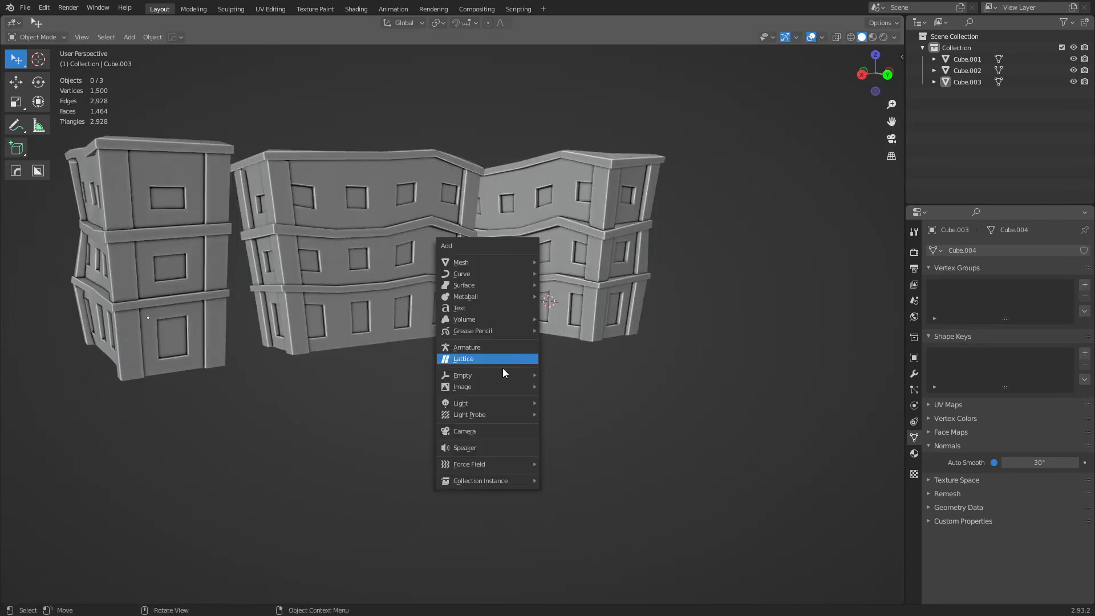
{"action": "left_click", "coordinate": [460, 262]}
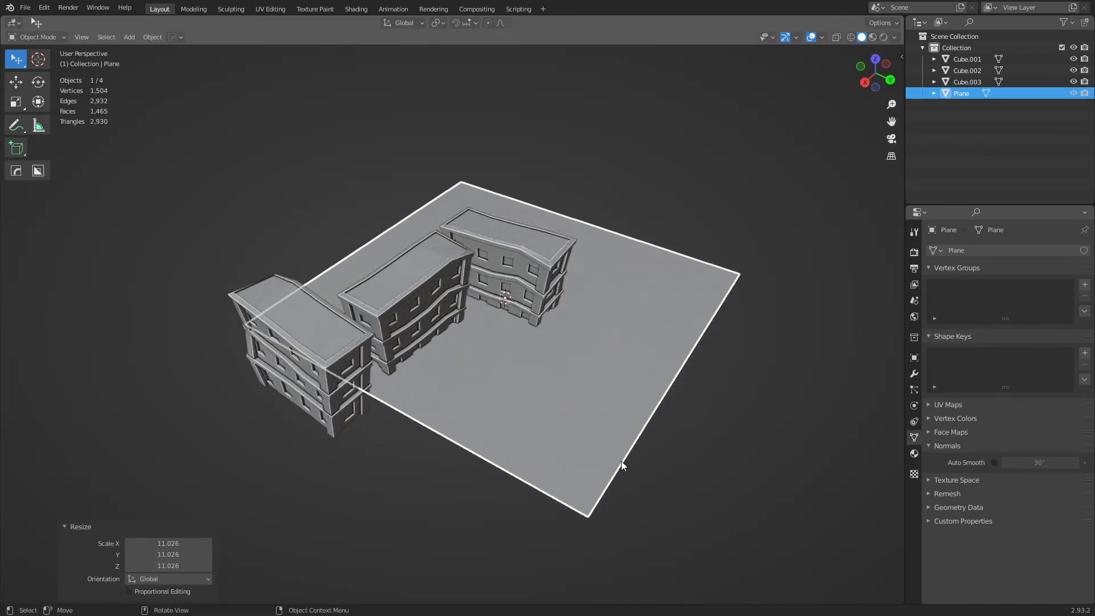
{"action": "key", "text": "g"}
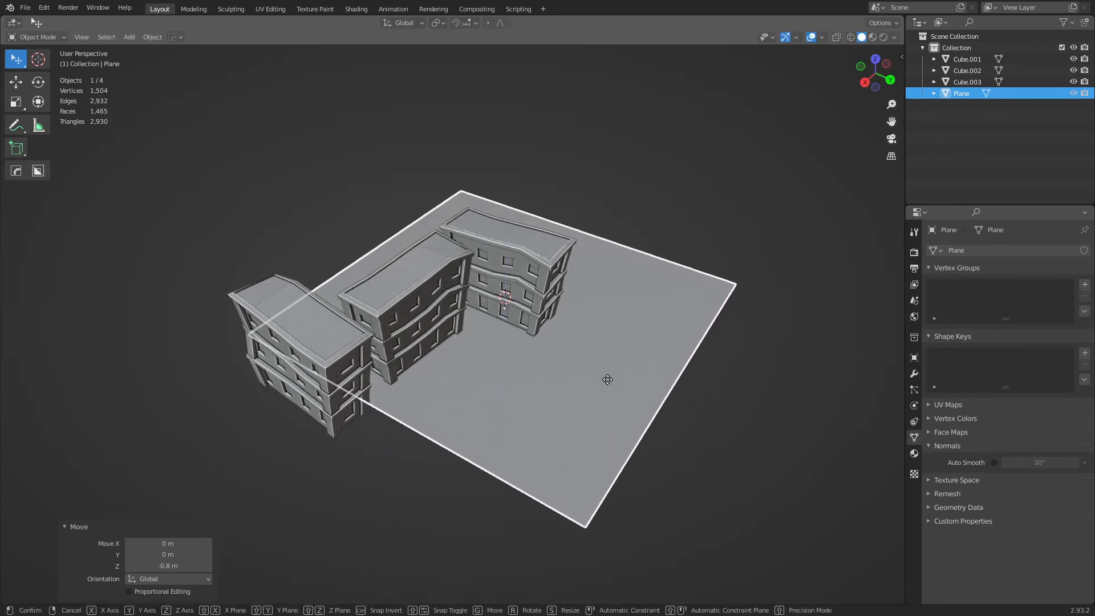
{"action": "key", "text": "z"}
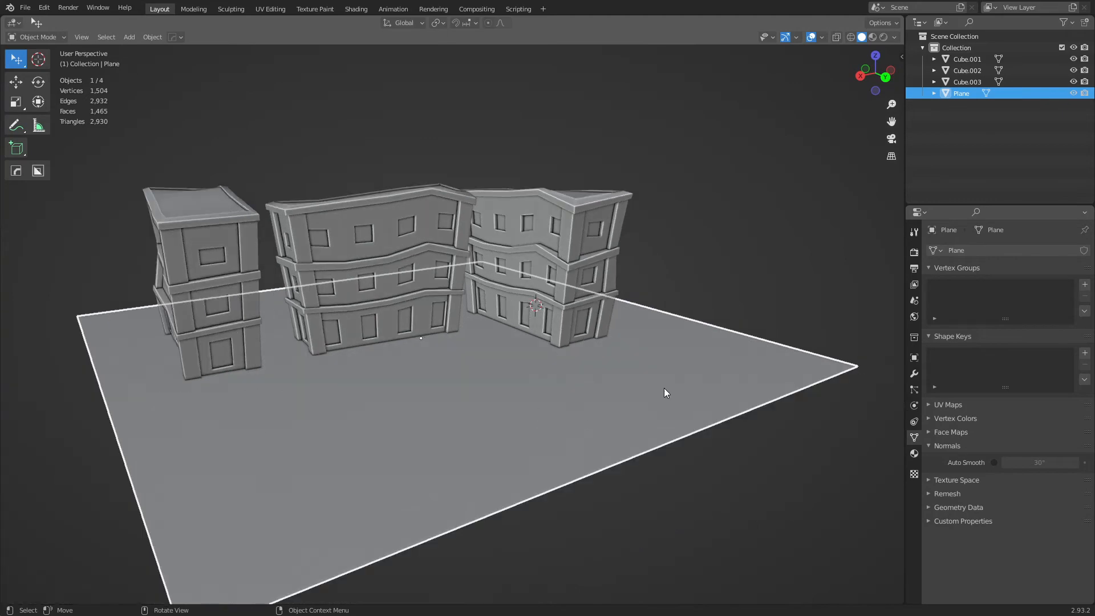
{"action": "key", "text": "Tab"}
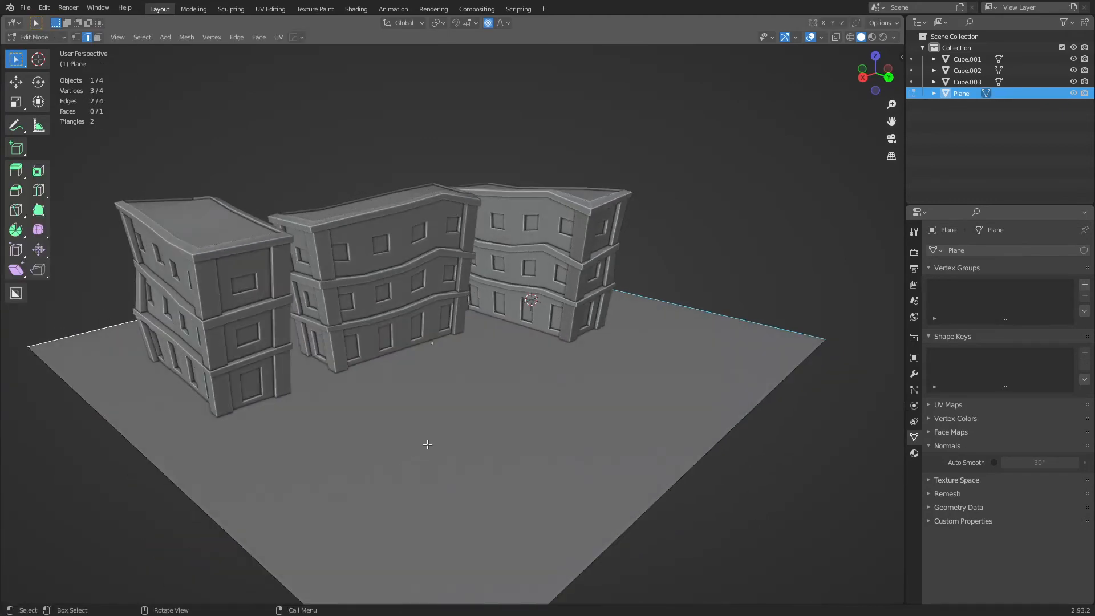
{"action": "key", "text": "Tab"}
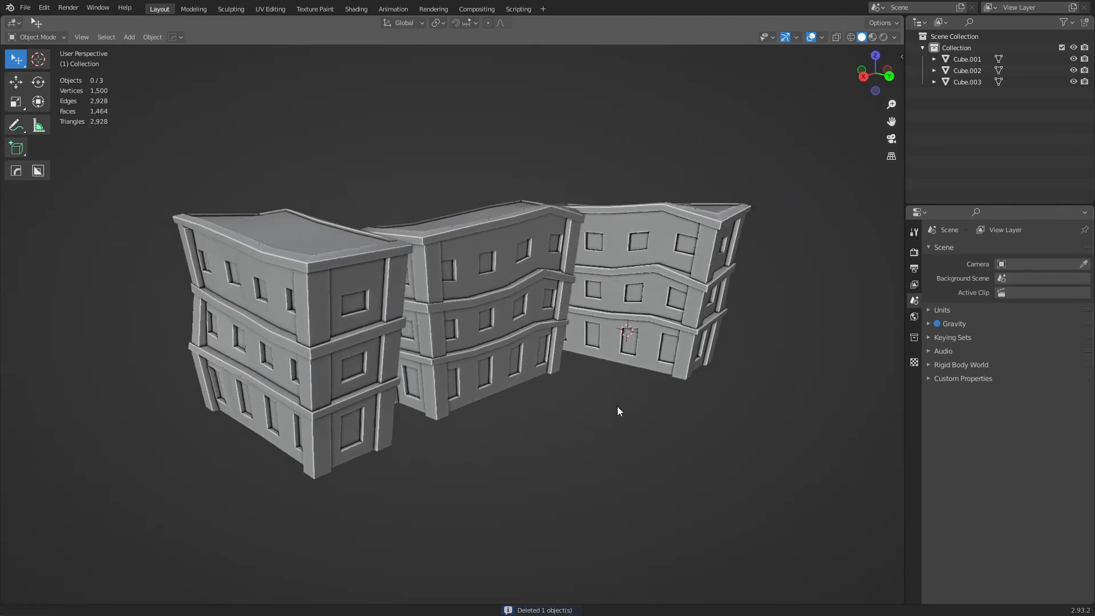
Step: Duplicate a building and stack the copy on top of another building
{"action": "left_click", "coordinate": [966, 81]}
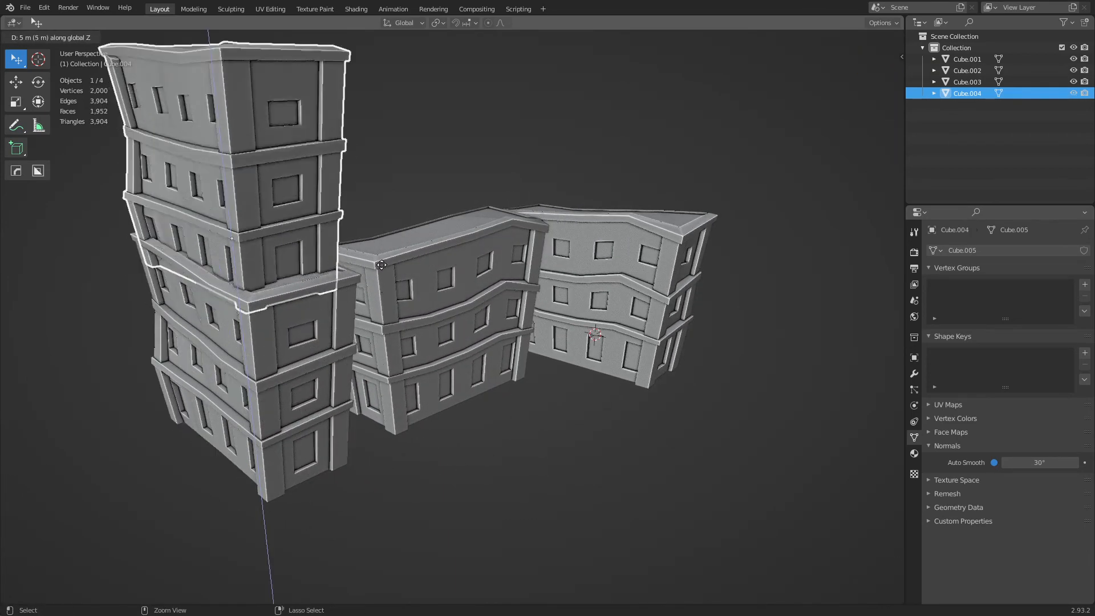
{"action": "left_click", "coordinate": [427, 405]}
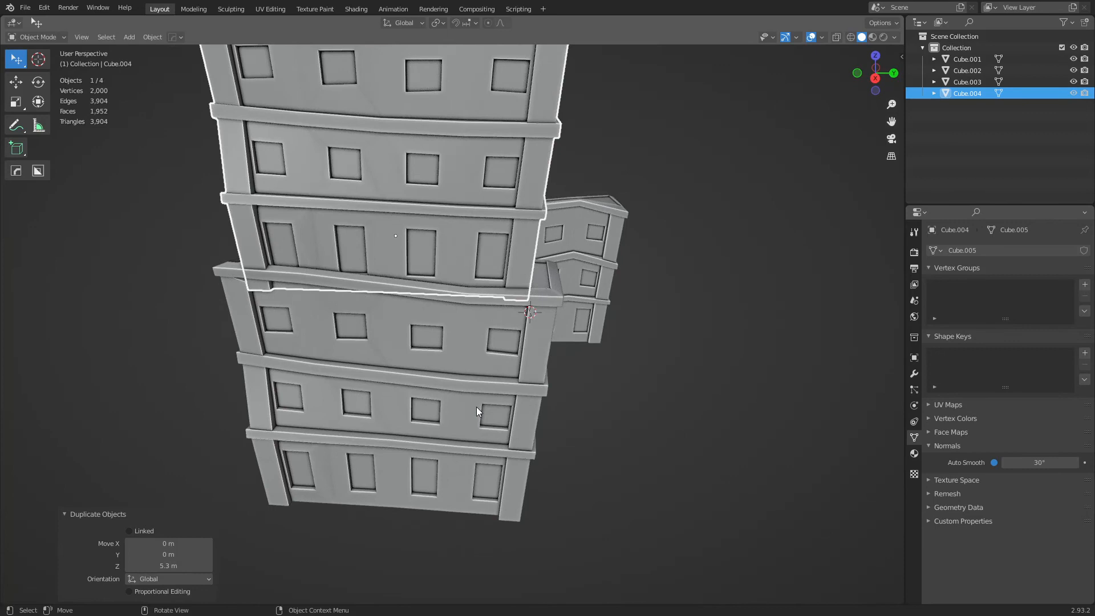
{"action": "key", "text": "g"}
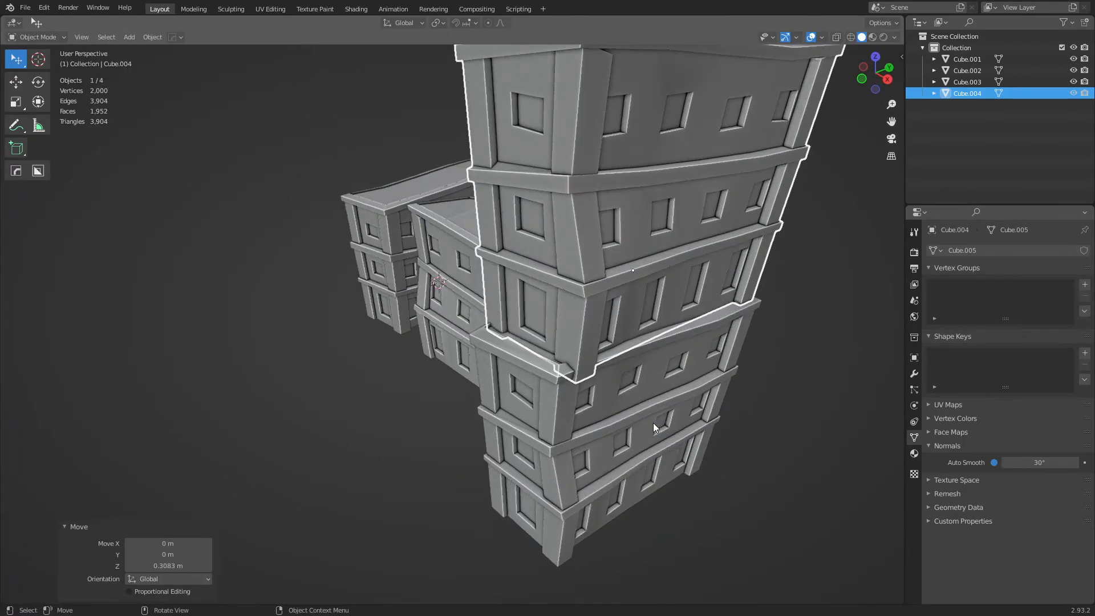
Step: Offset and scale the top block, then move the six-storey tower sideways
{"action": "key", "text": "g"}
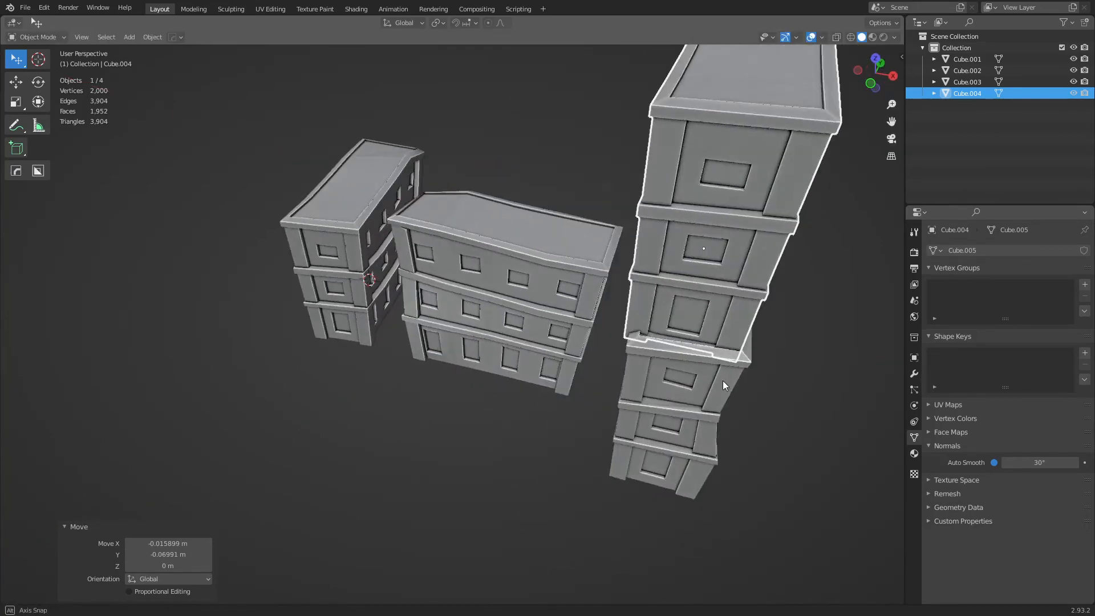
{"action": "key", "text": "s"}
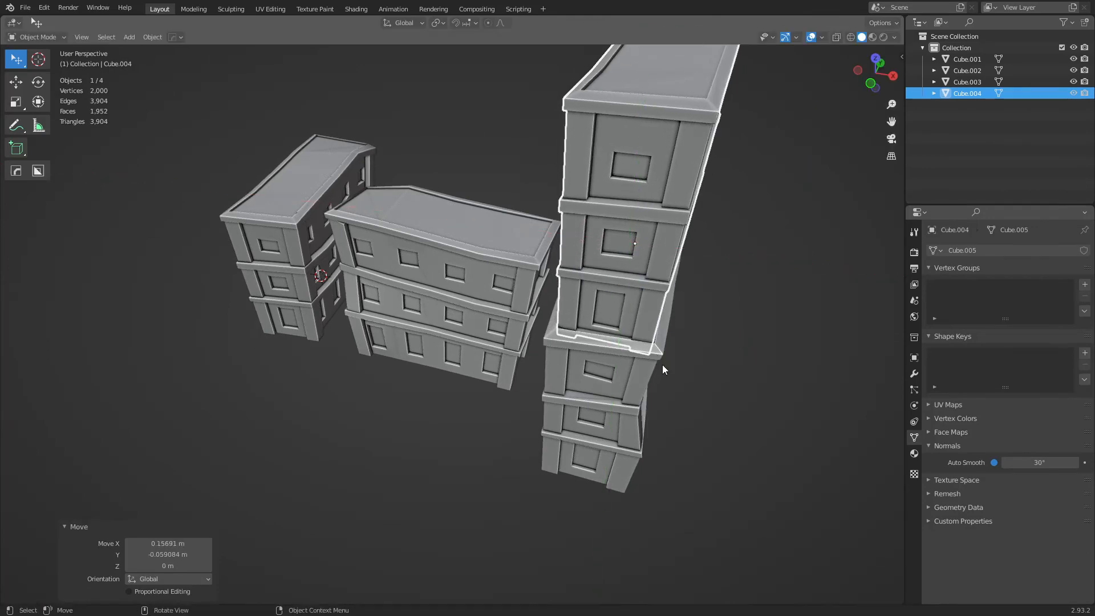
{"action": "key", "text": "g"}
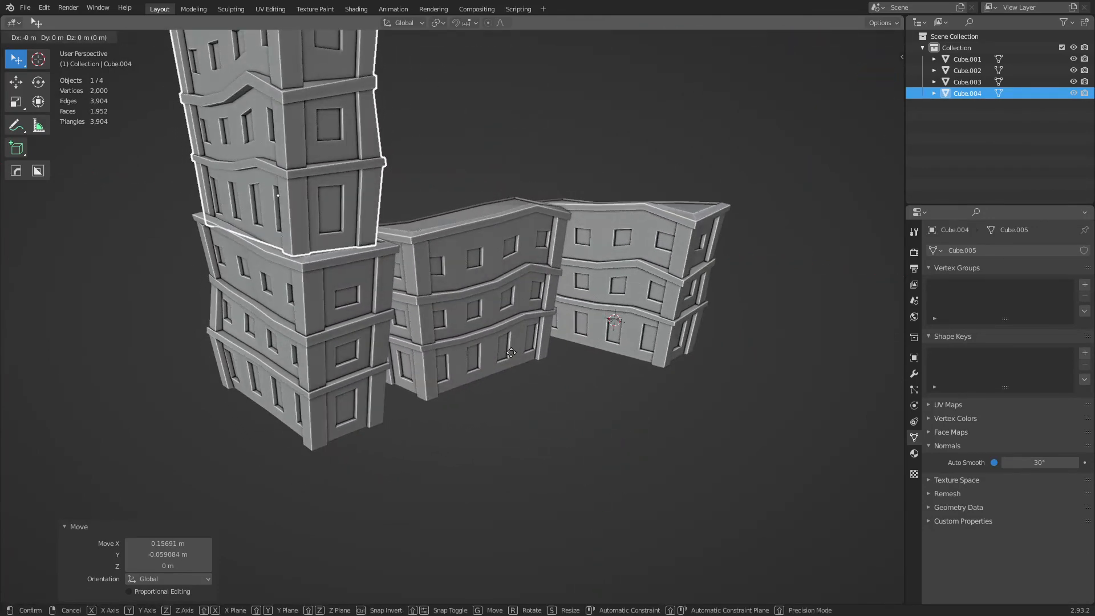
{"action": "key", "text": "z"}
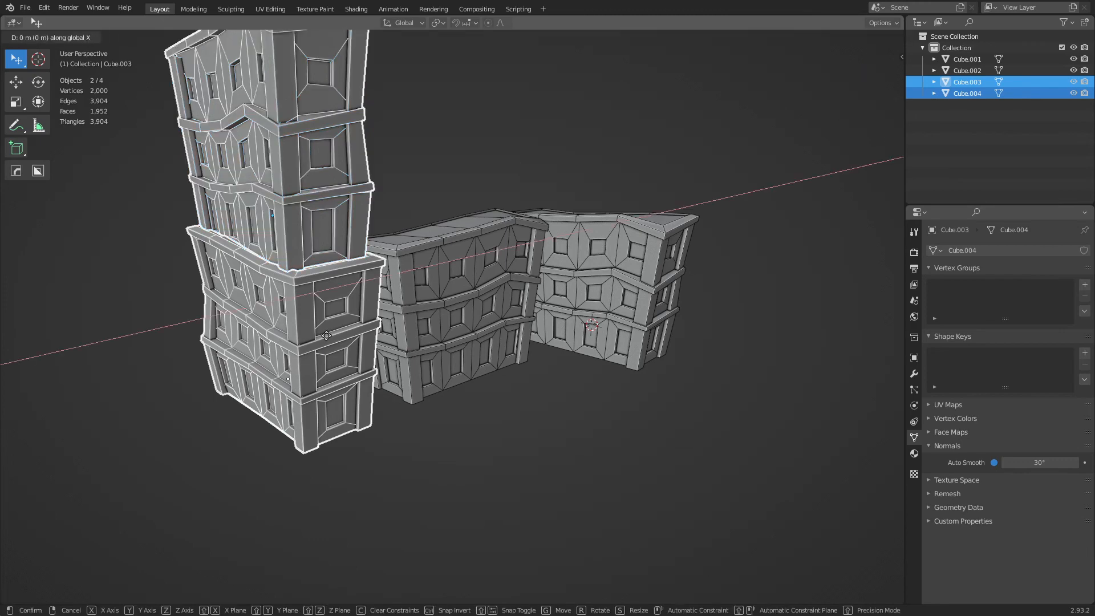
{"action": "left_click", "coordinate": [515, 329]}
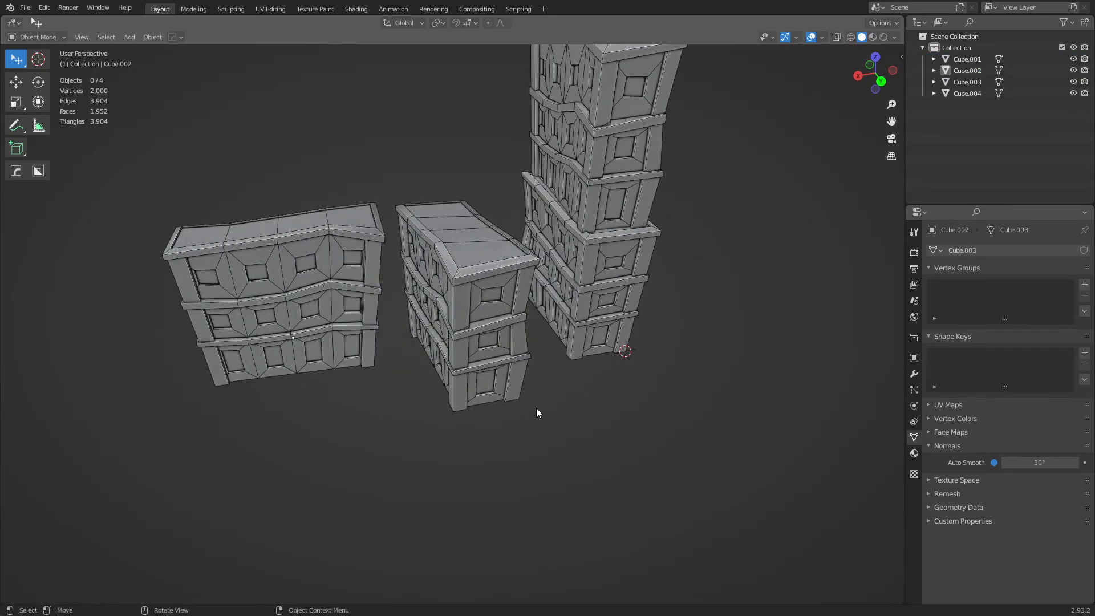
{"action": "key", "text": "g"}
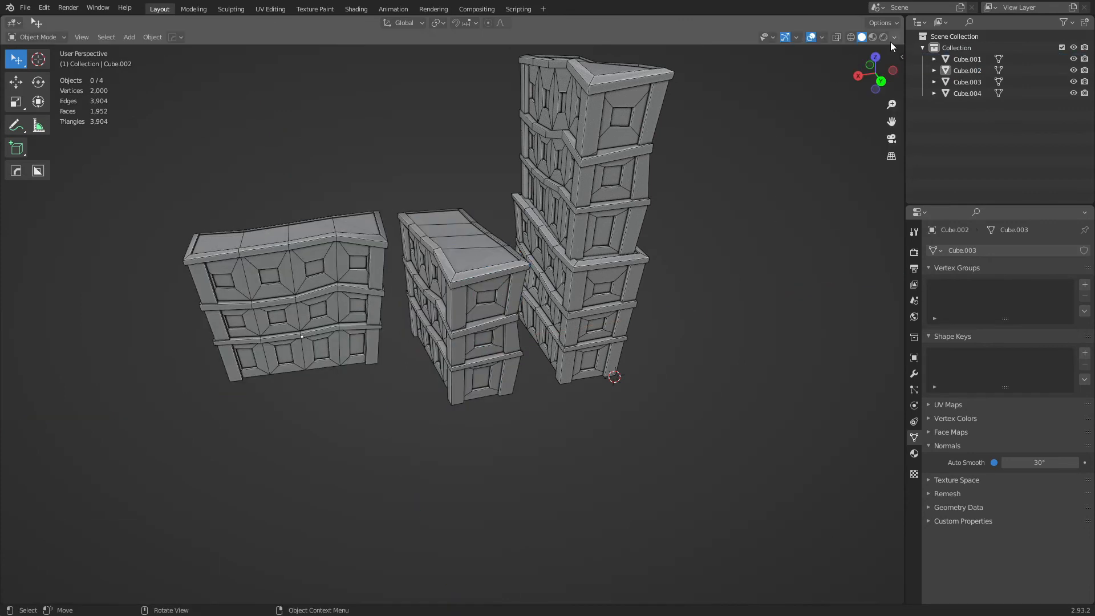
Step: Switch viewport lighting to MatCap and choose the warm reddish matcap
{"action": "left_click", "coordinate": [892, 37]}
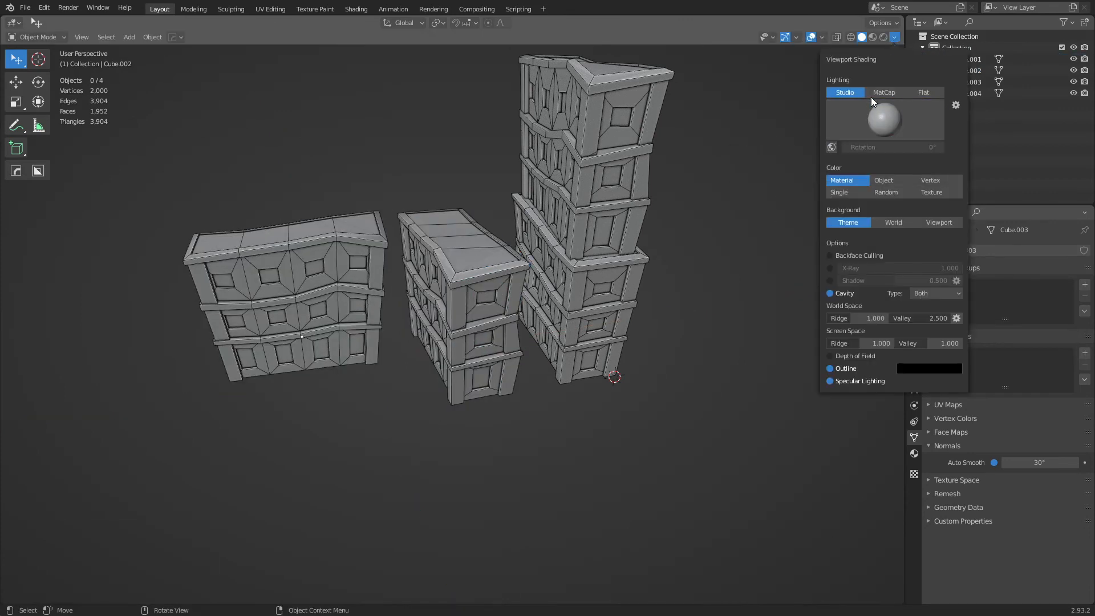
{"action": "left_click", "coordinate": [883, 93]}
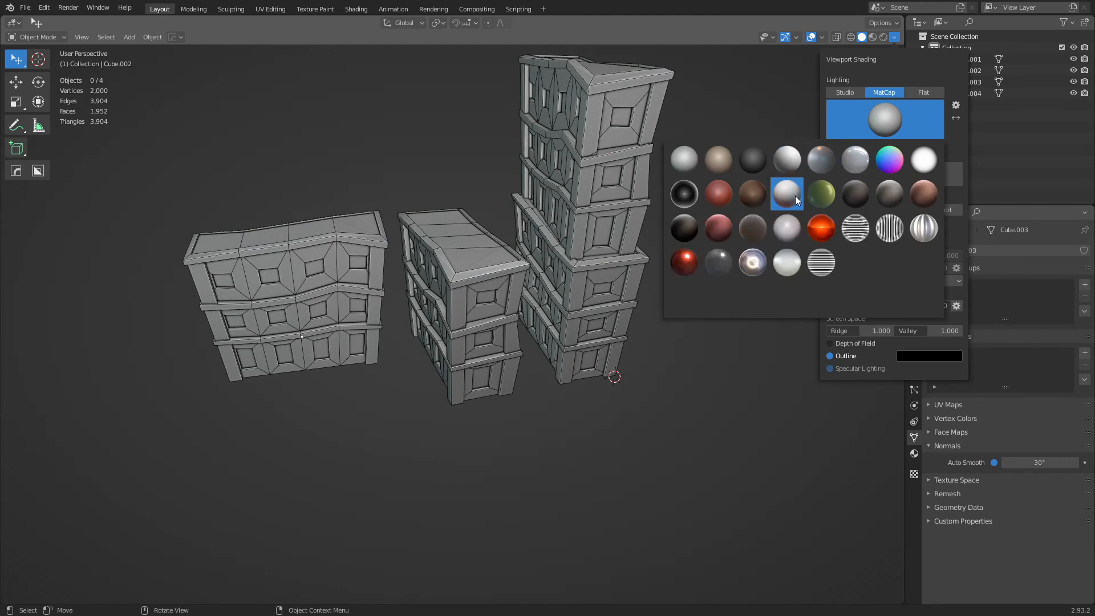
{"action": "left_click", "coordinate": [786, 194]}
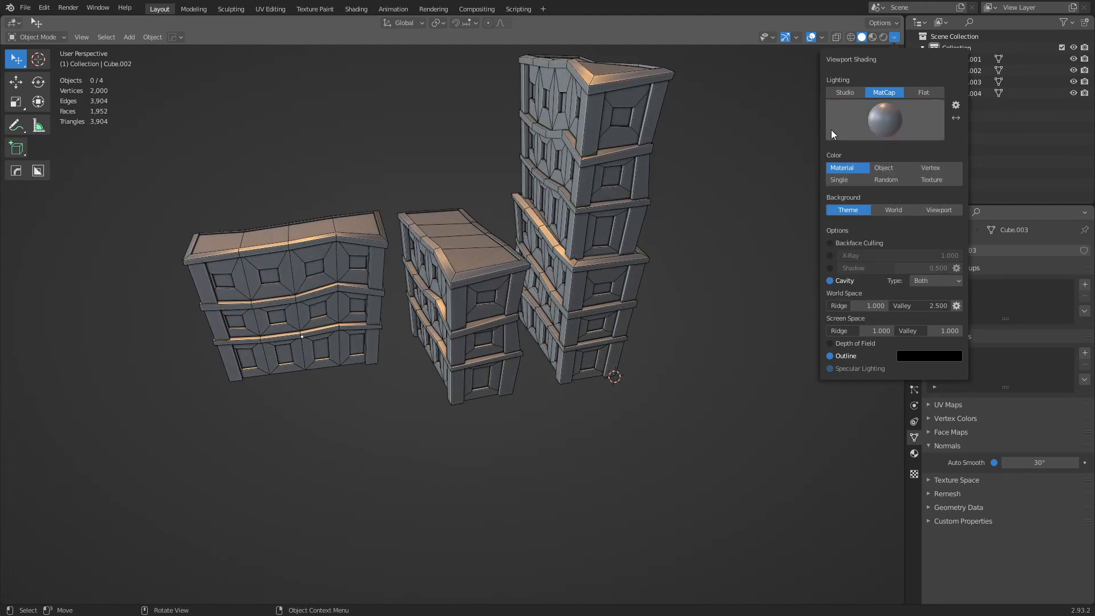
{"action": "left_click", "coordinate": [884, 119]}
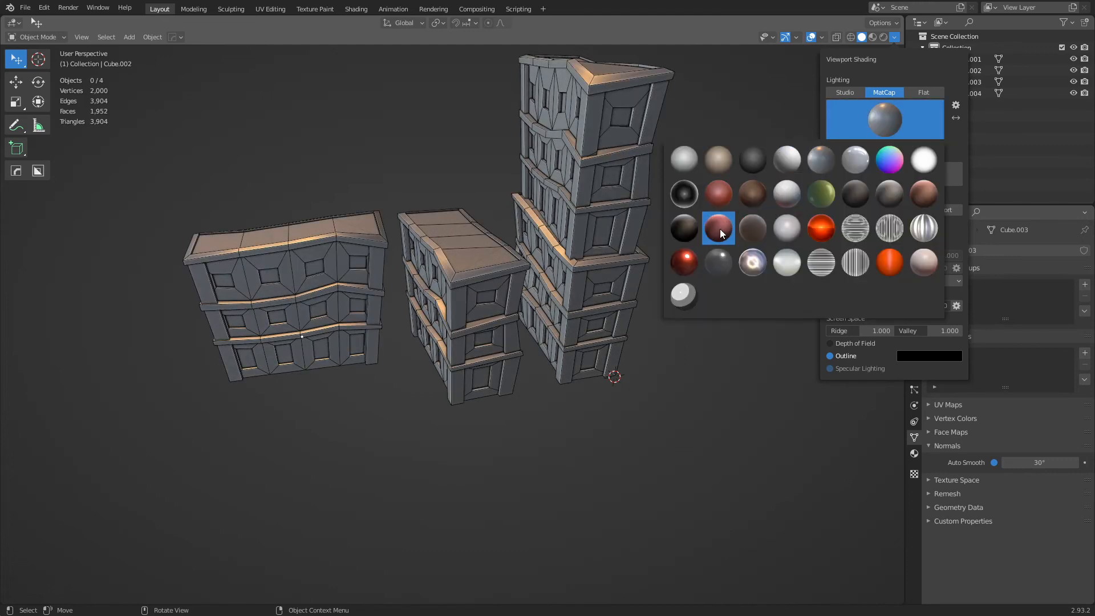
{"action": "left_click", "coordinate": [718, 227]}
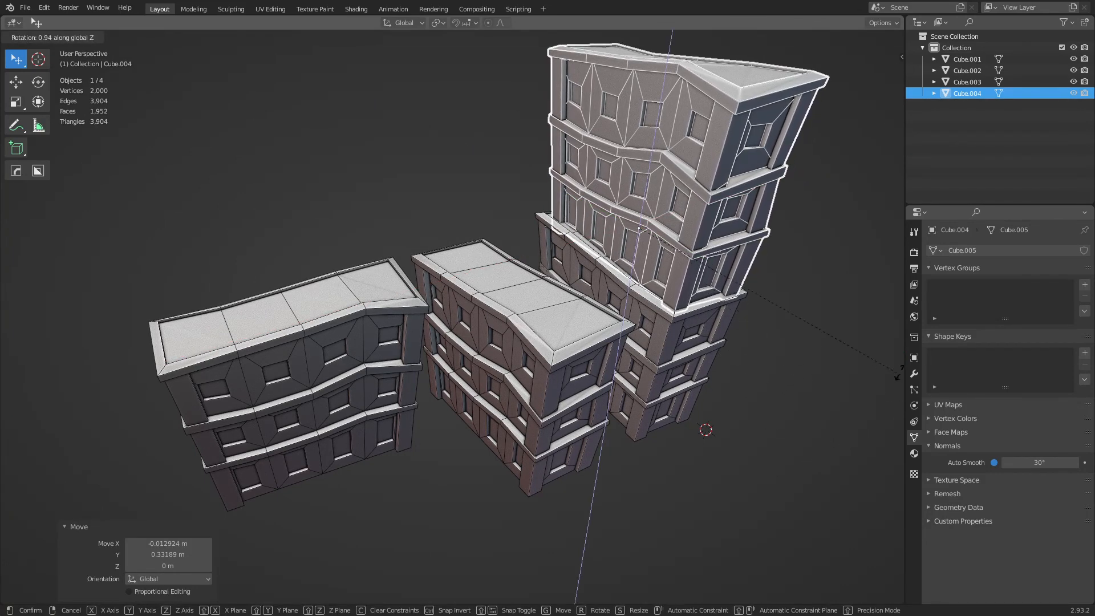
Step: Rotate the tower's top block slightly about its vertical axis
{"action": "key", "text": "r"}
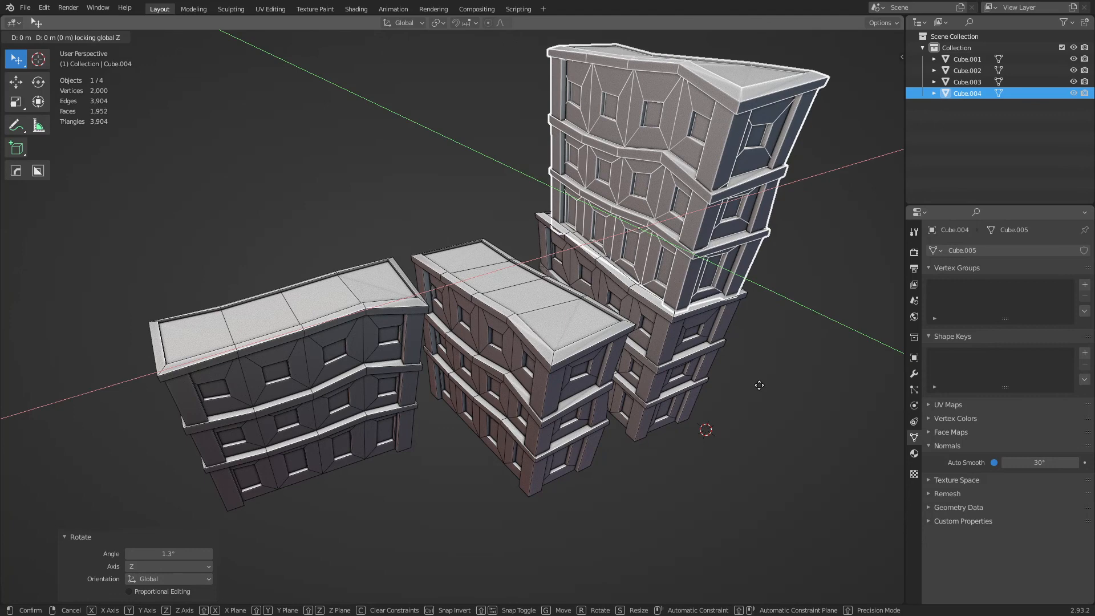
{"action": "mouse_move", "coordinate": [743, 379]}
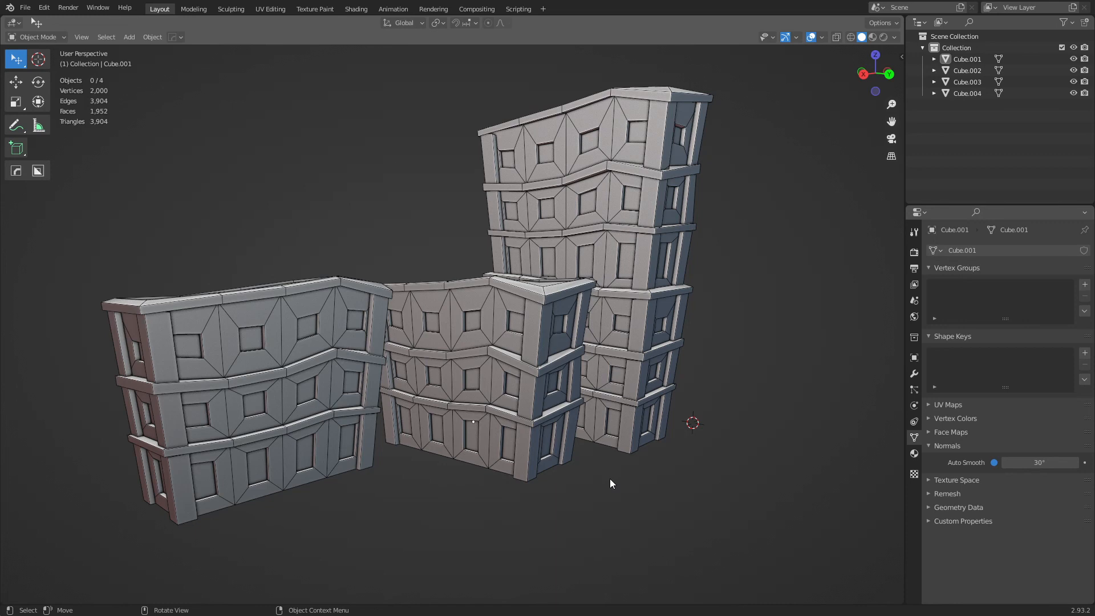
{"action": "mouse_move", "coordinate": [683, 432]}
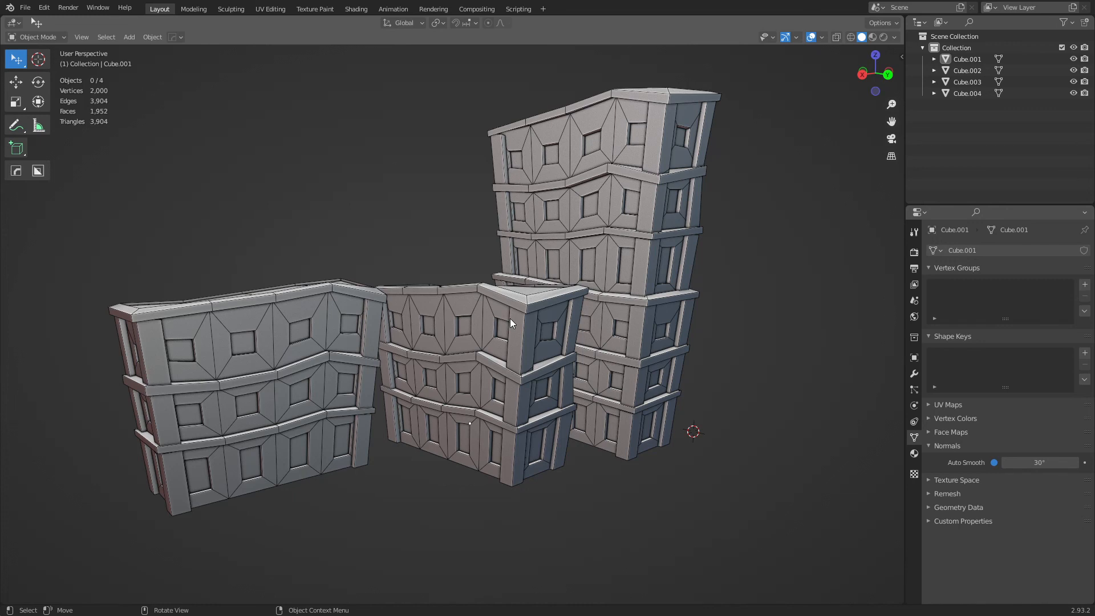
{"action": "mouse_move", "coordinate": [527, 328]}
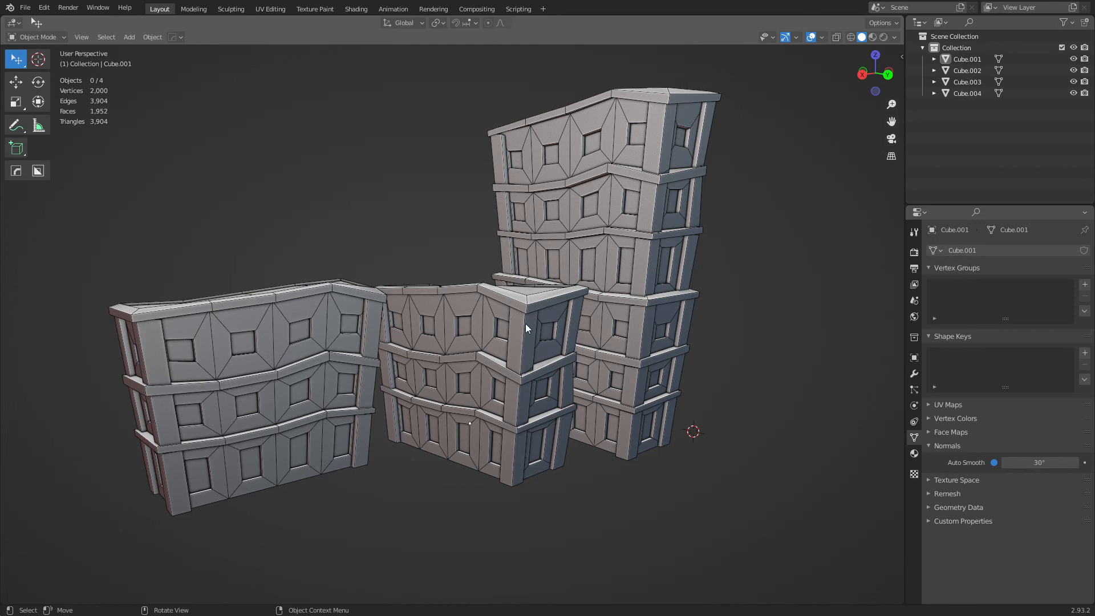
{"action": "mouse_move", "coordinate": [774, 472]}
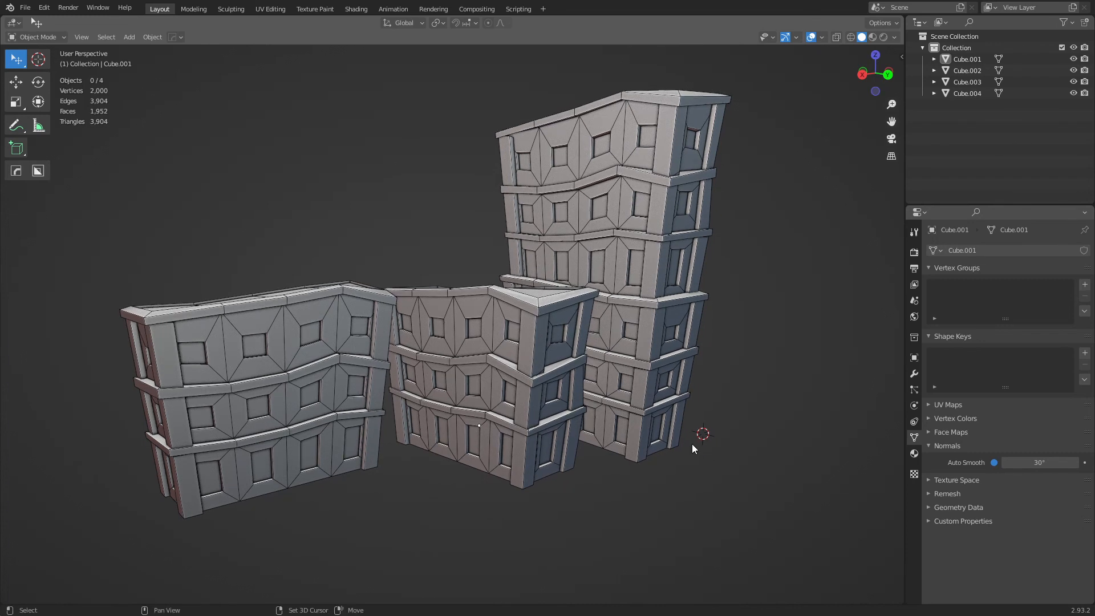
{"action": "mouse_move", "coordinate": [640, 448]}
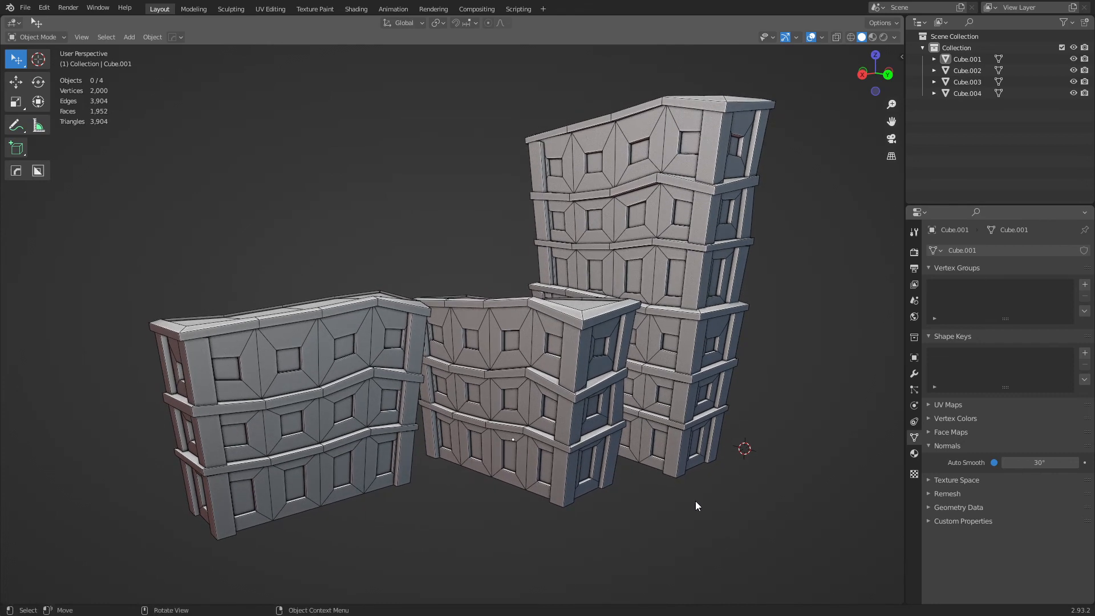
{"action": "mouse_move", "coordinate": [696, 506]}
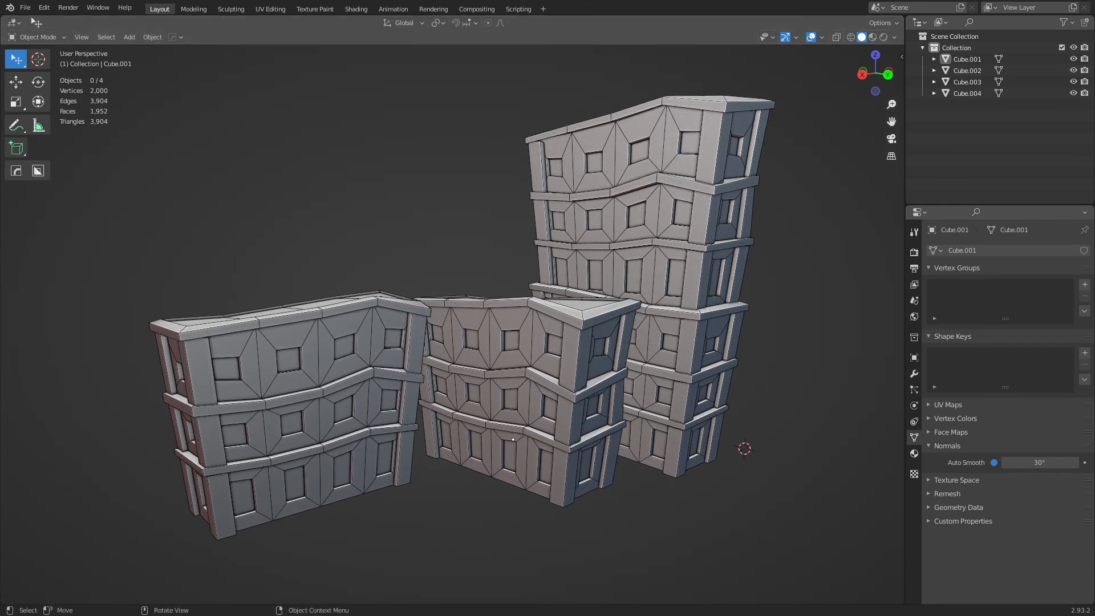